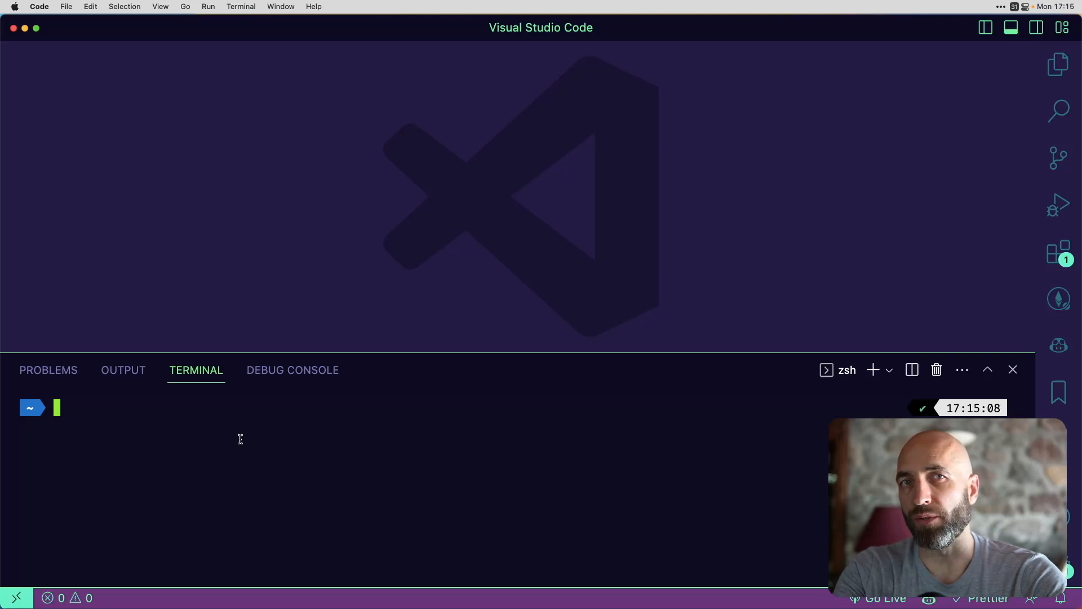
# - Confirm Node is v16.15.1 with node -v and type the brew install doctl jq command
pyautogui.write('node -v')
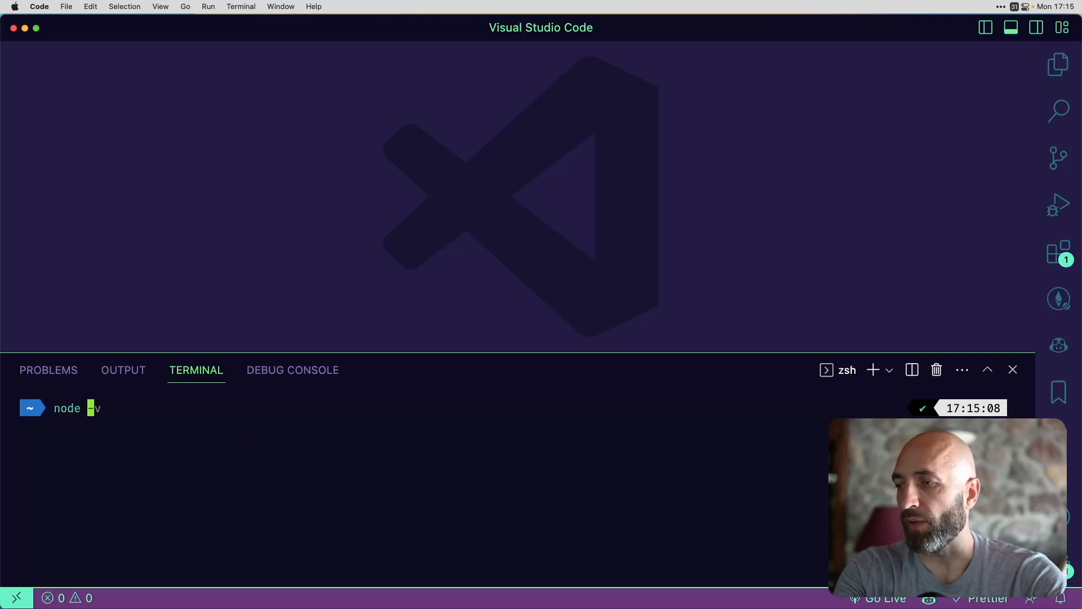
pyautogui.press('Return')
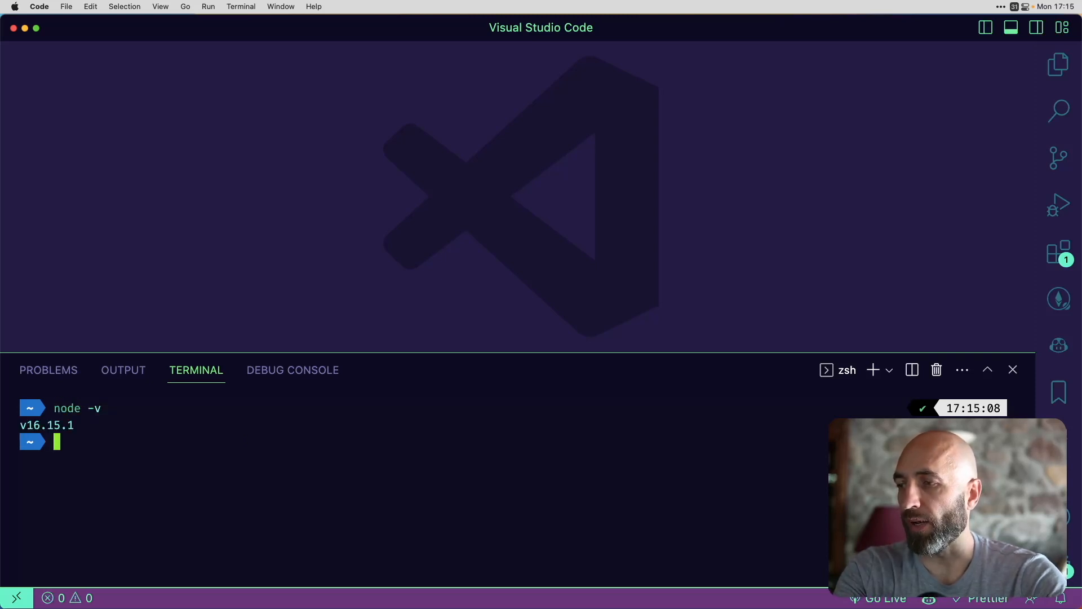
pyautogui.moveTo(609, 425)
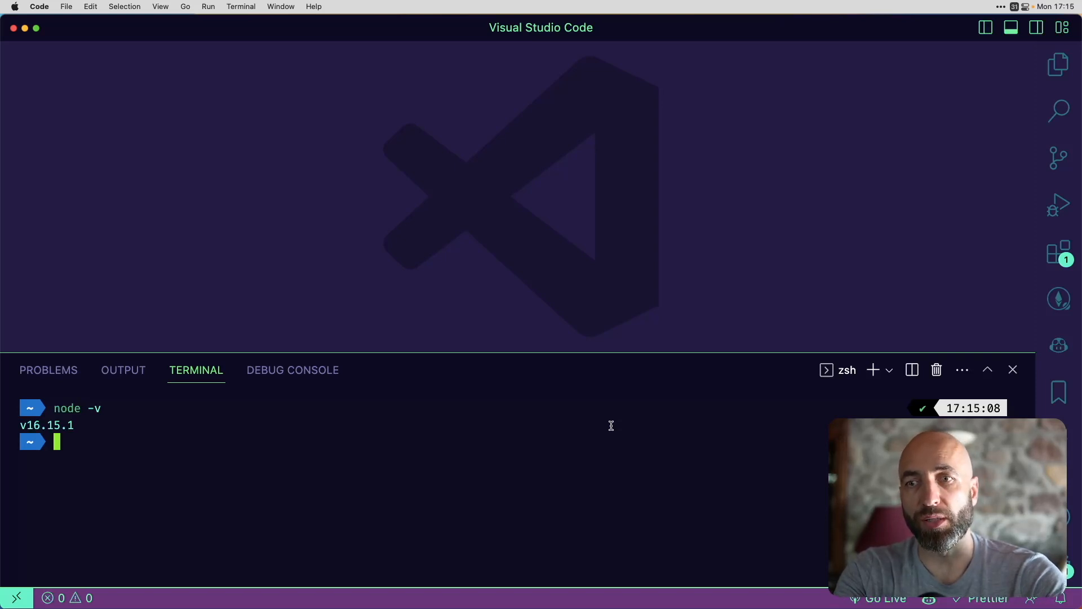
pyautogui.write('brew install doctl')
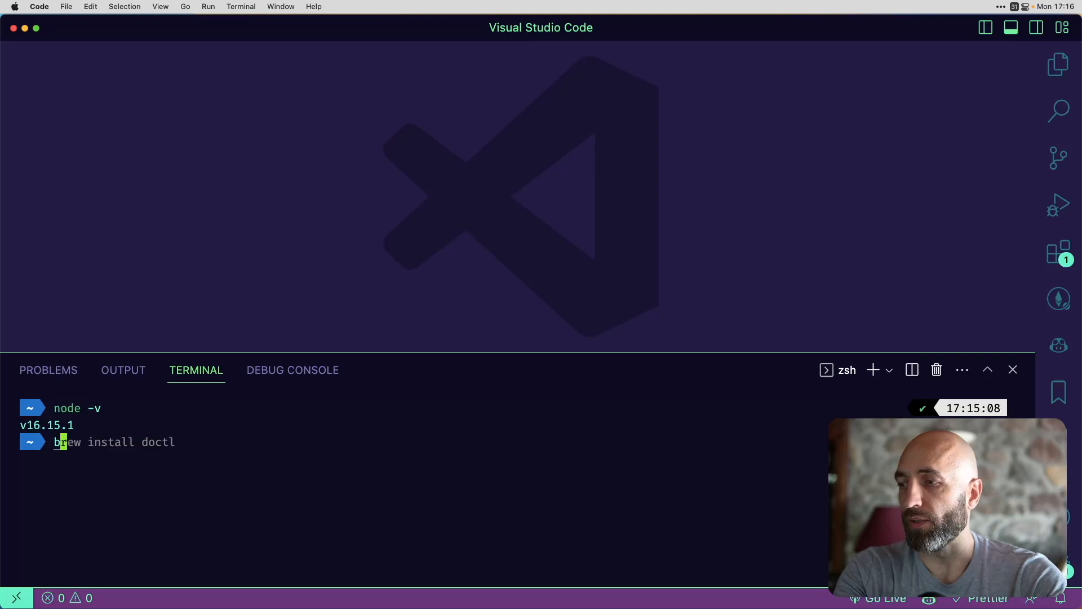
pyautogui.click(179, 442)
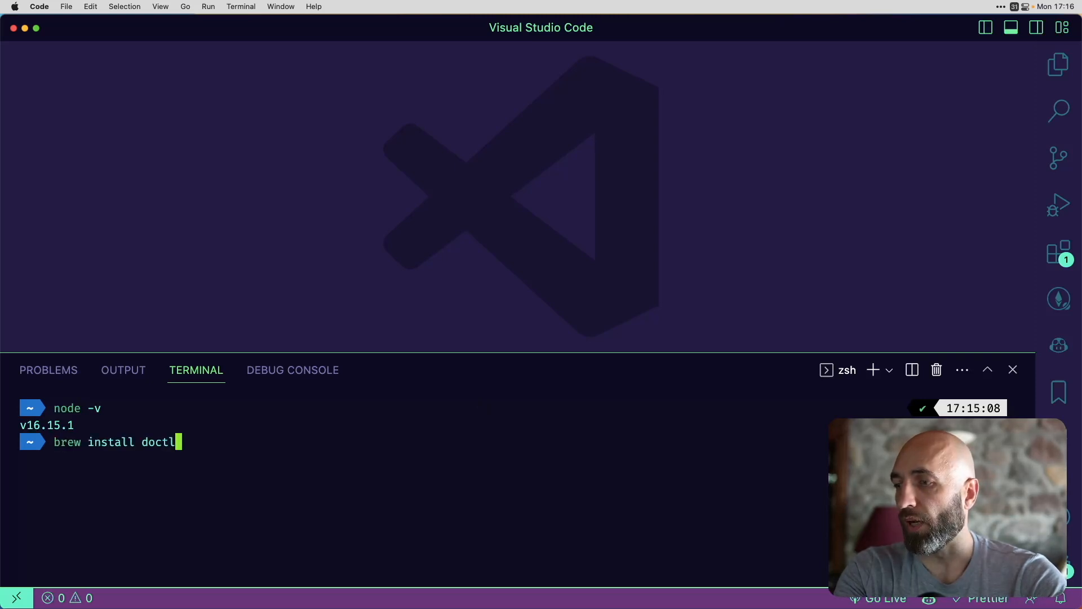
pyautogui.write('jq')
pyautogui.write('mkdir ceramic')
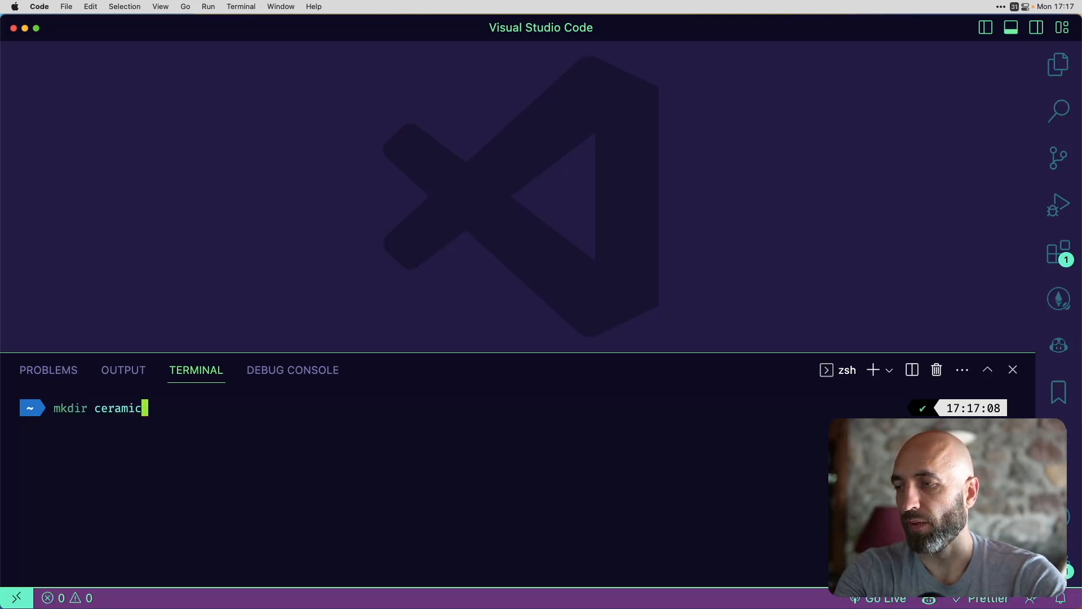
# - Create the ceramic folder and run the curl wheel.sh | bash download command inside it
pyautogui.press('Return')
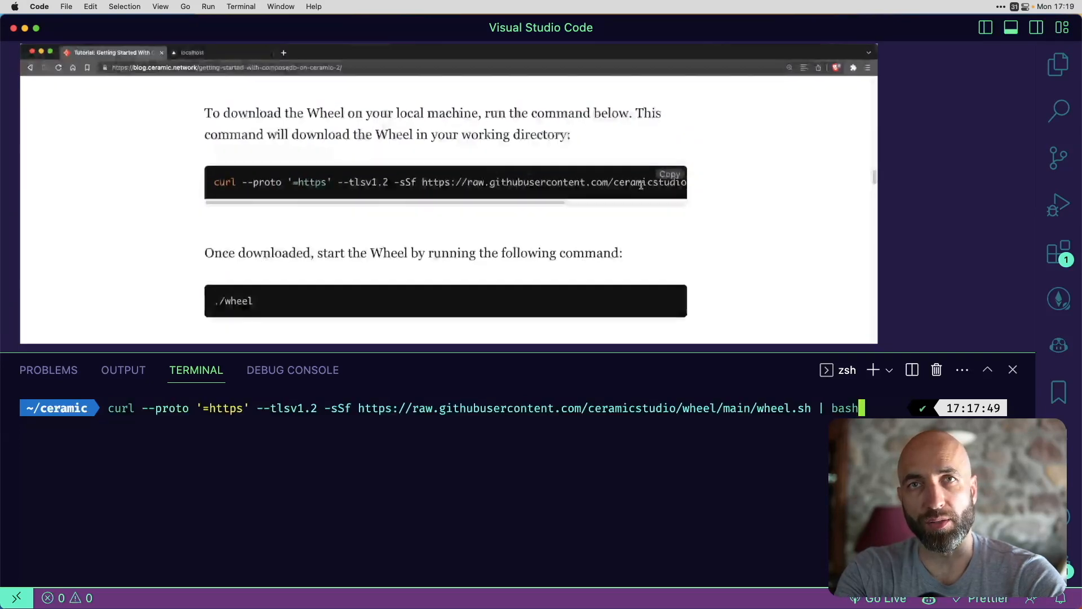
pyautogui.moveTo(683, 218)
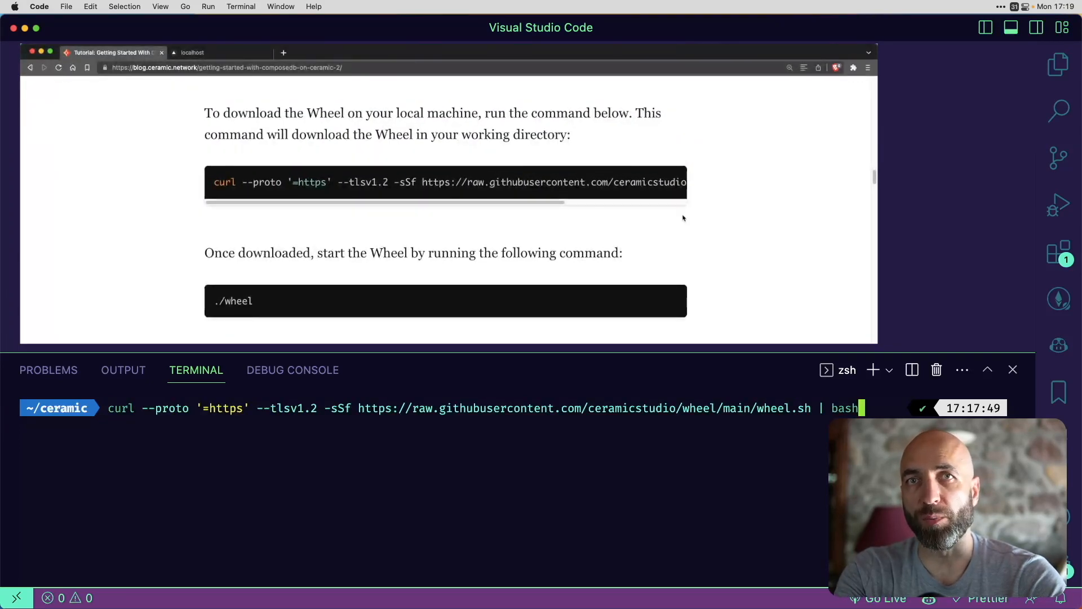
pyautogui.click(665, 182)
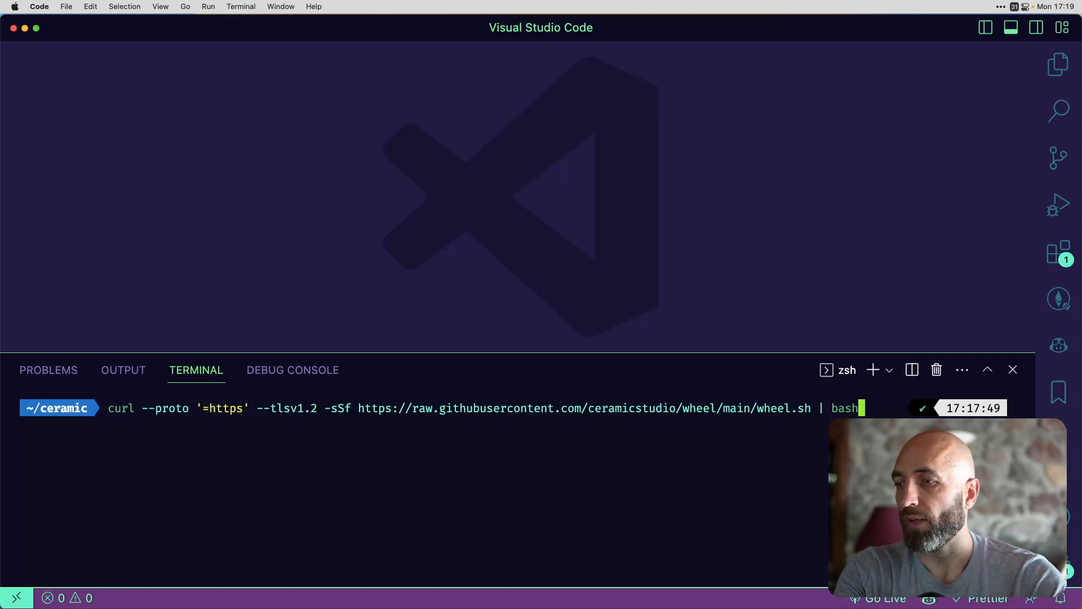
pyautogui.press('Return')
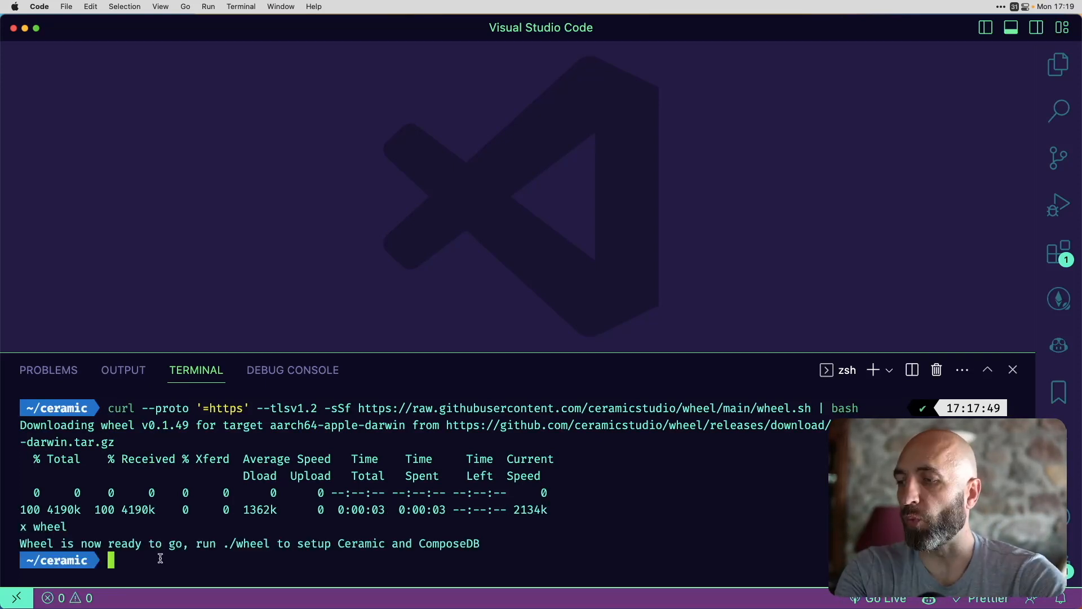
# - Launch ./wheel and choose the InMemory project type
pyautogui.write('./wheel')
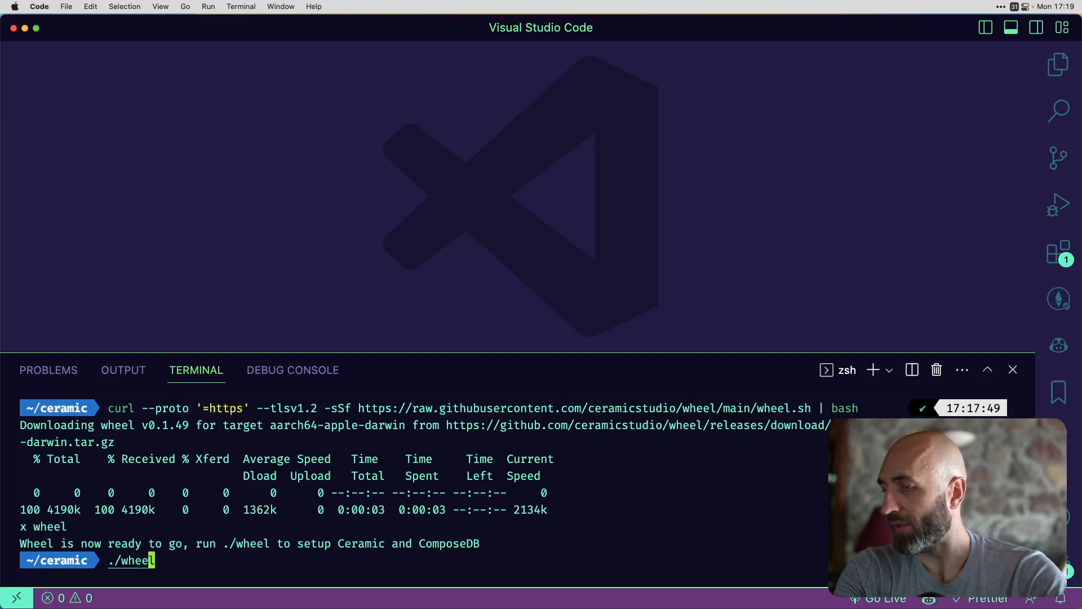
pyautogui.press('Return')
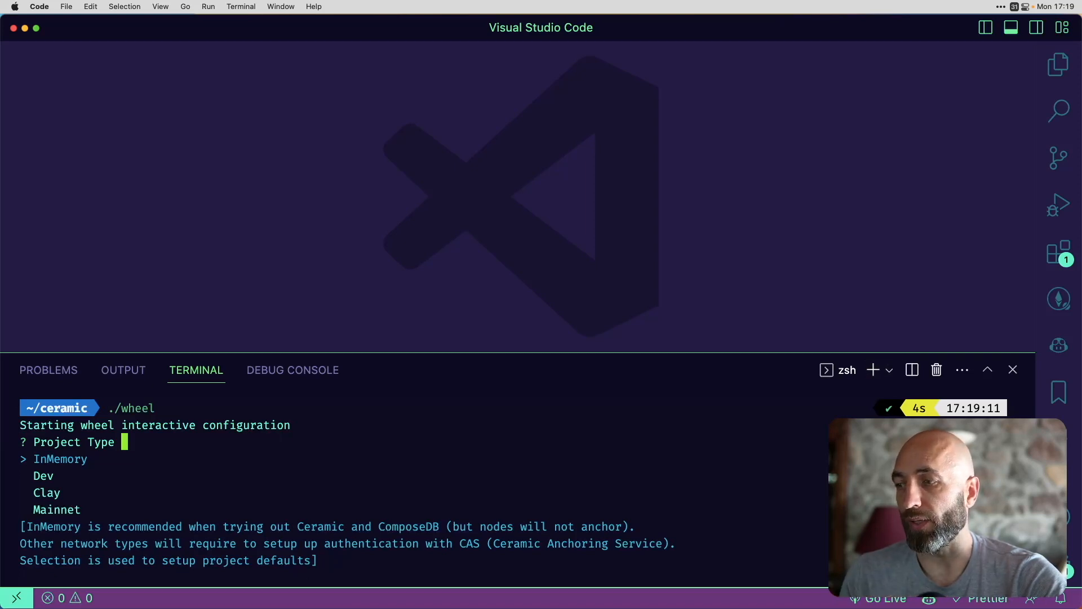
pyautogui.press('down')
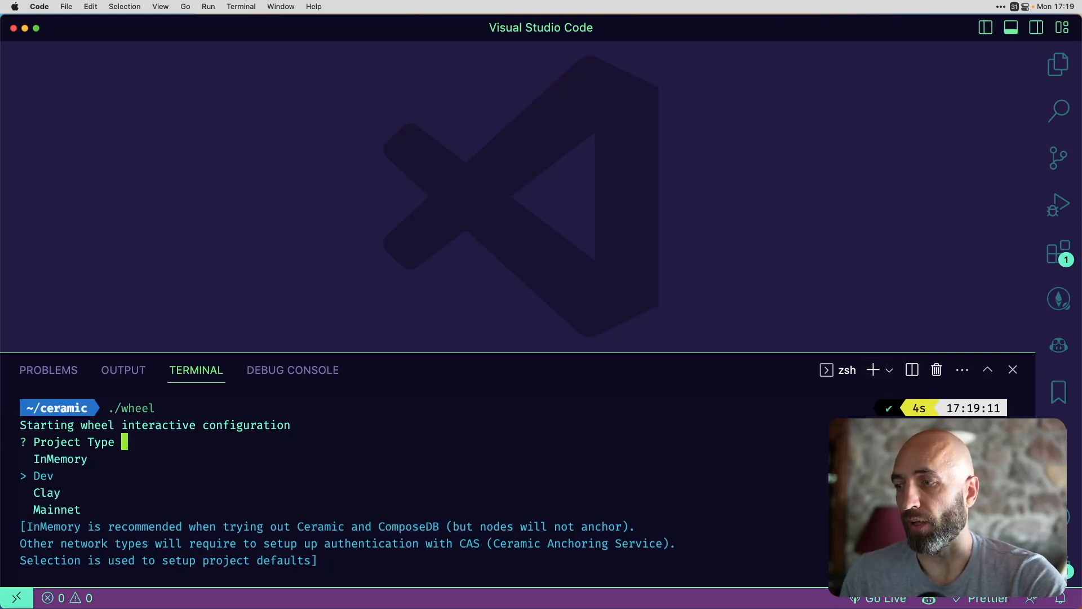
pyautogui.press('Down')
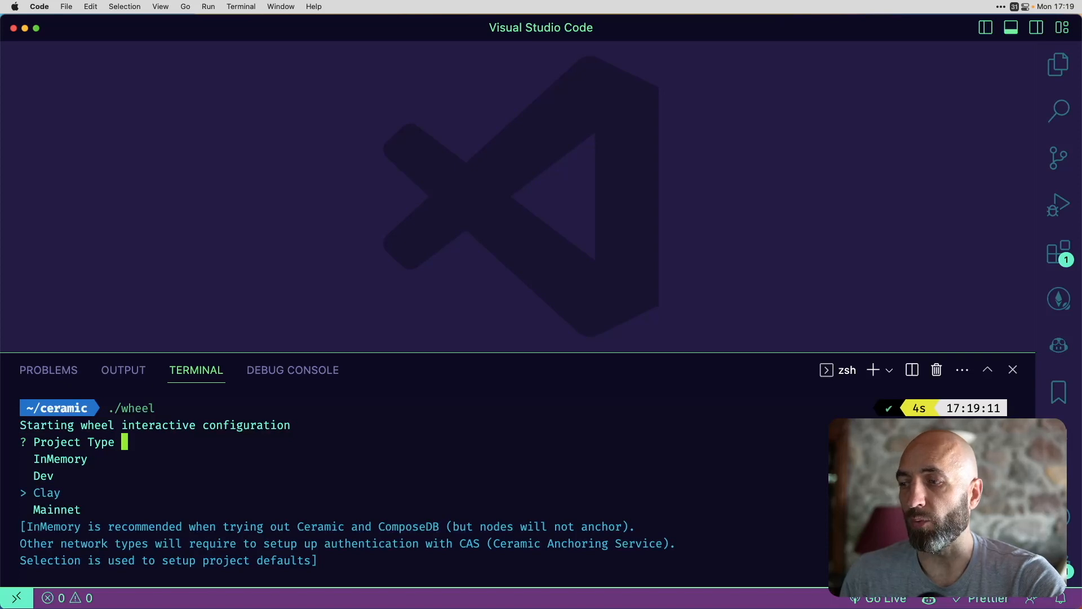
pyautogui.press('Up')
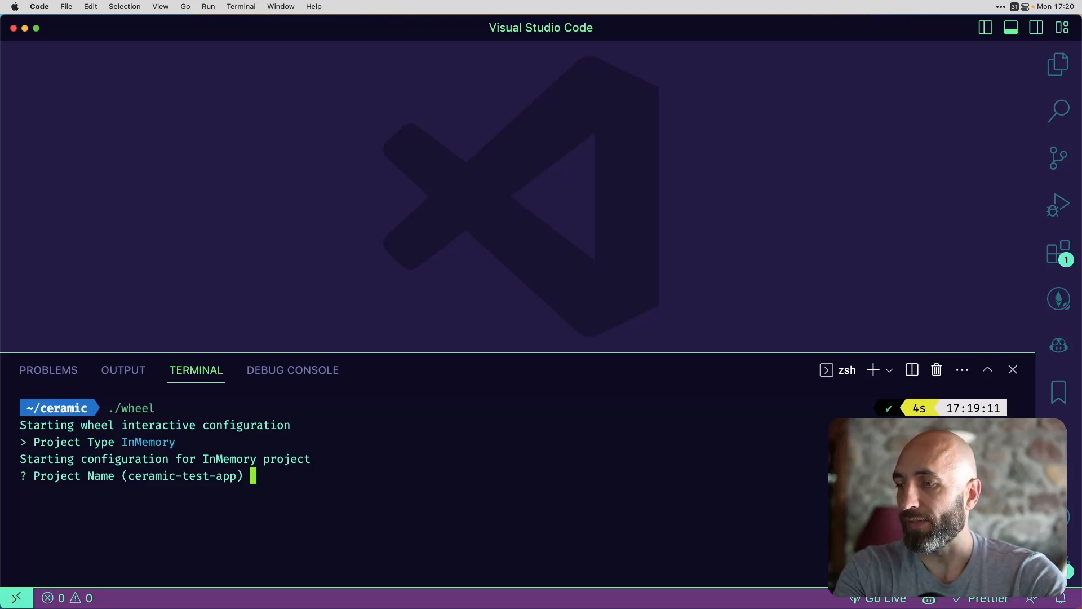
# - Accept the default name ceramic-test-app and path, and include the ComposeDB sample application
pyautogui.press('Return')
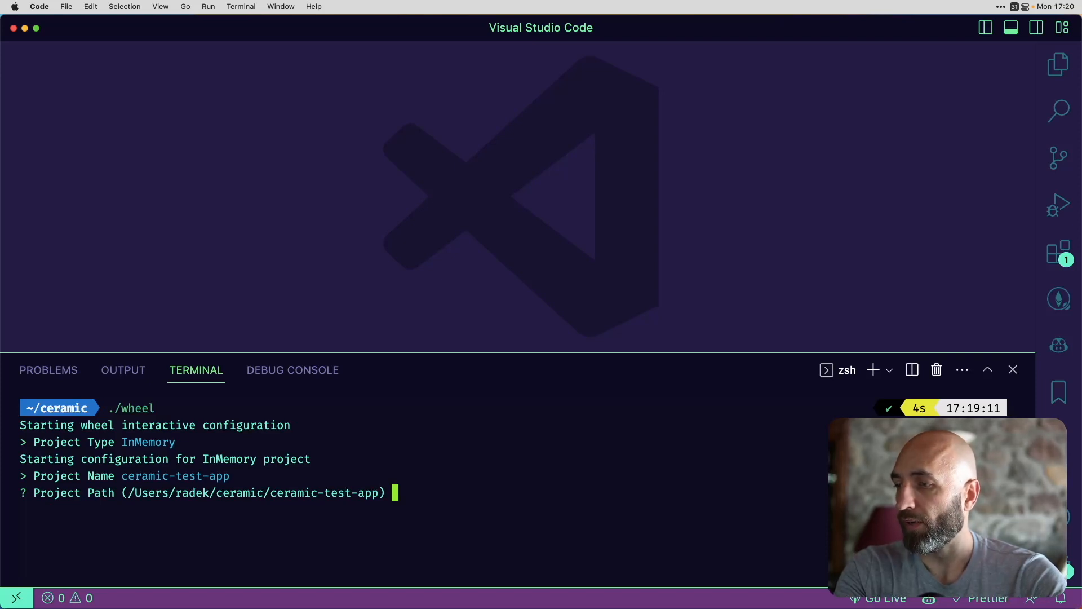
pyautogui.press('Return')
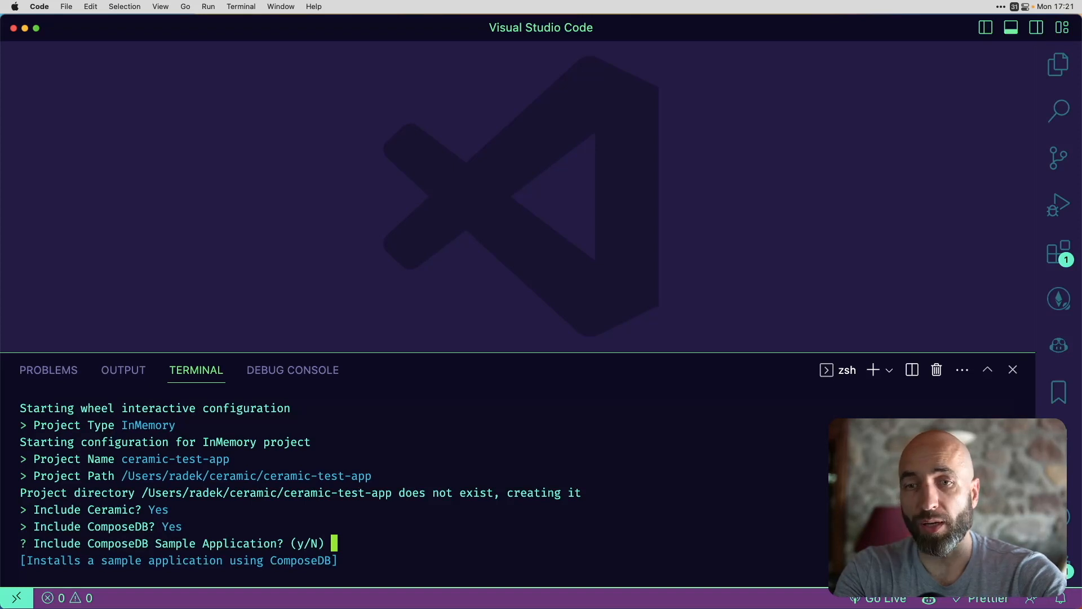
pyautogui.write('y')
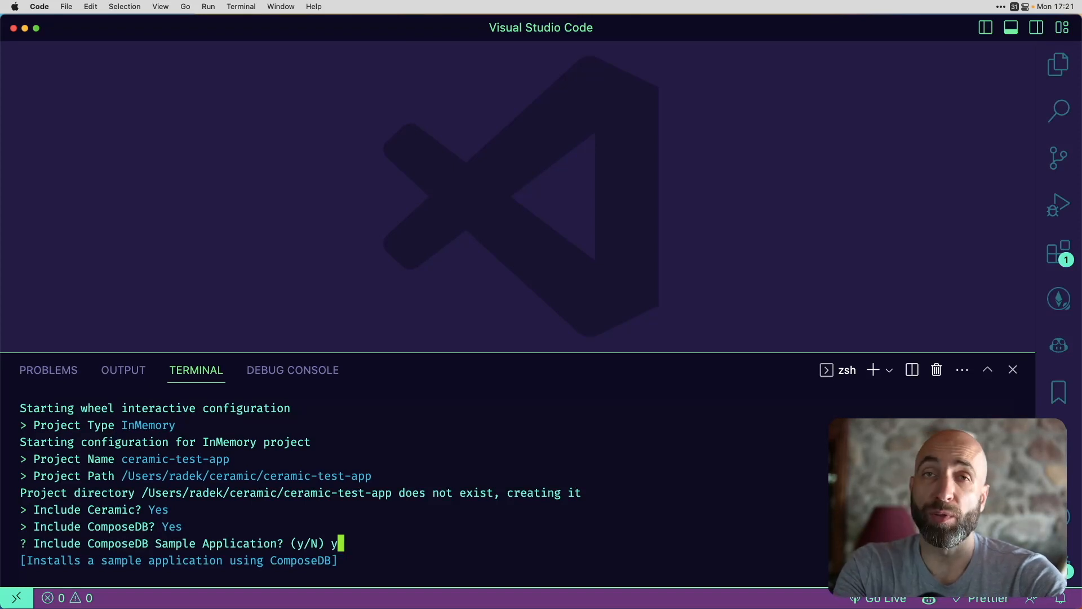
pyautogui.press('Return')
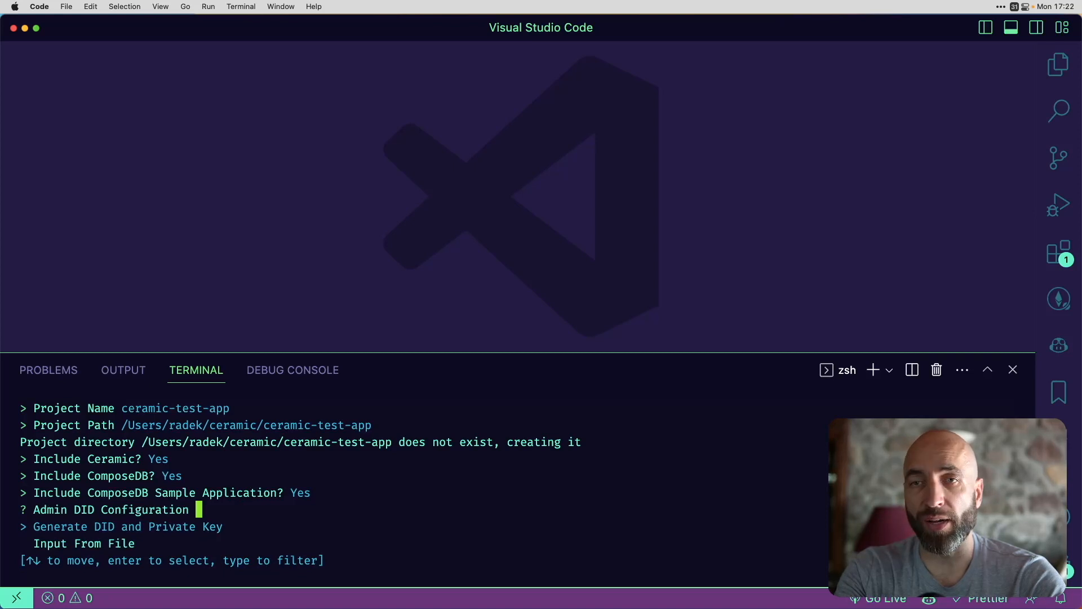
# - Generate a new DID and private key so Wheel compiles the composite and starts Ceramic
pyautogui.press('Return')
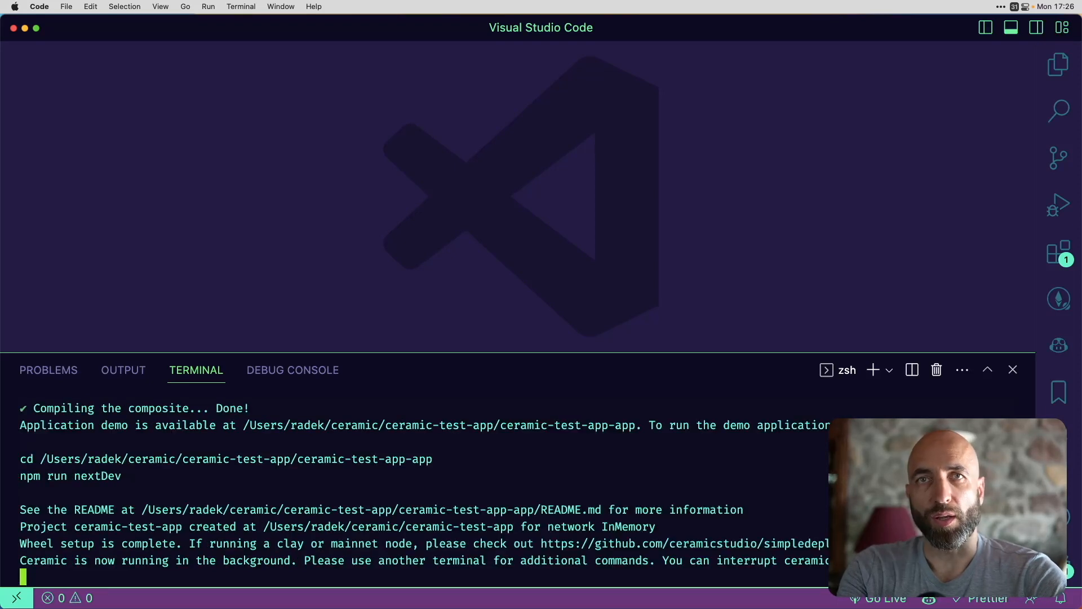
pyautogui.moveTo(923, 403)
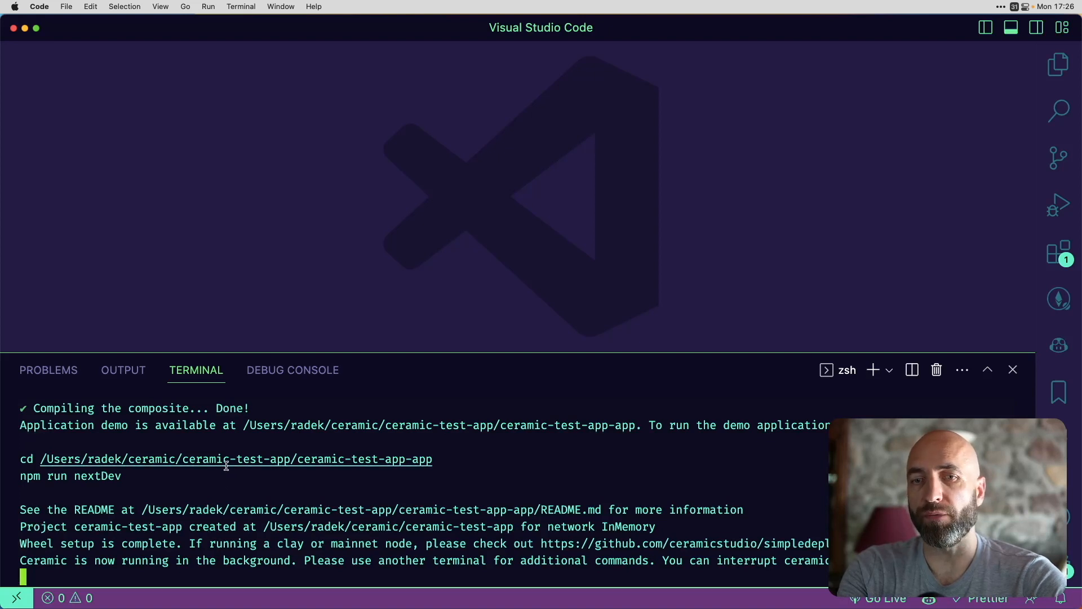
pyautogui.moveTo(19, 481)
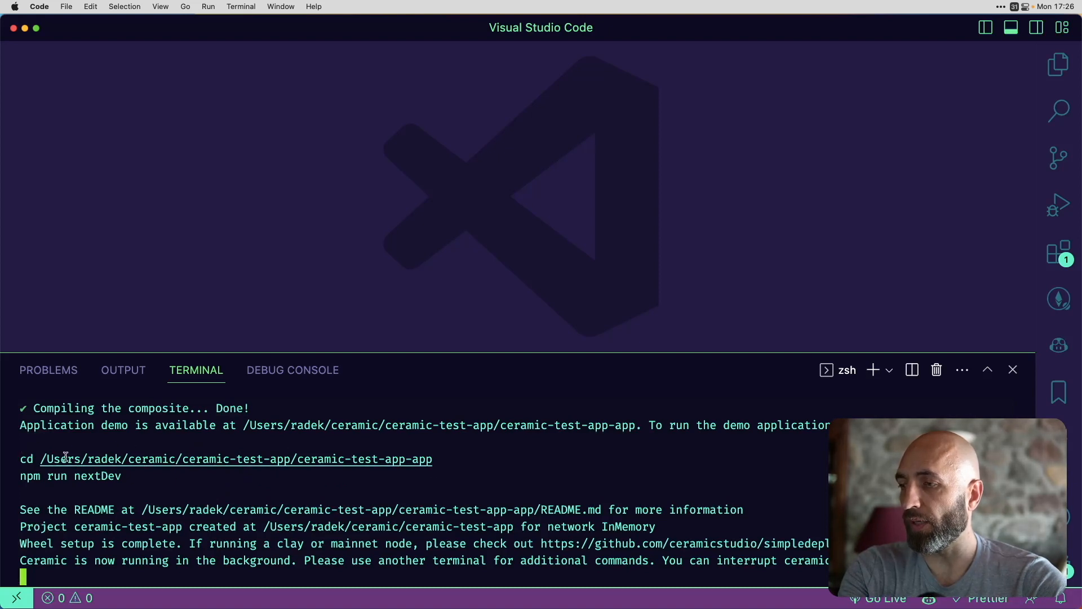
pyautogui.moveTo(133, 495)
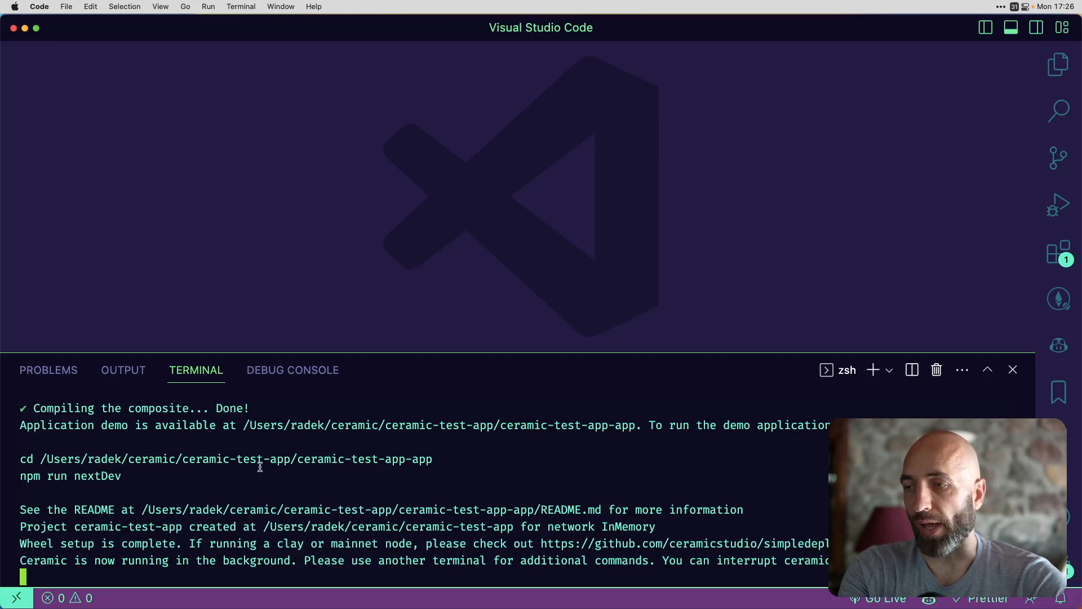
pyautogui.moveTo(322, 510)
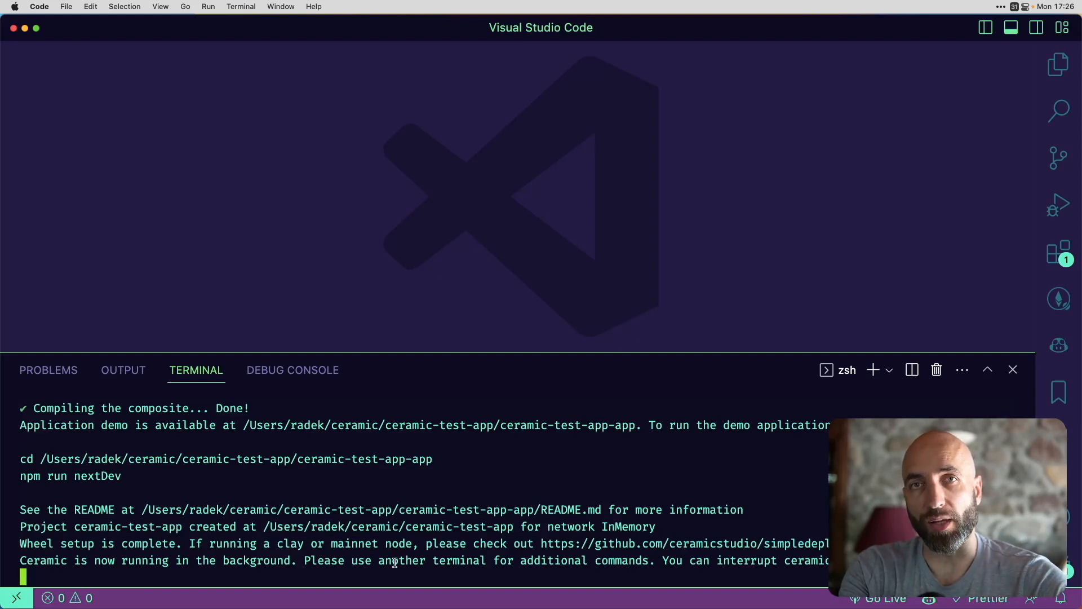
# - In a second terminal, enter the sample app folder and run npm run nextDev
pyautogui.click(872, 369)
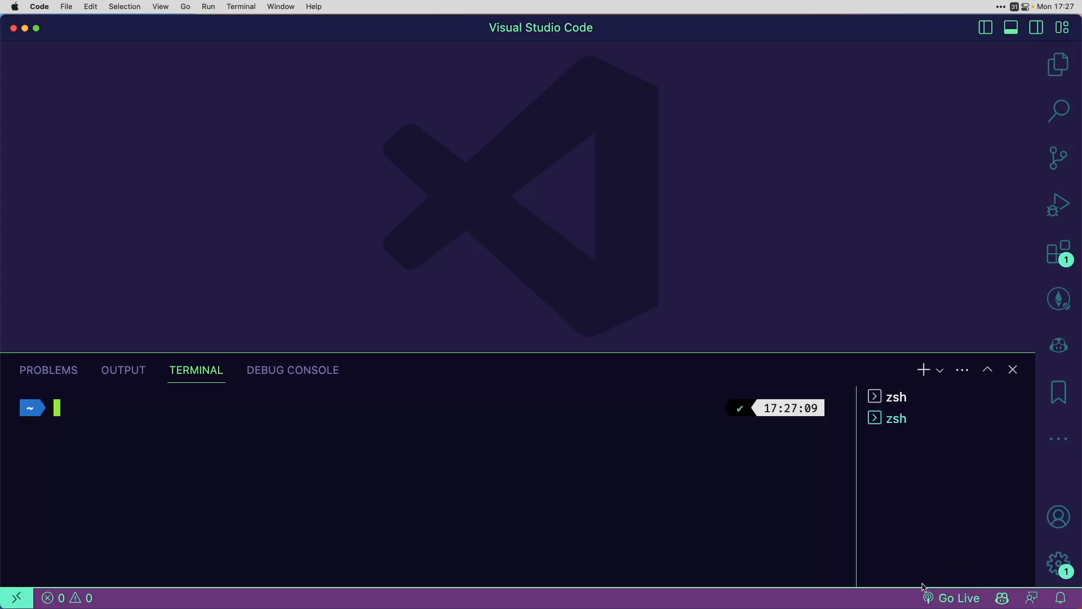
pyautogui.moveTo(906, 381)
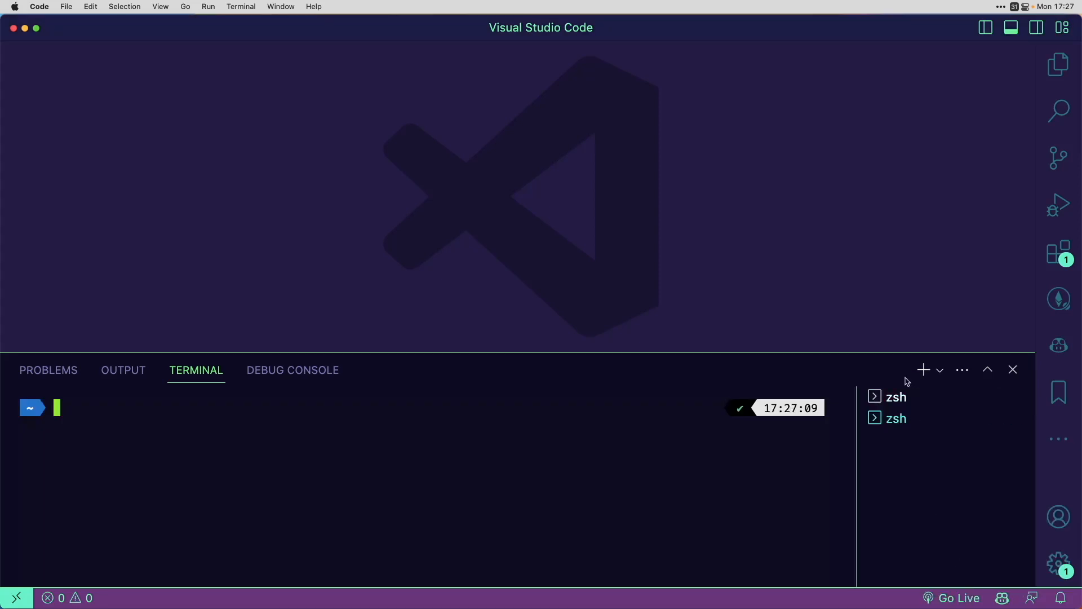
pyautogui.click(895, 396)
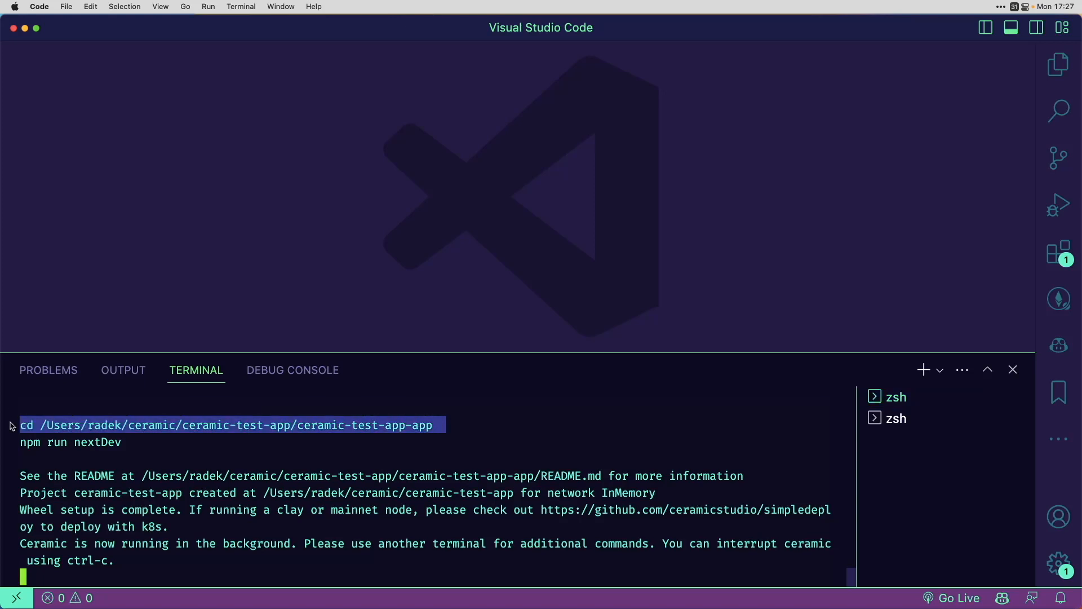
pyautogui.click(895, 418)
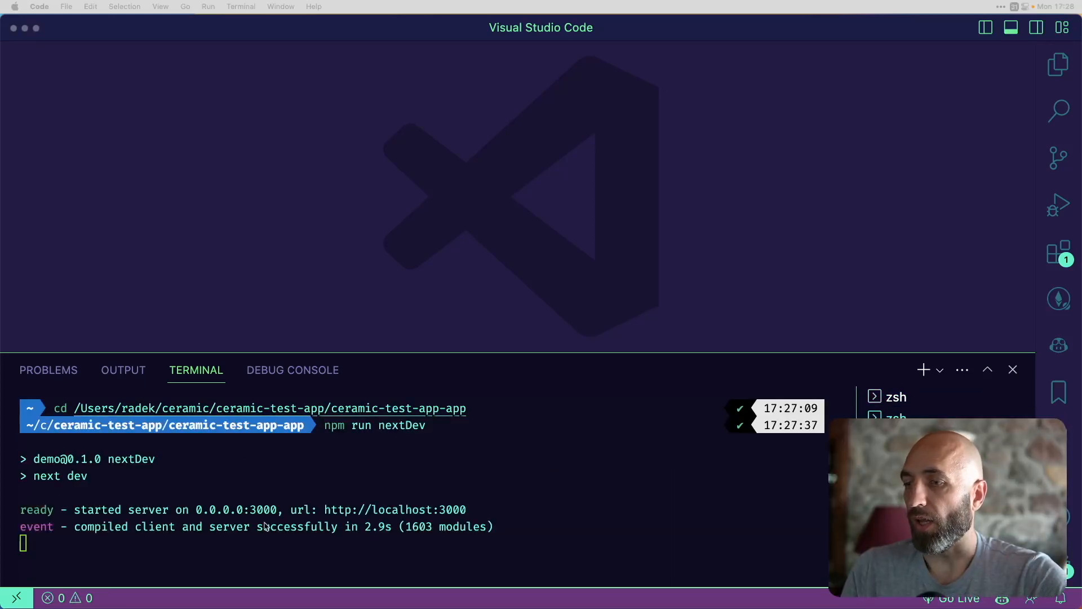
pyautogui.moveTo(547, 565)
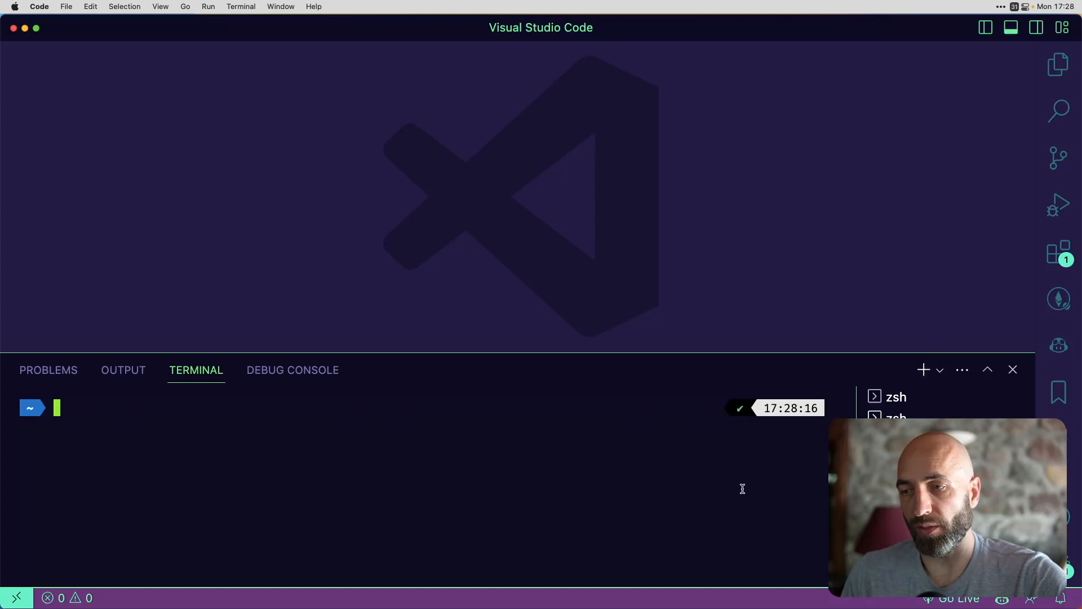
pyautogui.moveTo(717, 591)
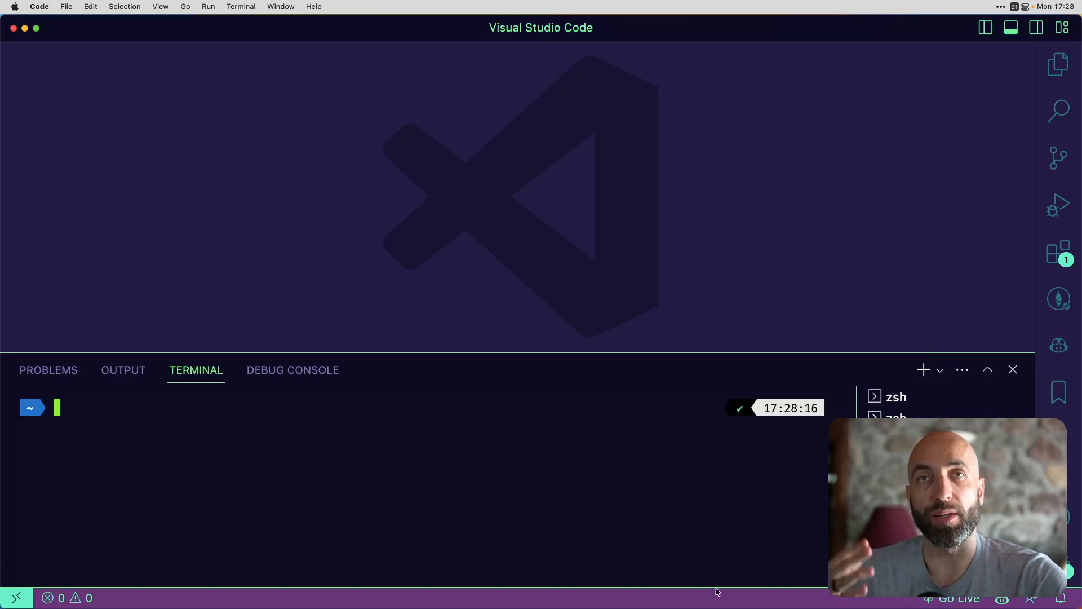
pyautogui.moveTo(731, 449)
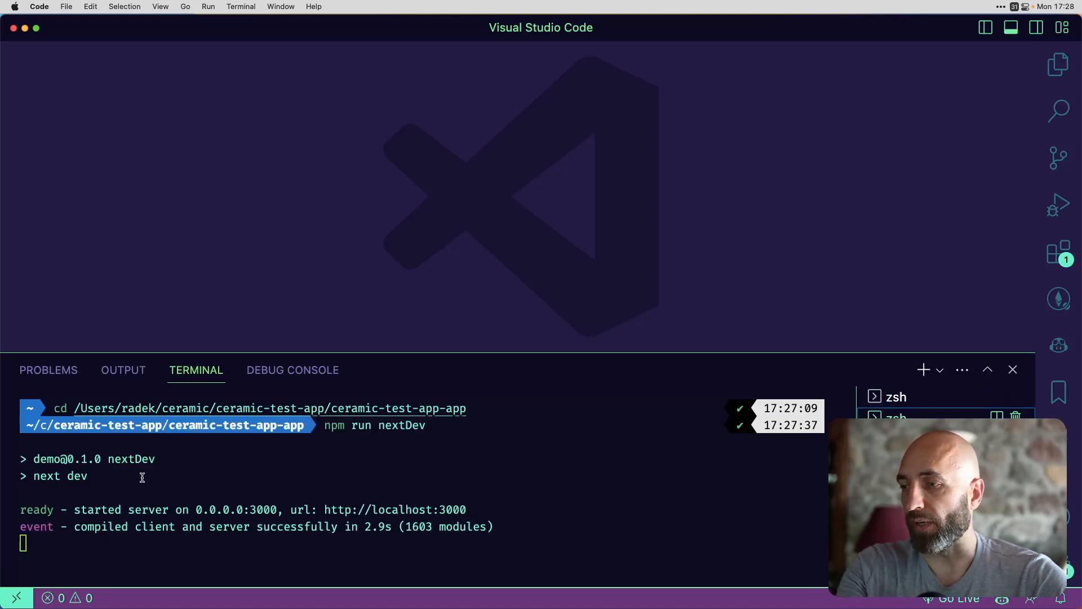
pyautogui.doubleClick(396, 510)
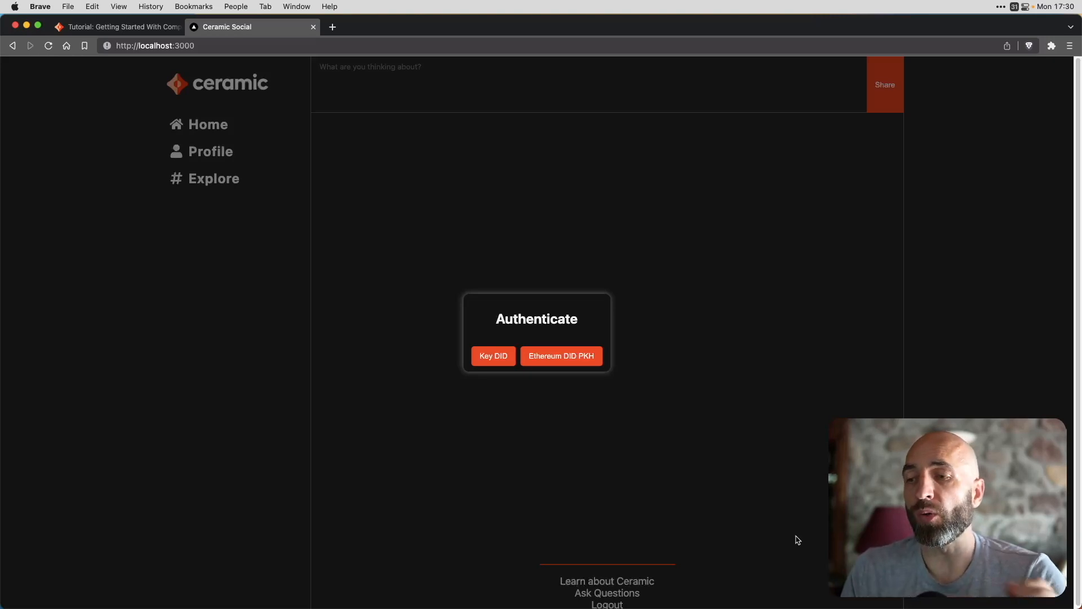
pyautogui.moveTo(624, 373)
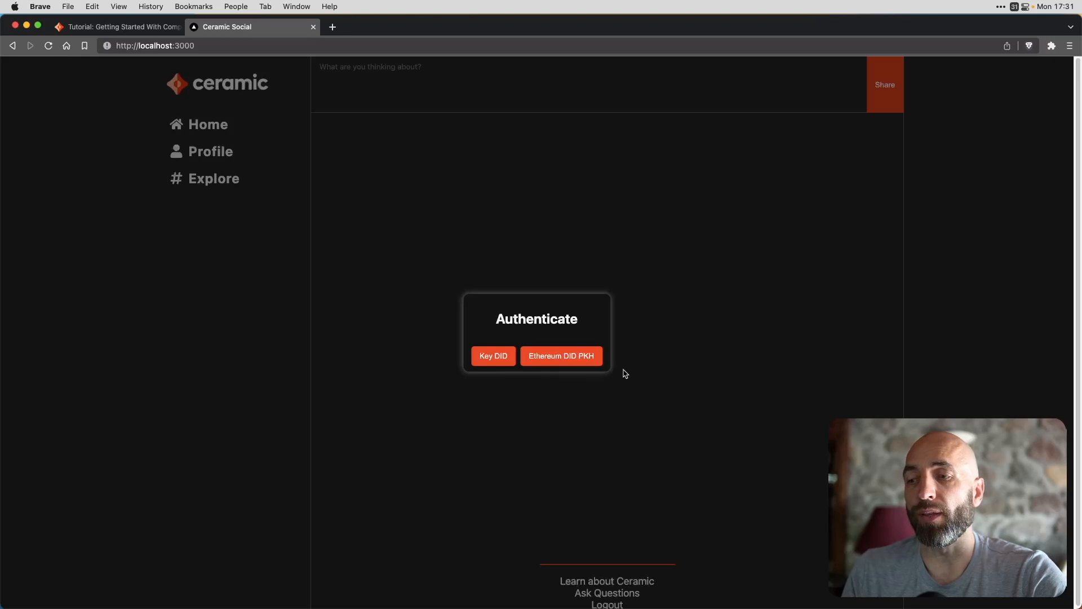
pyautogui.moveTo(642, 394)
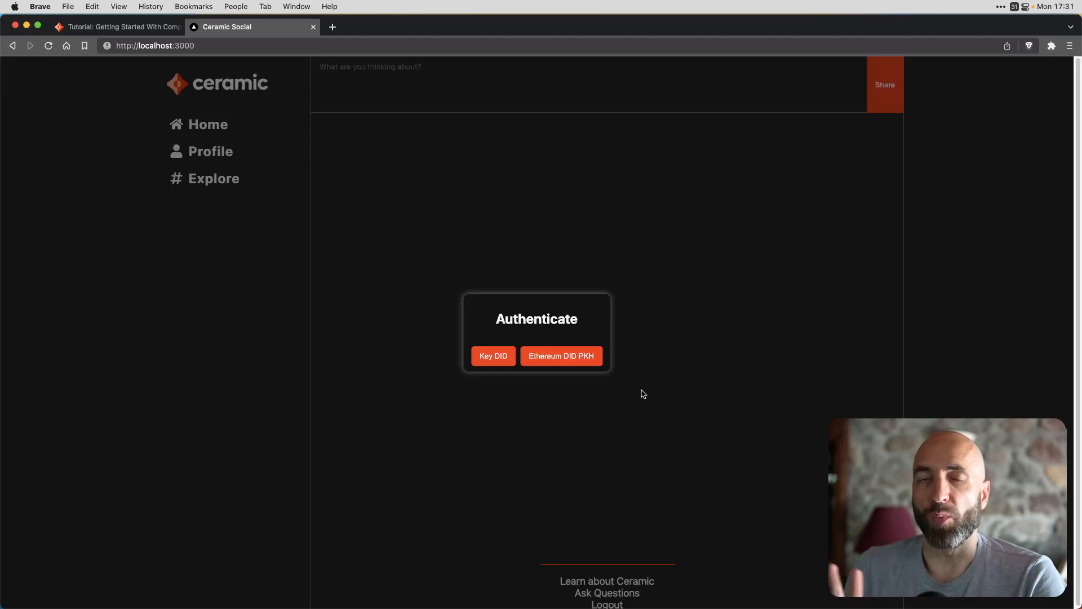
pyautogui.moveTo(550, 390)
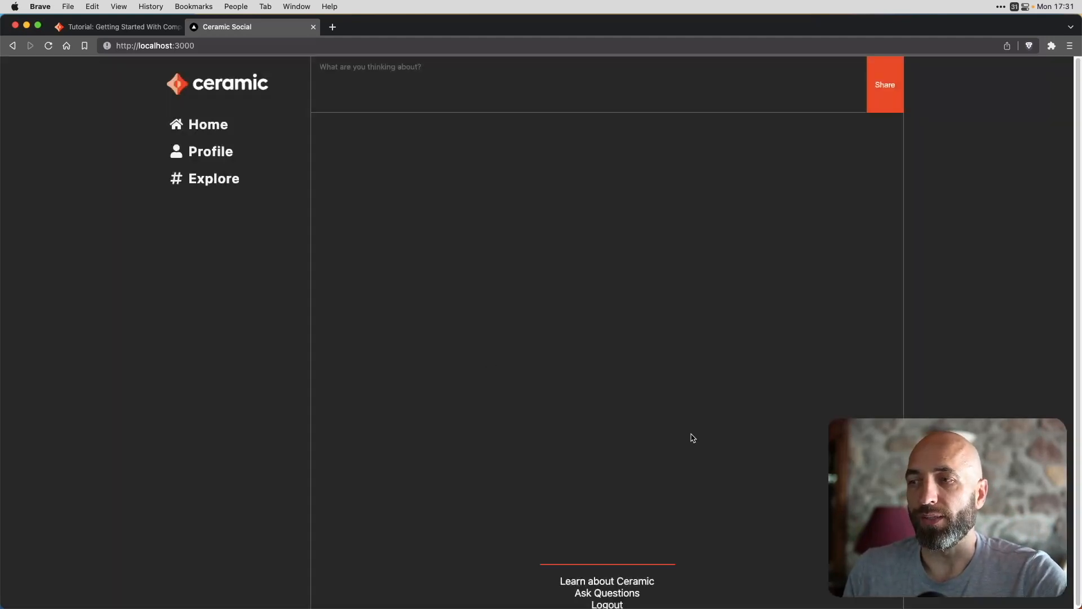
pyautogui.moveTo(590, 402)
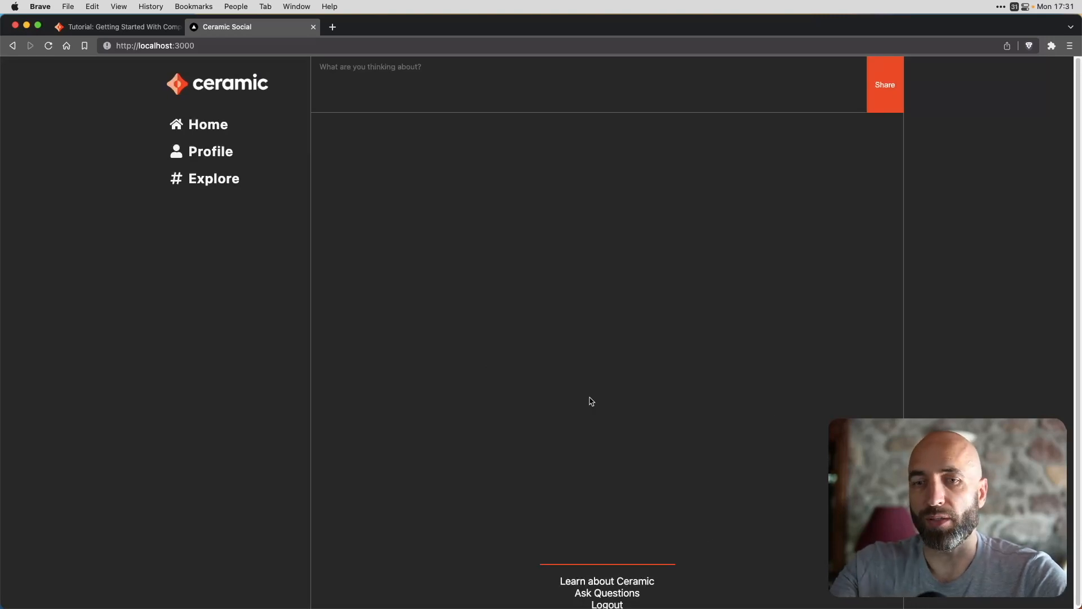
pyautogui.moveTo(635, 390)
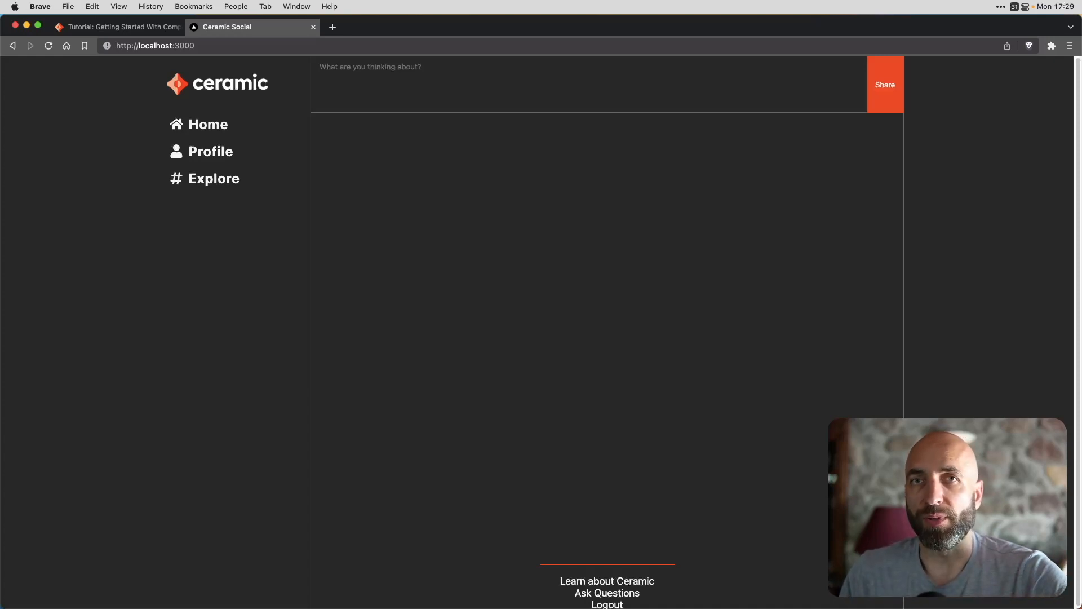
pyautogui.moveTo(158, 255)
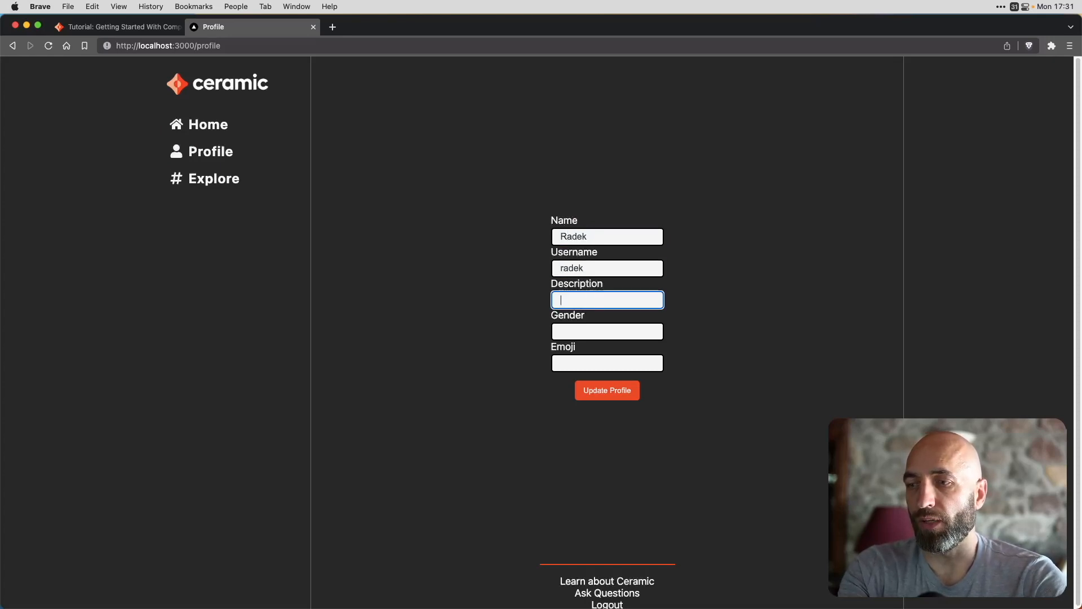
# - Enter description "That's me!", gender Male and the shark emoji in the profile
pyautogui.write("That's me!")
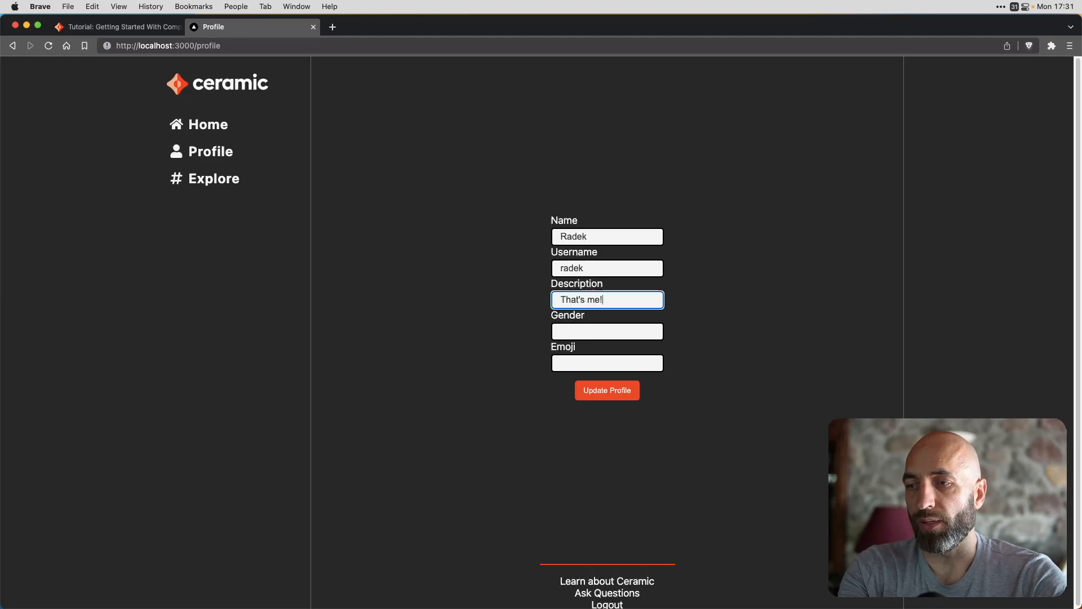
pyautogui.write('Male')
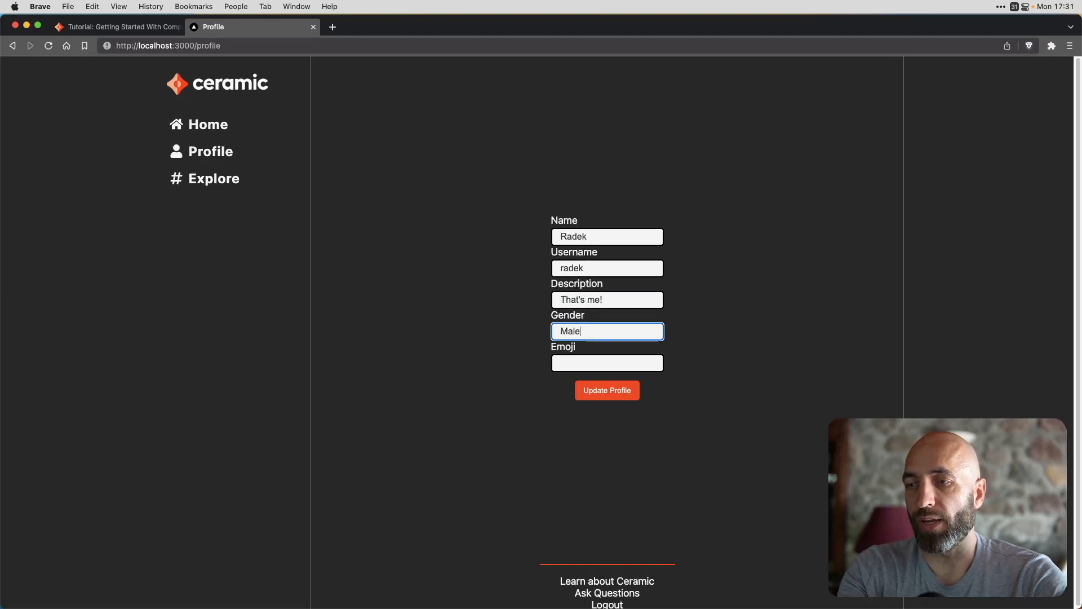
pyautogui.click(606, 362)
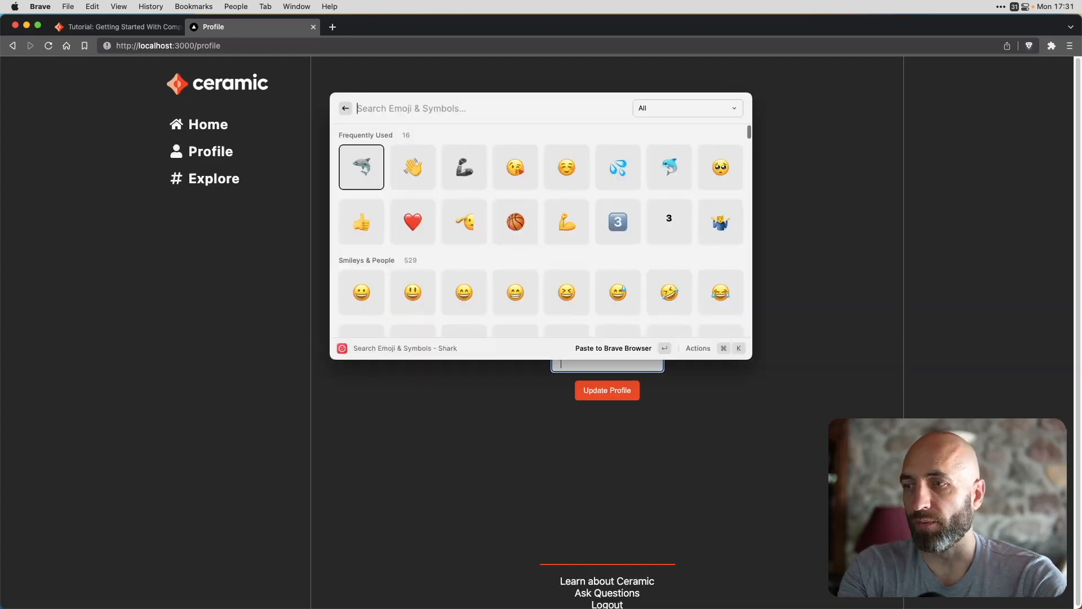
pyautogui.click(360, 167)
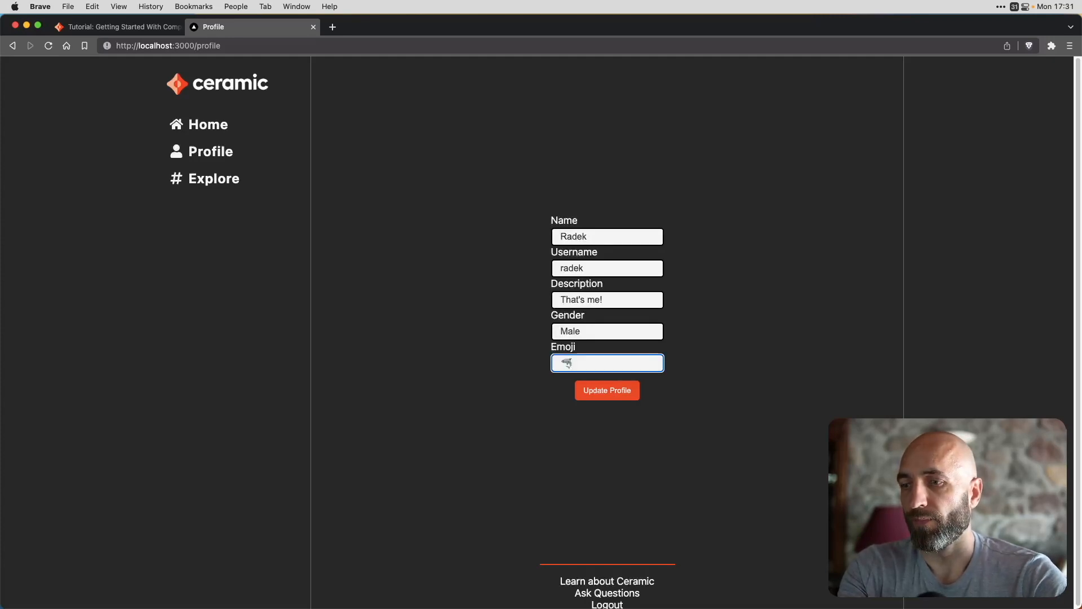
# - Save the profile, dismiss the update confirmation, and return to the home feed
pyautogui.click(605, 390)
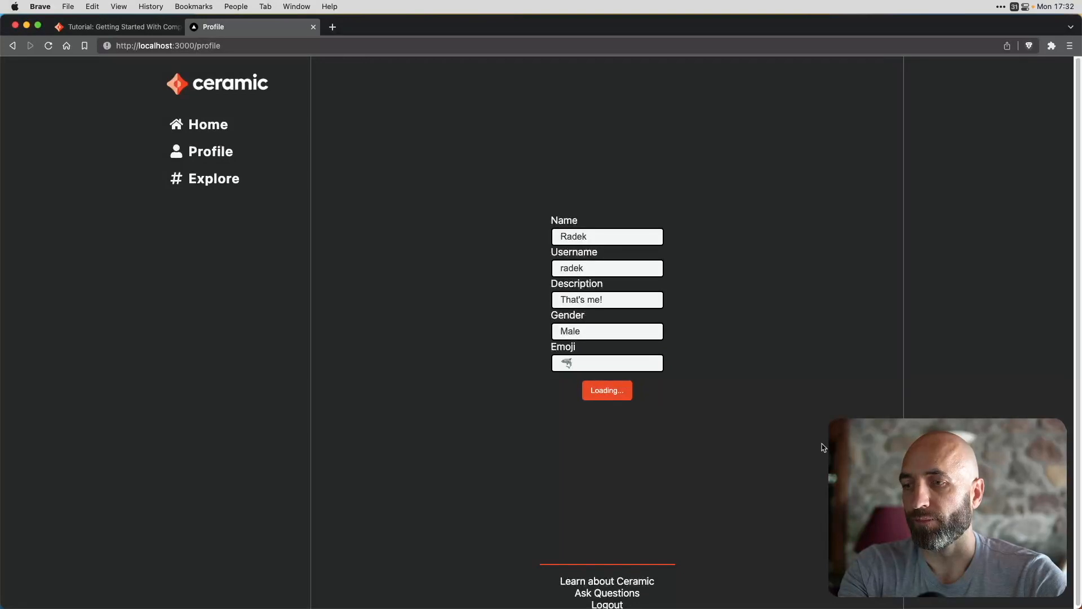
pyautogui.click(606, 390)
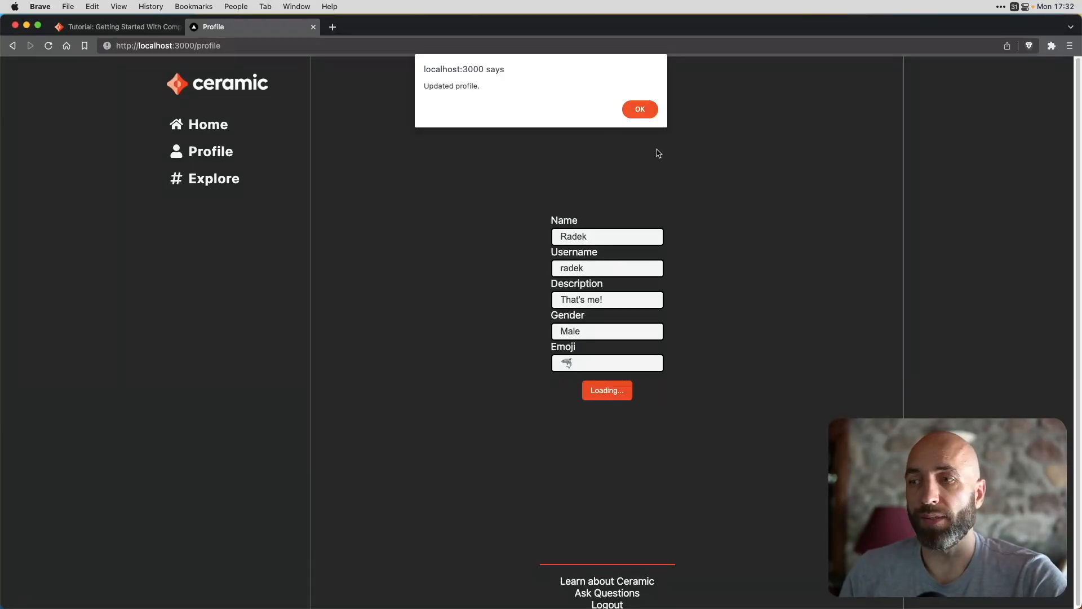
pyautogui.click(638, 109)
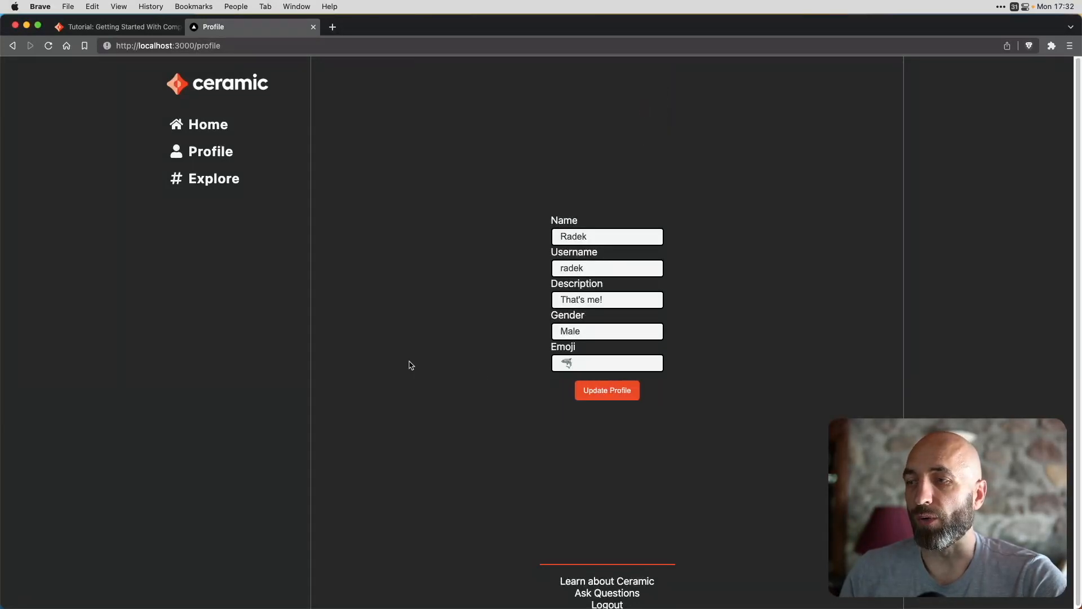
pyautogui.click(207, 124)
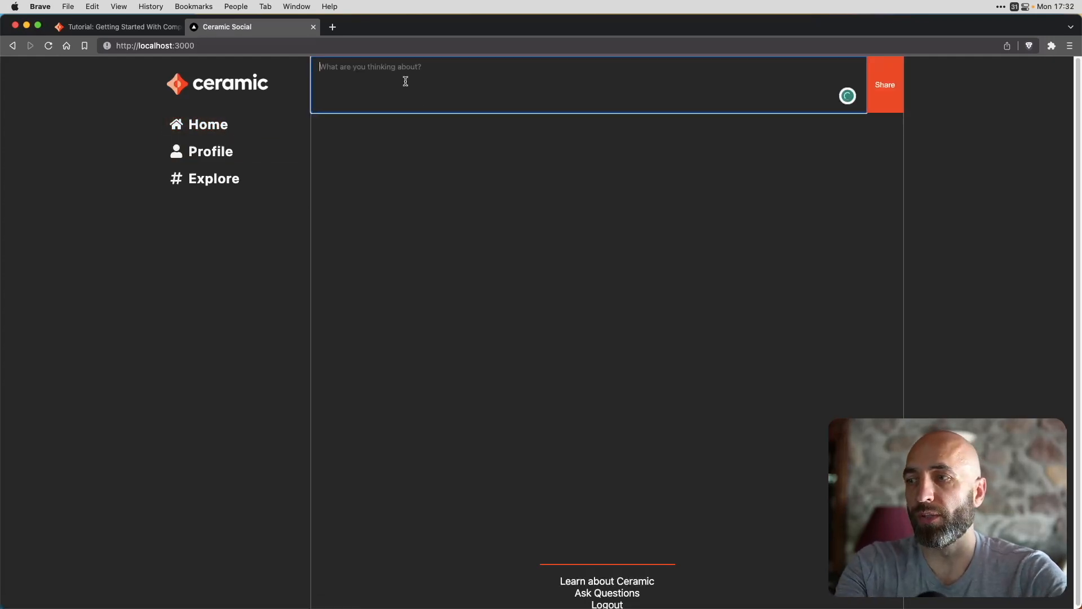
# - Share the posts "What's up, ducks?" and "It's getting hot in here ☀️", dismissing the alert
pyautogui.write("What's up, duck")
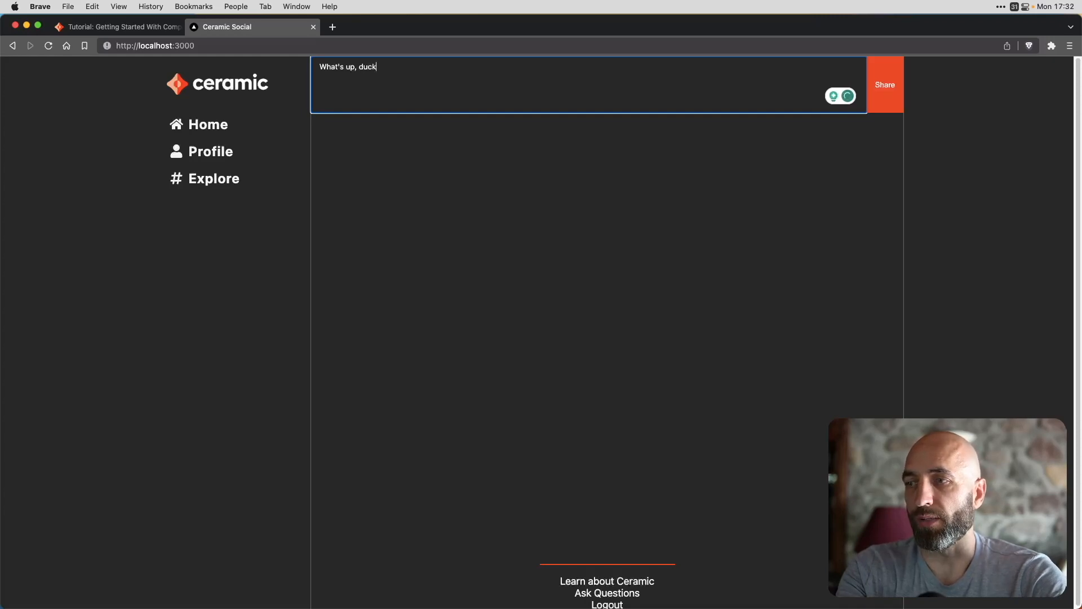
pyautogui.write('s?')
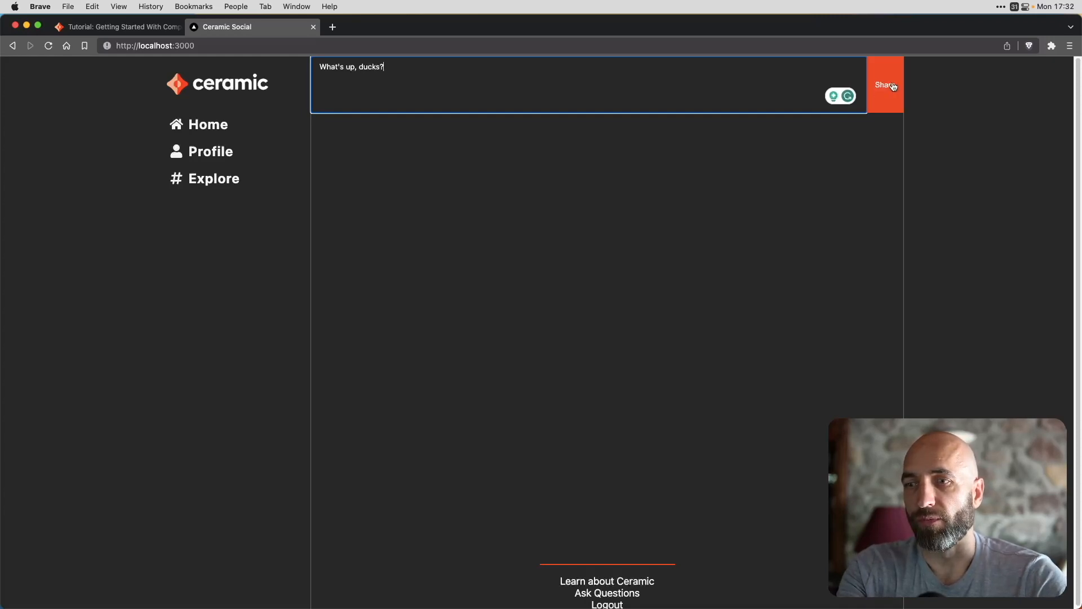
pyautogui.click(884, 84)
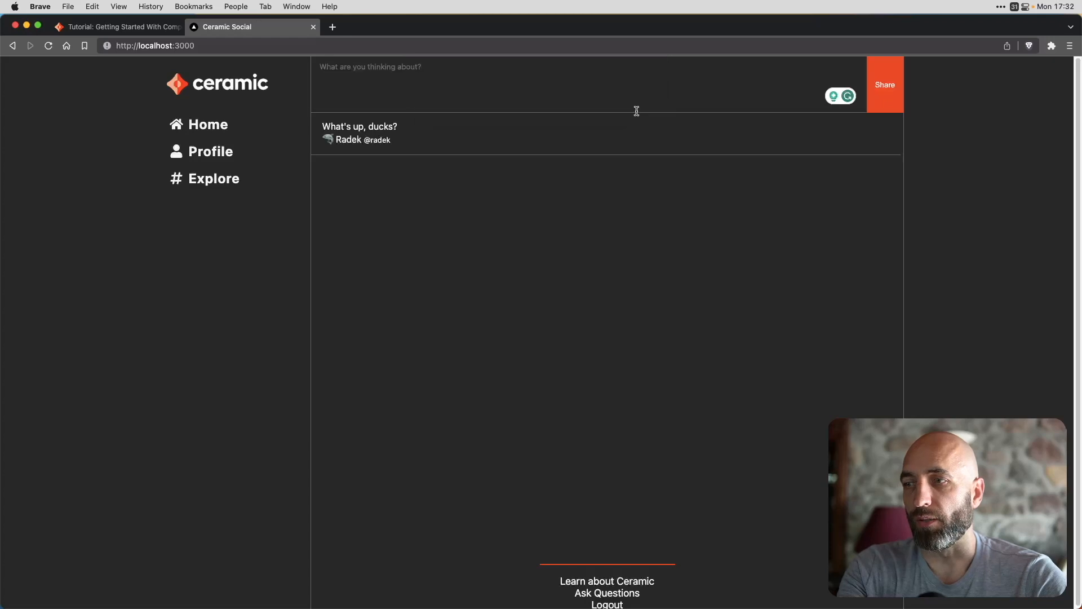
pyautogui.moveTo(386, 246)
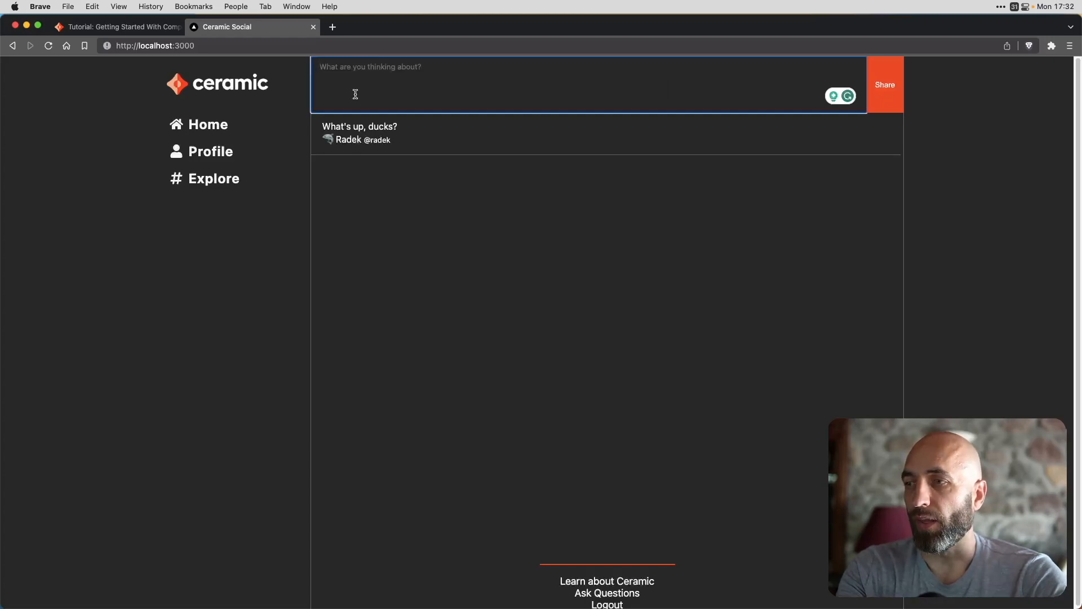
pyautogui.write("It's getting")
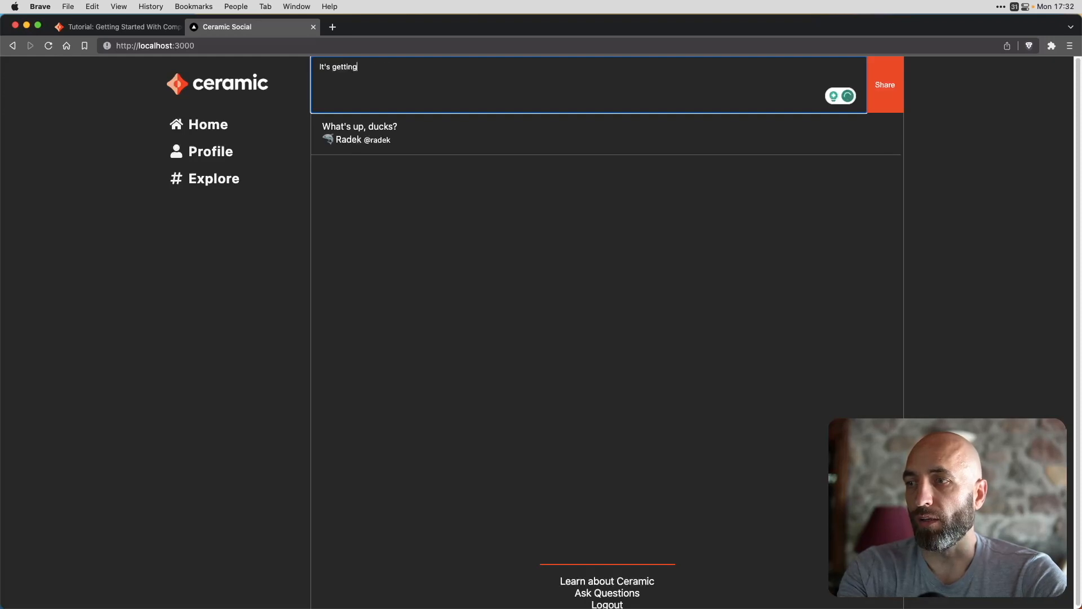
pyautogui.write('hot in here')
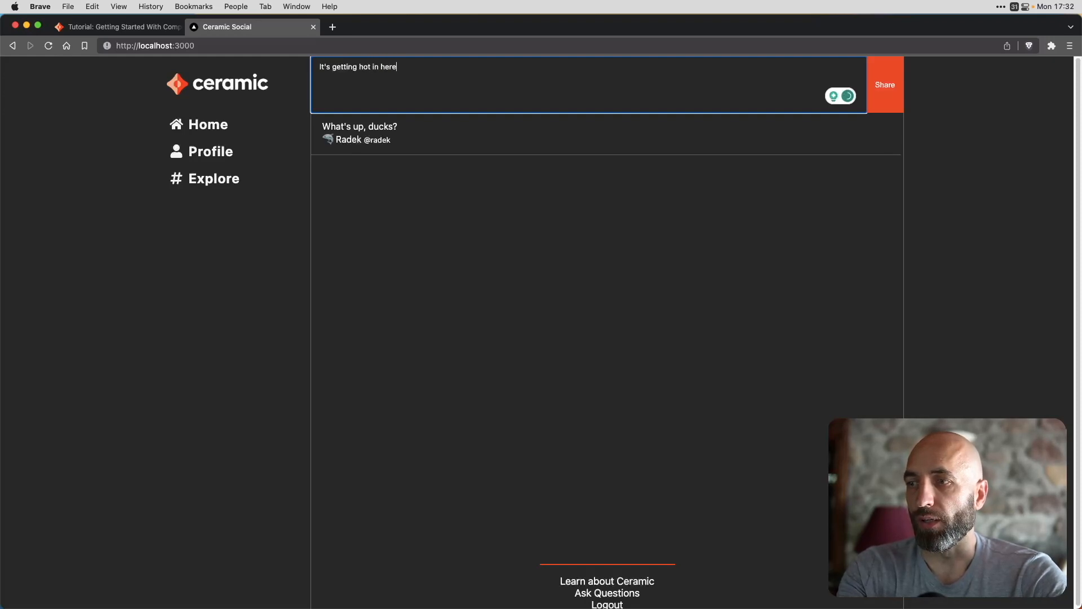
pyautogui.click(884, 84)
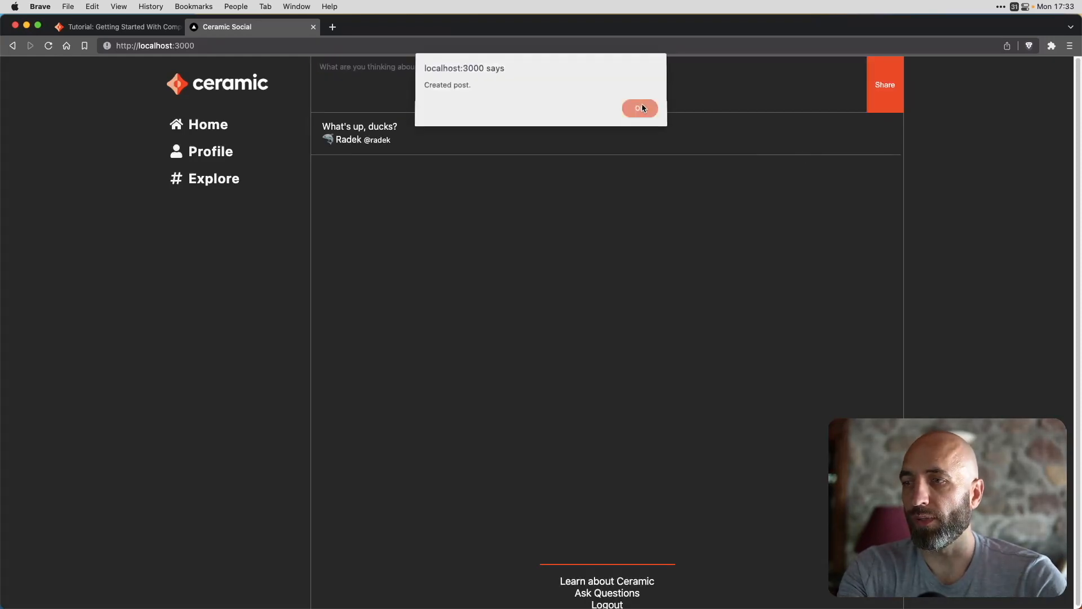
pyautogui.click(639, 108)
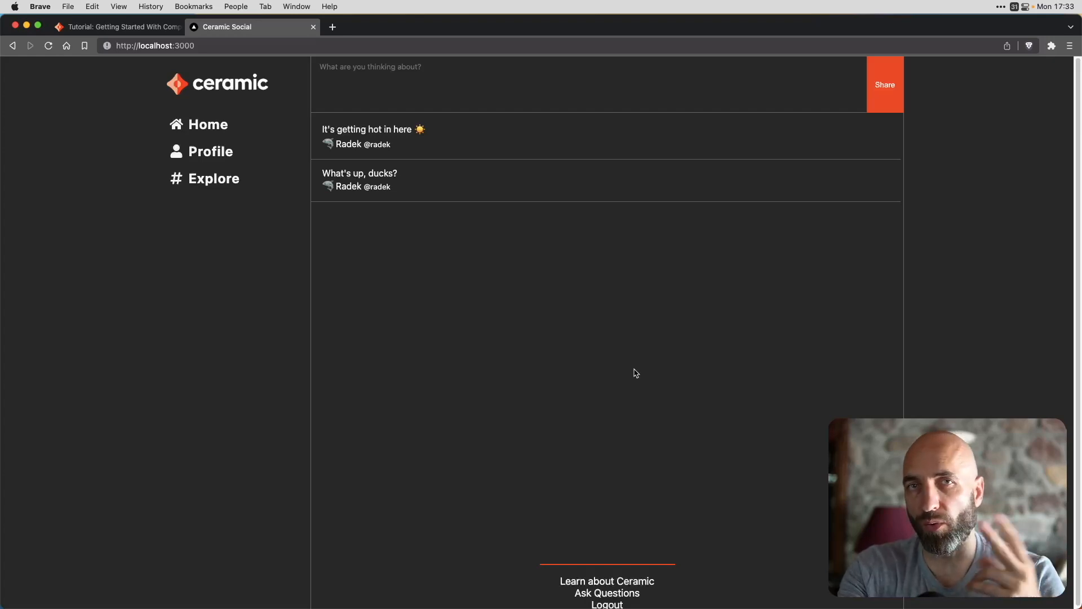
pyautogui.moveTo(828, 286)
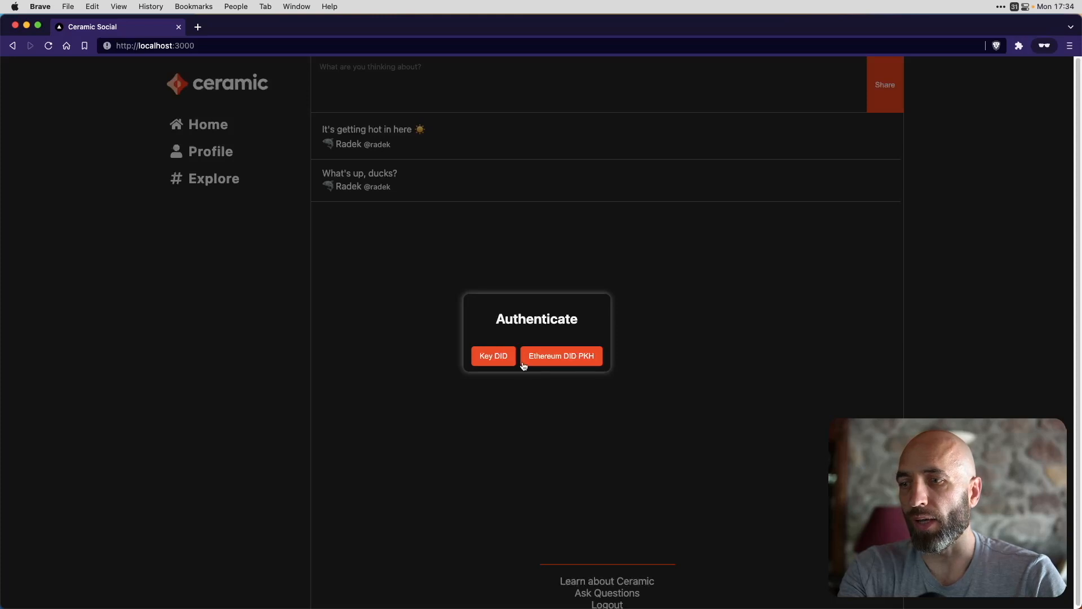
pyautogui.moveTo(593, 353)
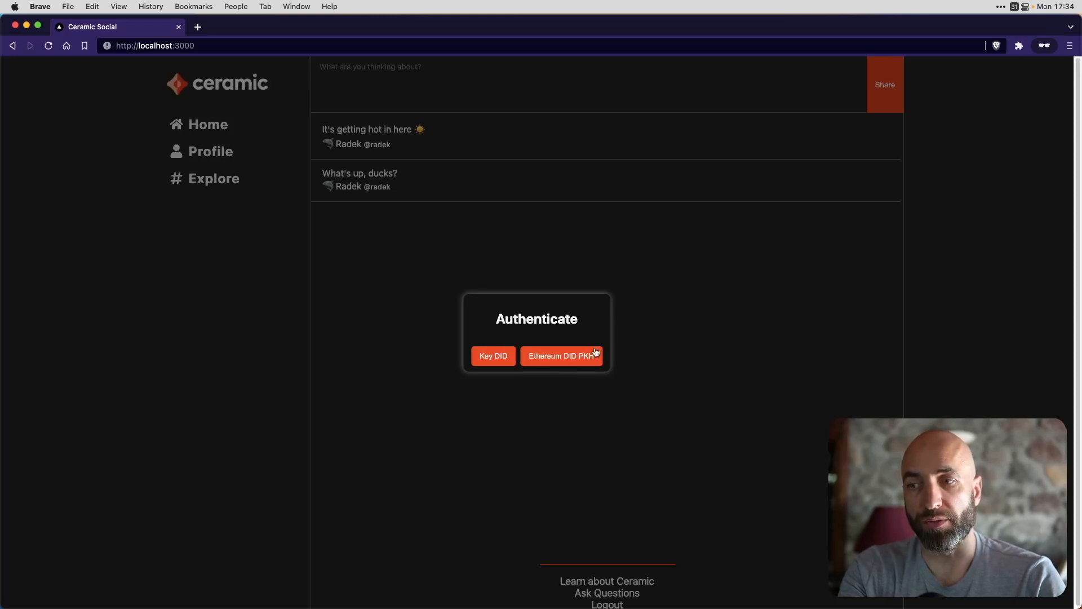
# - Authenticate with Ethereum DID PKH, approve the MetaMask sign-in, and open the Profile page
pyautogui.click(559, 355)
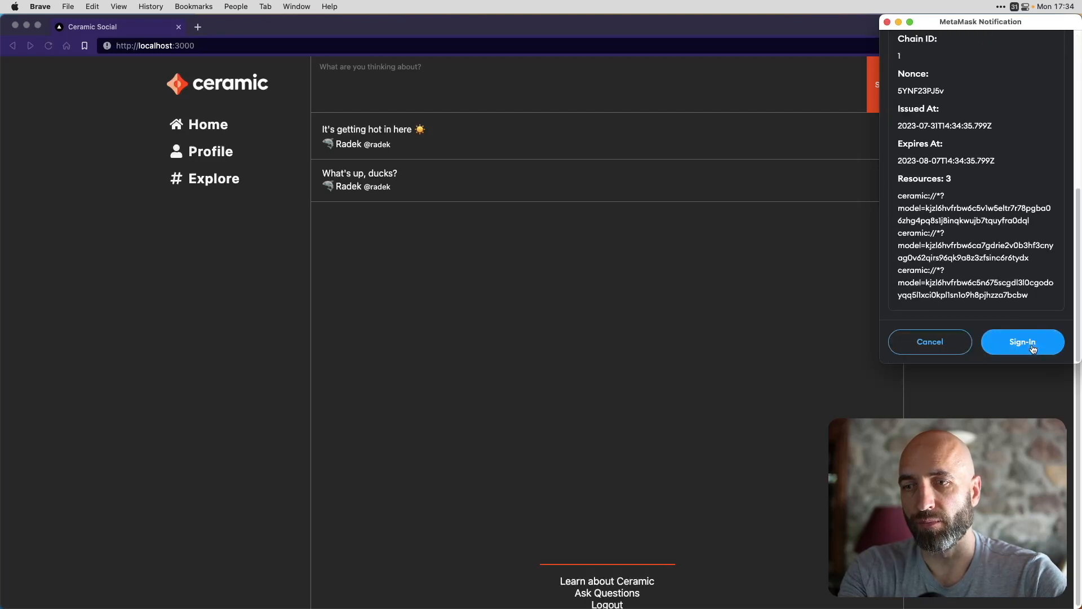
pyautogui.click(1022, 341)
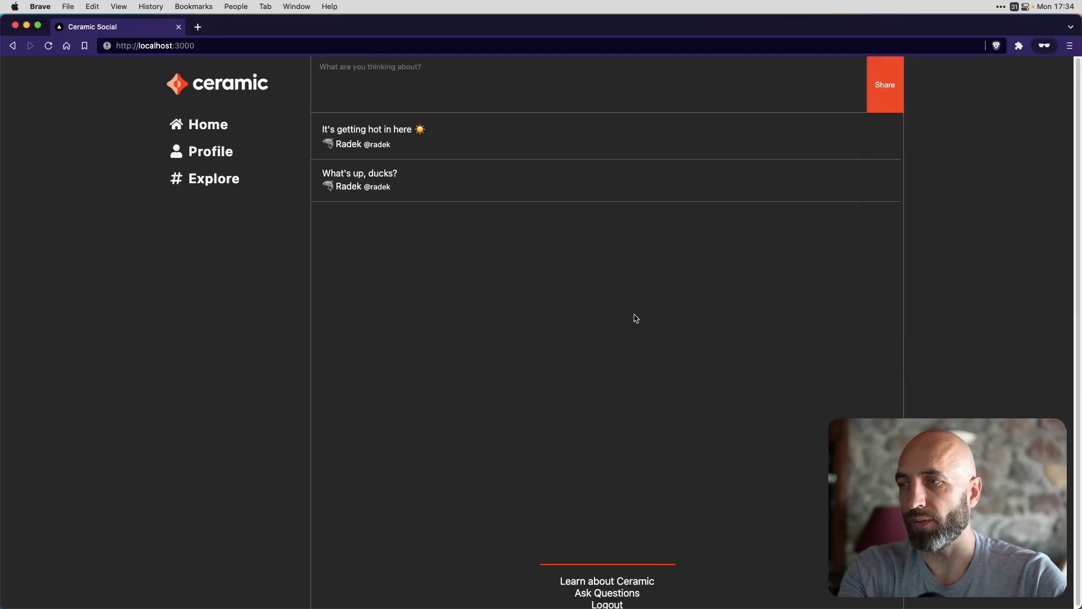
pyautogui.moveTo(708, 490)
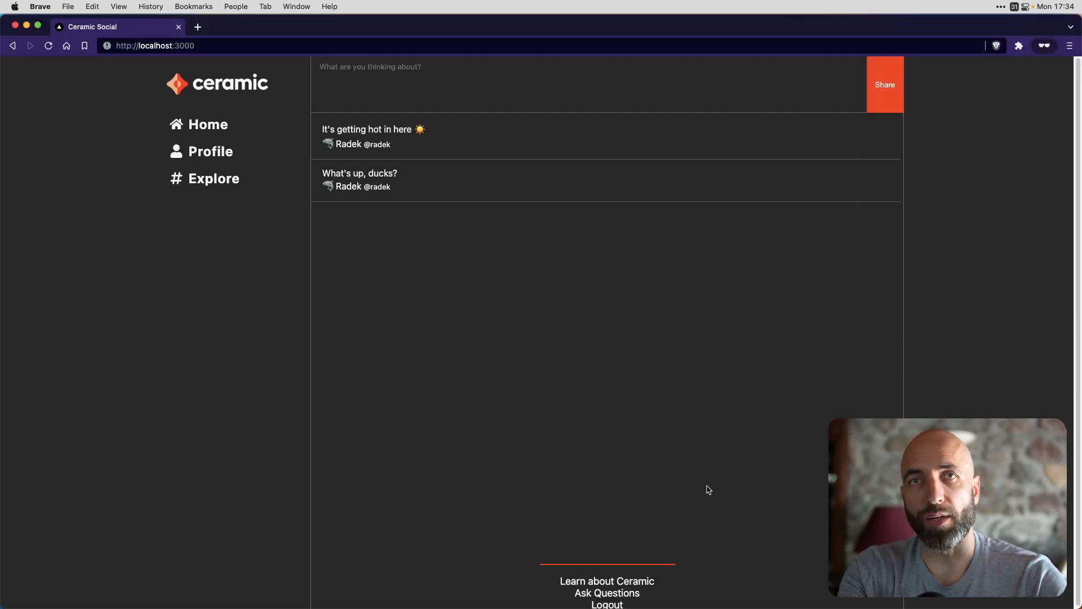
pyautogui.moveTo(426, 142)
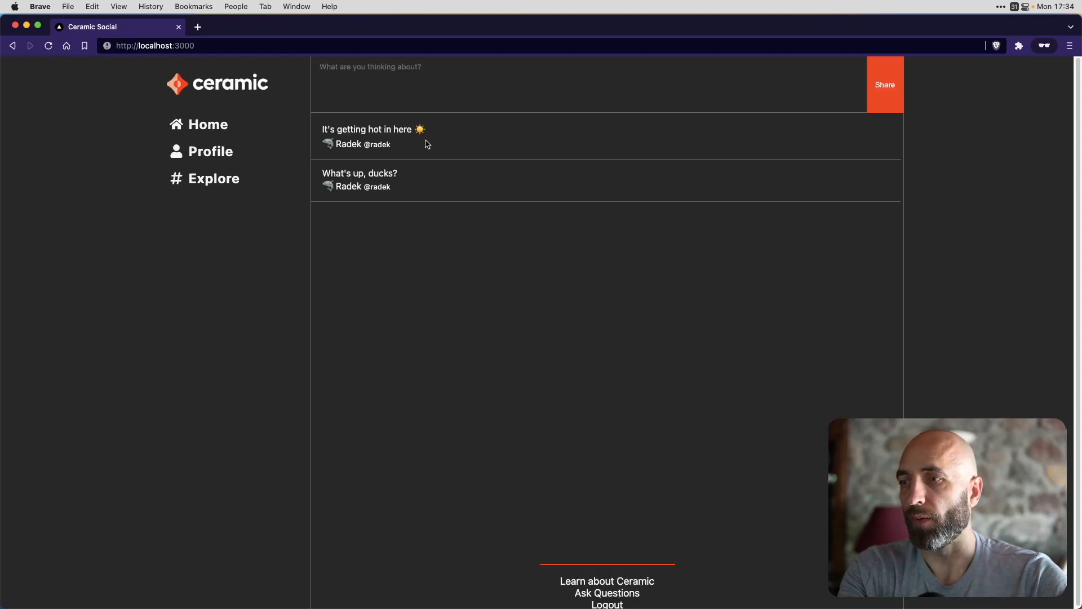
pyautogui.moveTo(502, 249)
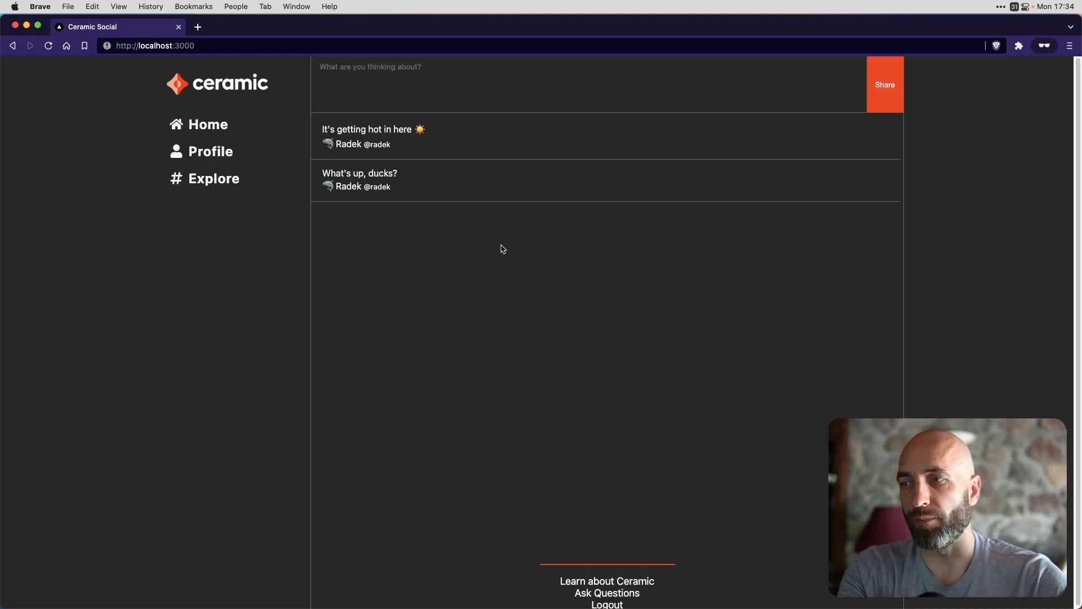
pyautogui.moveTo(547, 423)
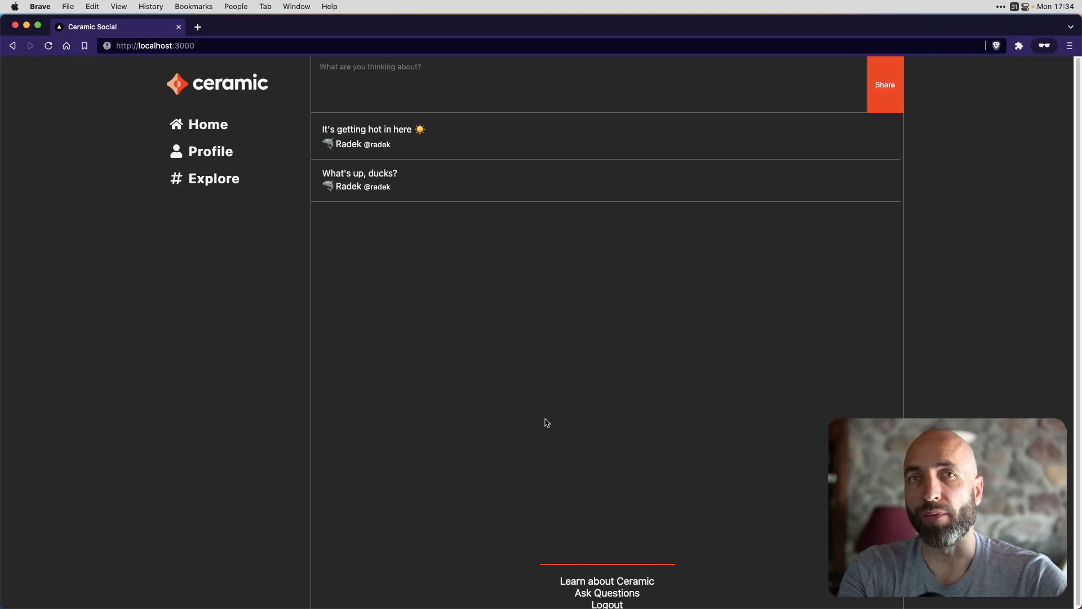
pyautogui.click(210, 151)
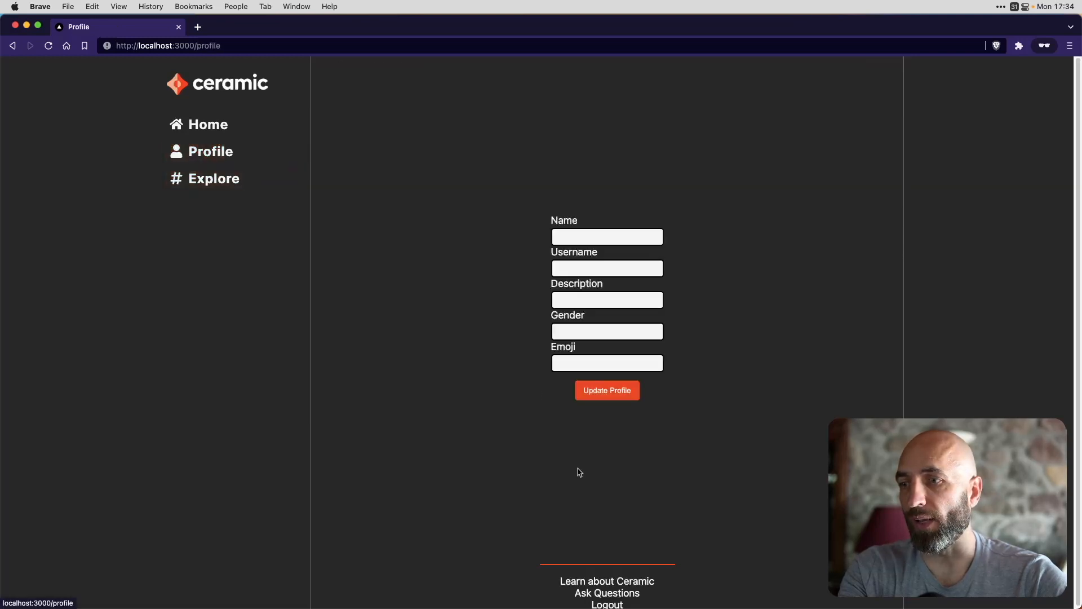
pyautogui.click(607, 236)
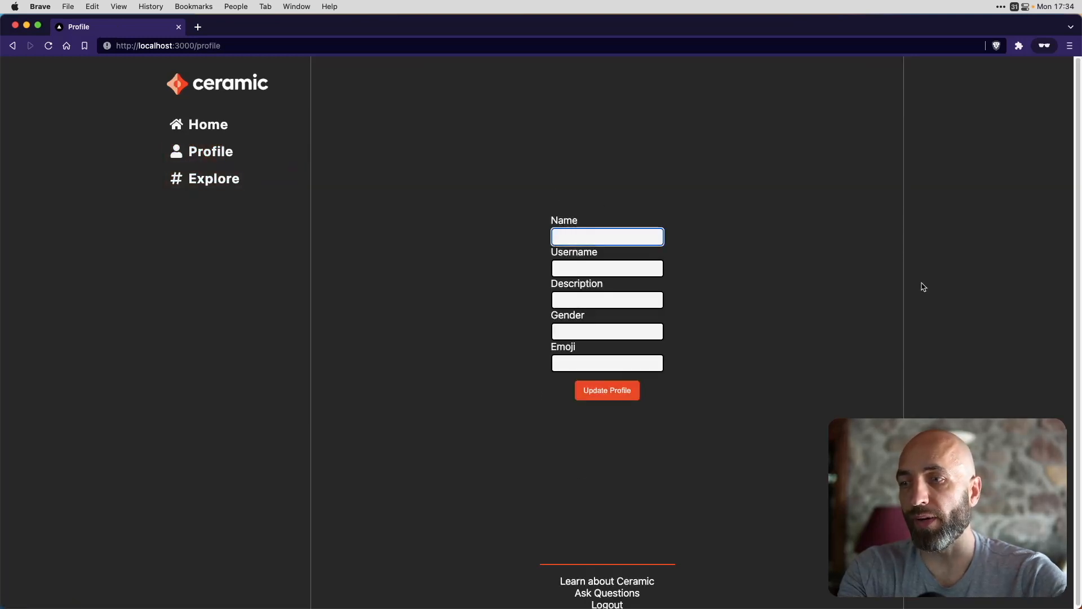
pyautogui.write('Dolphin')
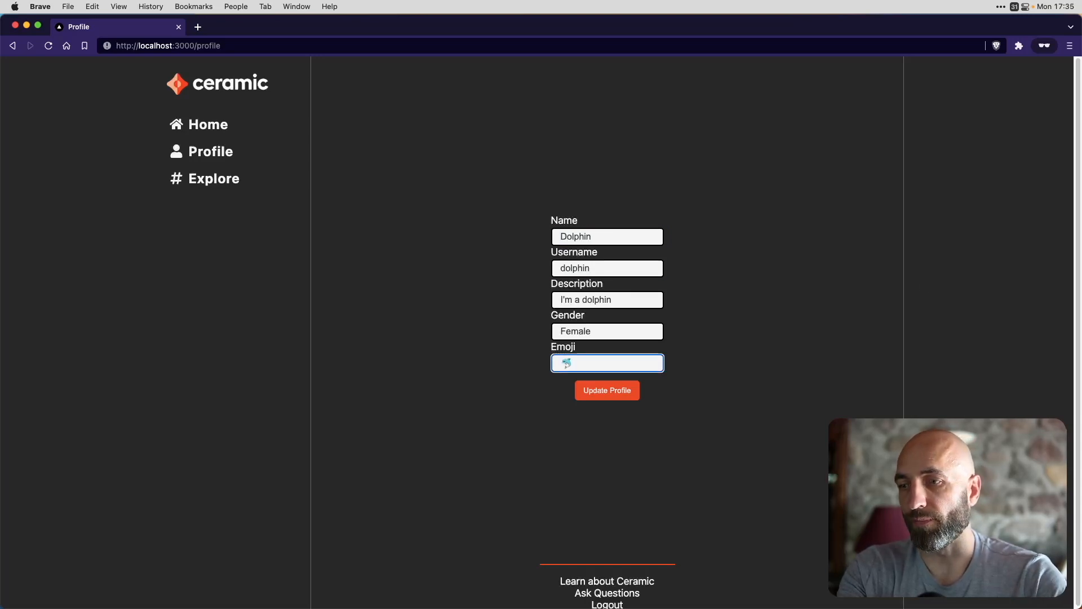
pyautogui.click(606, 390)
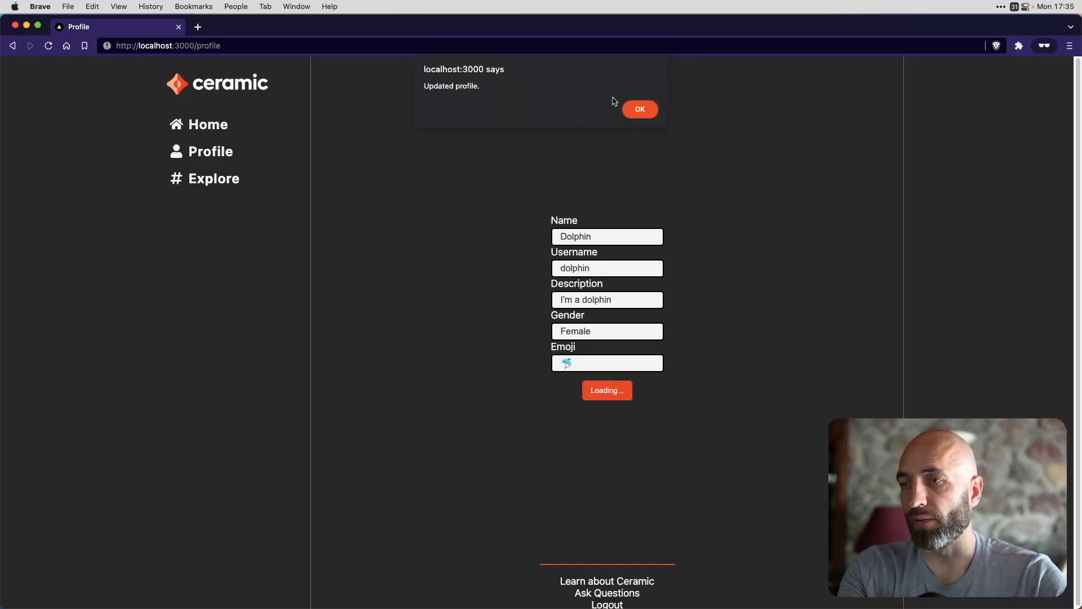
pyautogui.click(638, 109)
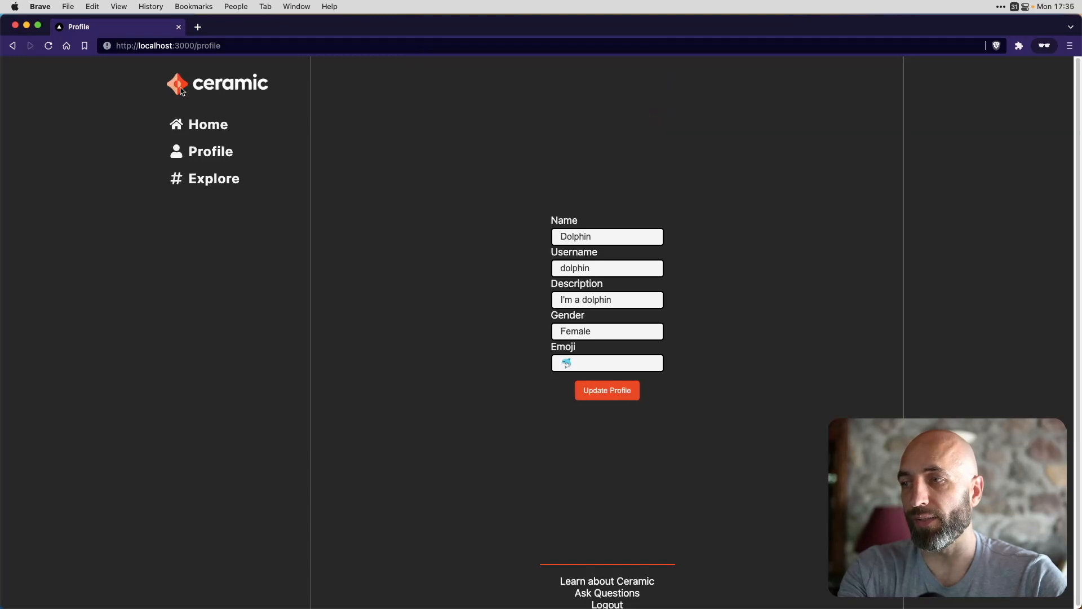
pyautogui.click(207, 124)
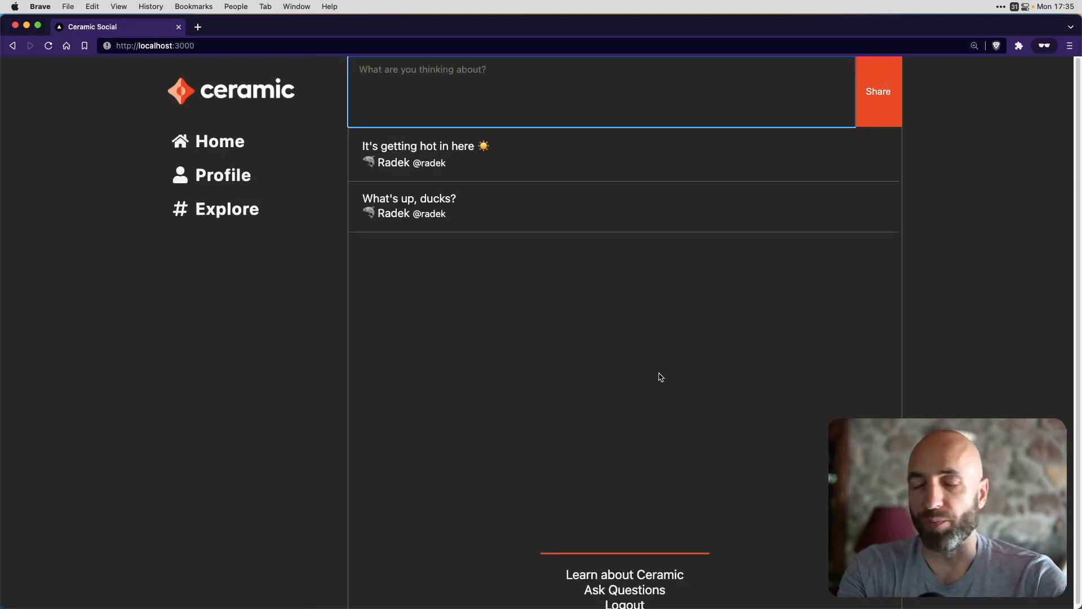
# - Share the post "Hello, waterworld!" and dismiss the Created post alert
pyautogui.write('Hello, water')
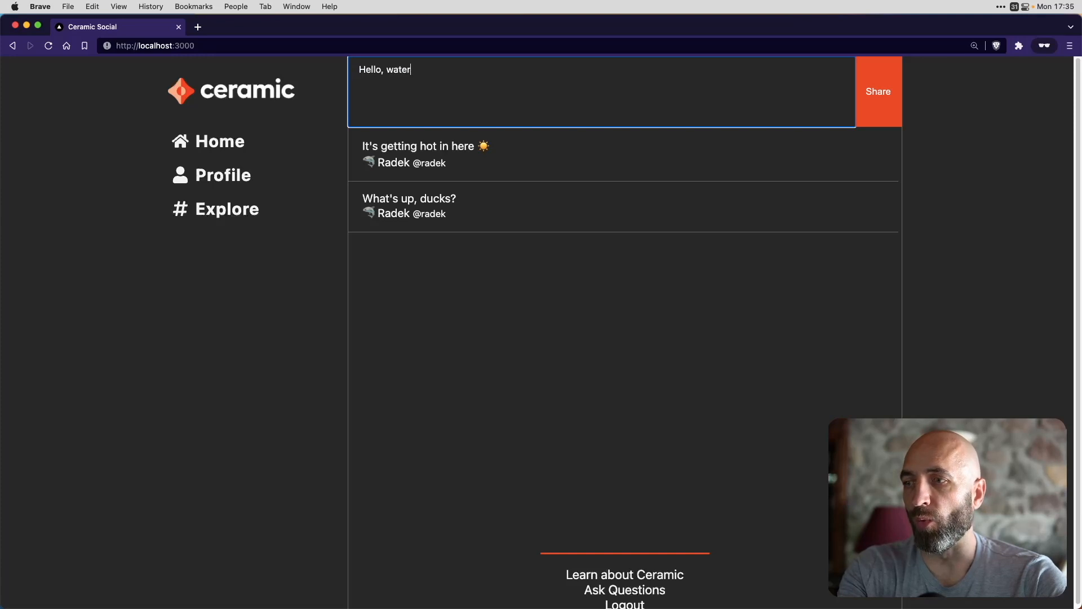
pyautogui.write('world!')
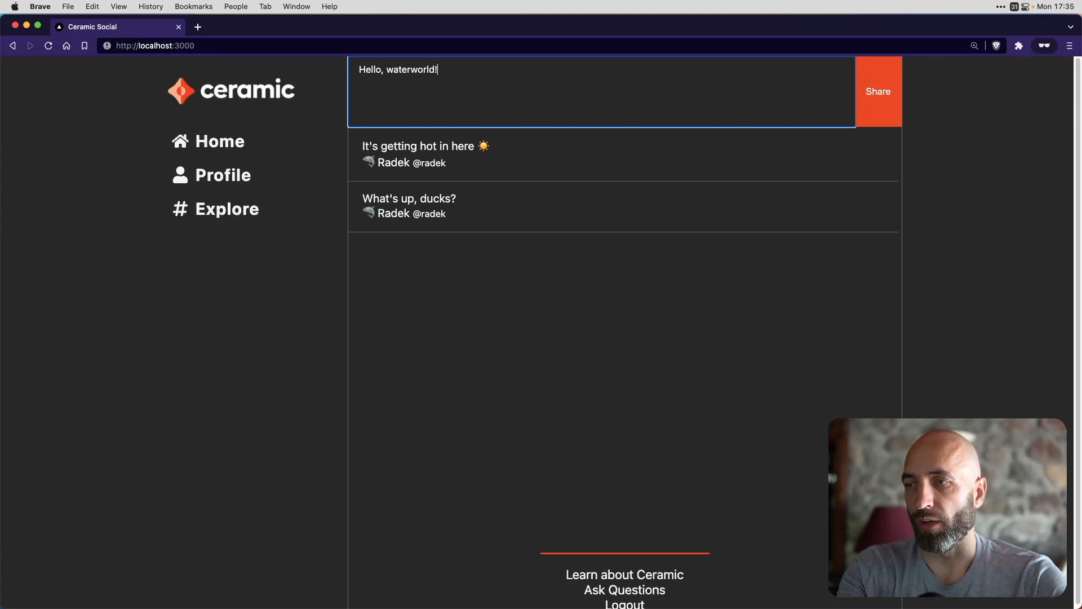
pyautogui.click(878, 92)
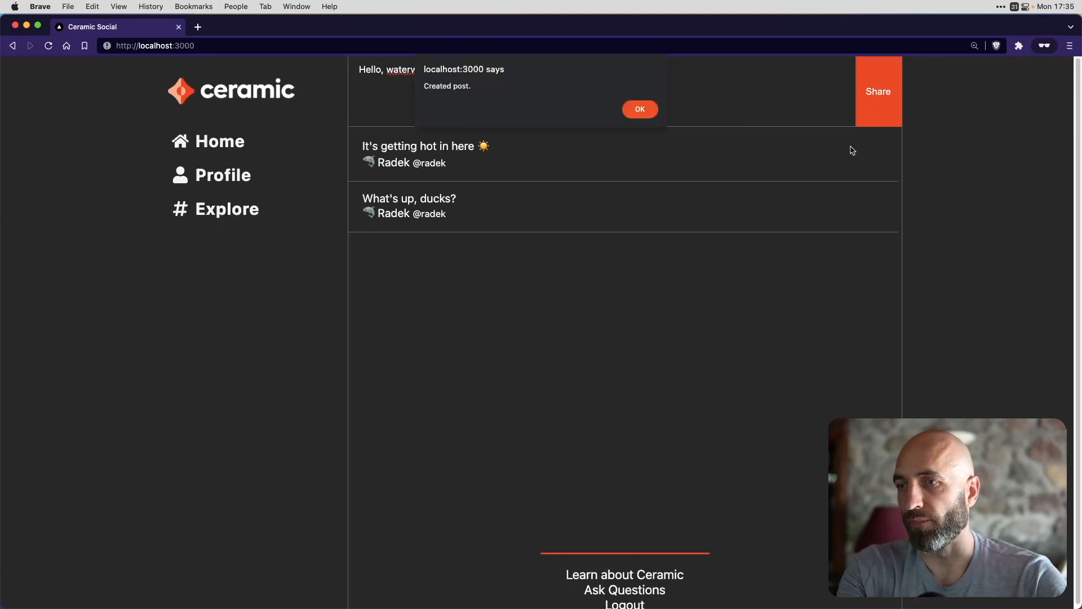
pyautogui.click(638, 109)
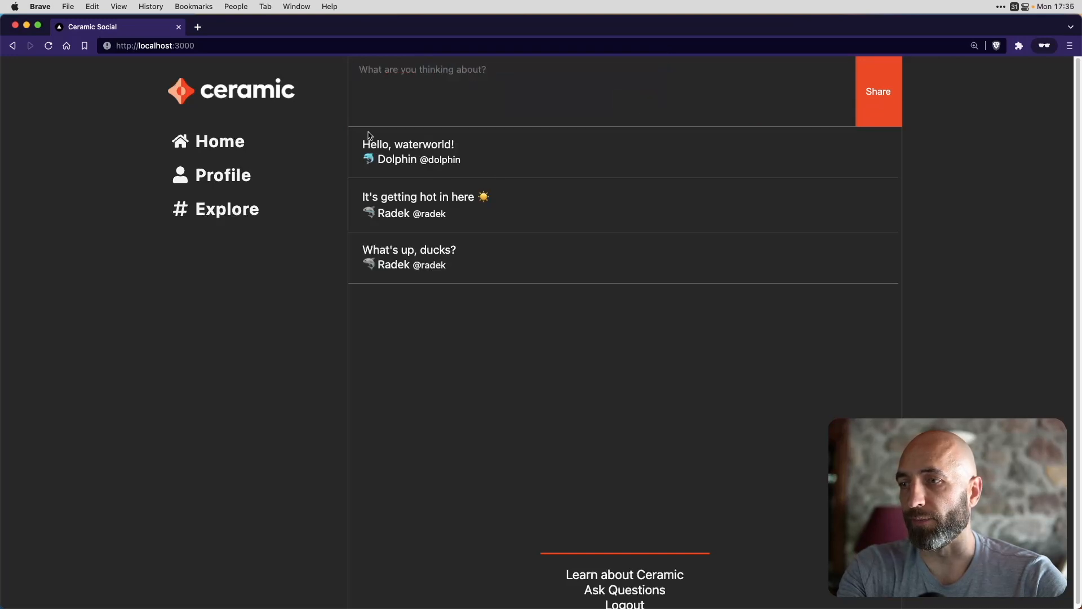
pyautogui.moveTo(458, 168)
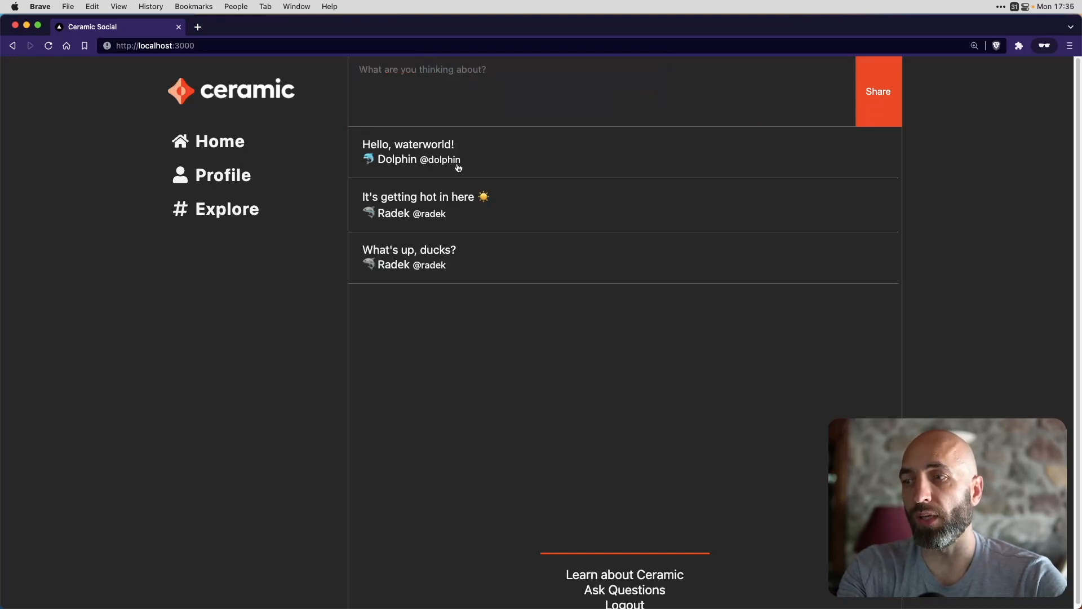
pyautogui.moveTo(468, 168)
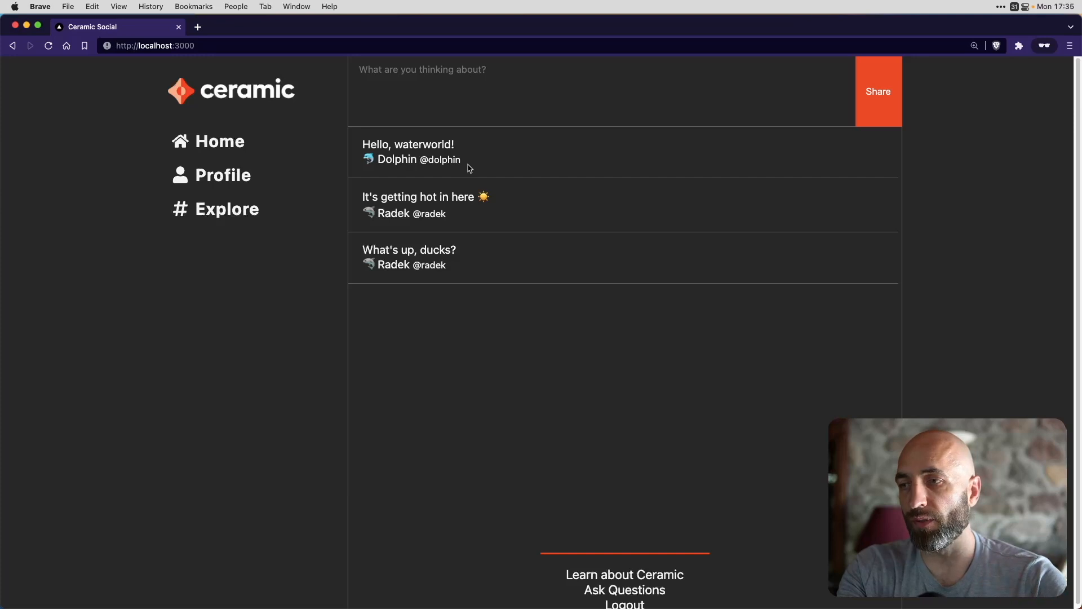
pyautogui.moveTo(433, 217)
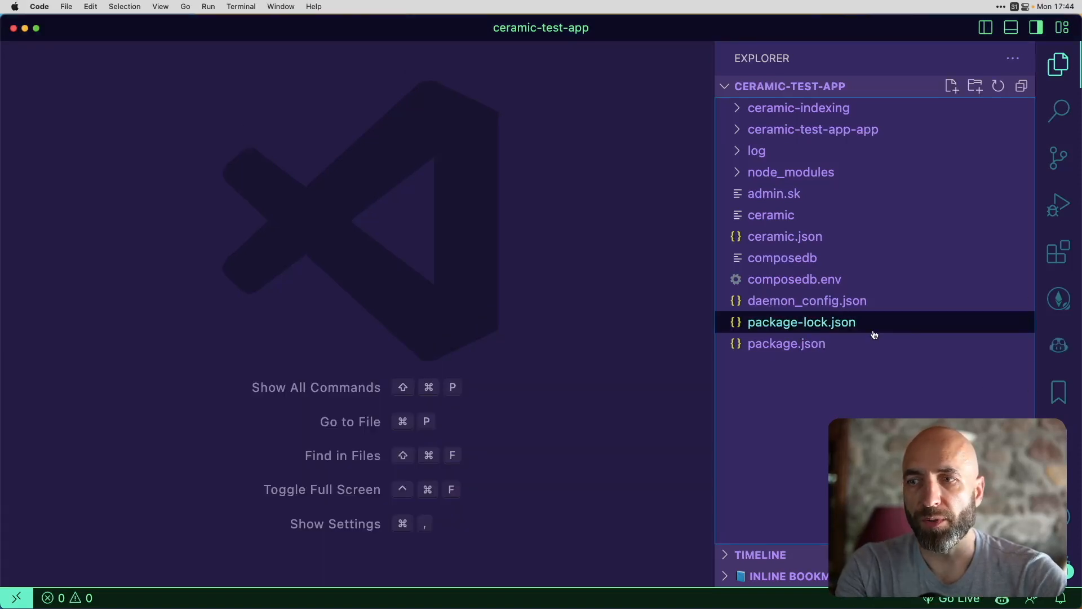
# - Expand ceramic-test-app-app and its composites folder to list basicProfile, following, post and postsProfile
pyautogui.click(812, 130)
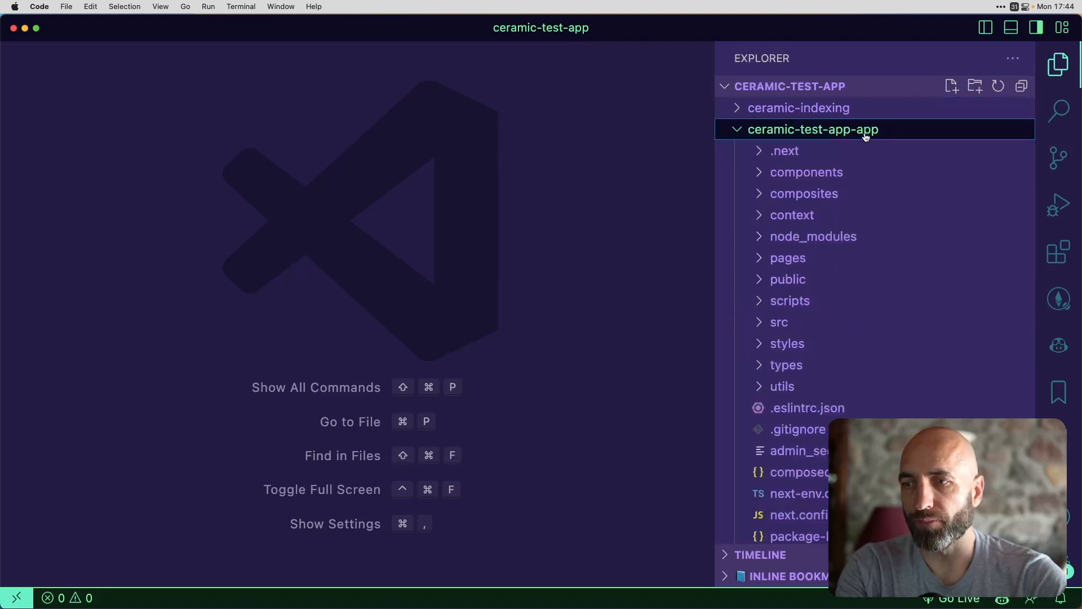
pyautogui.click(799, 493)
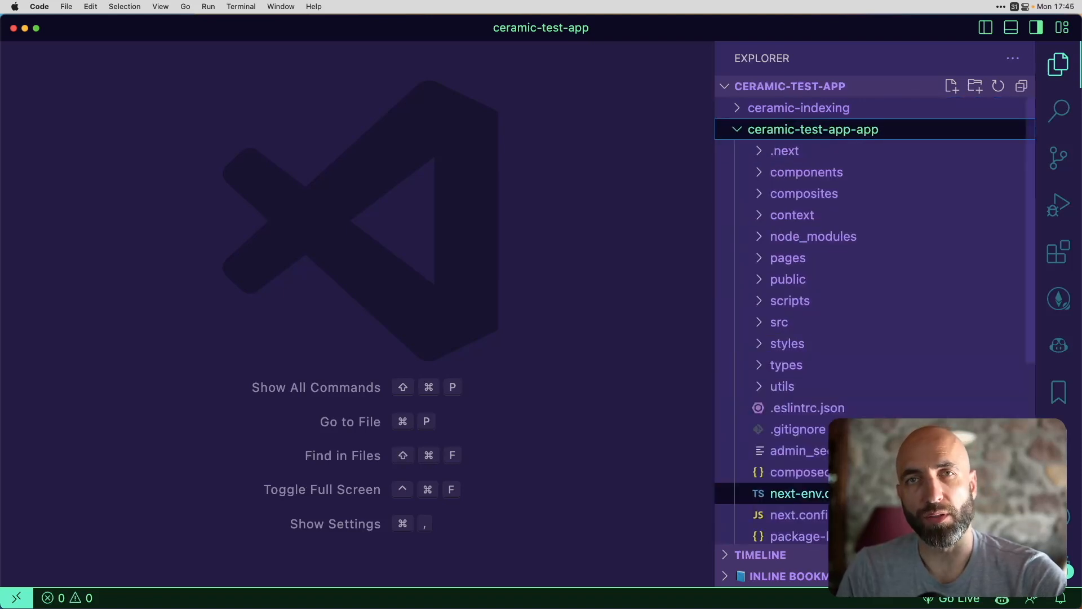
pyautogui.click(803, 193)
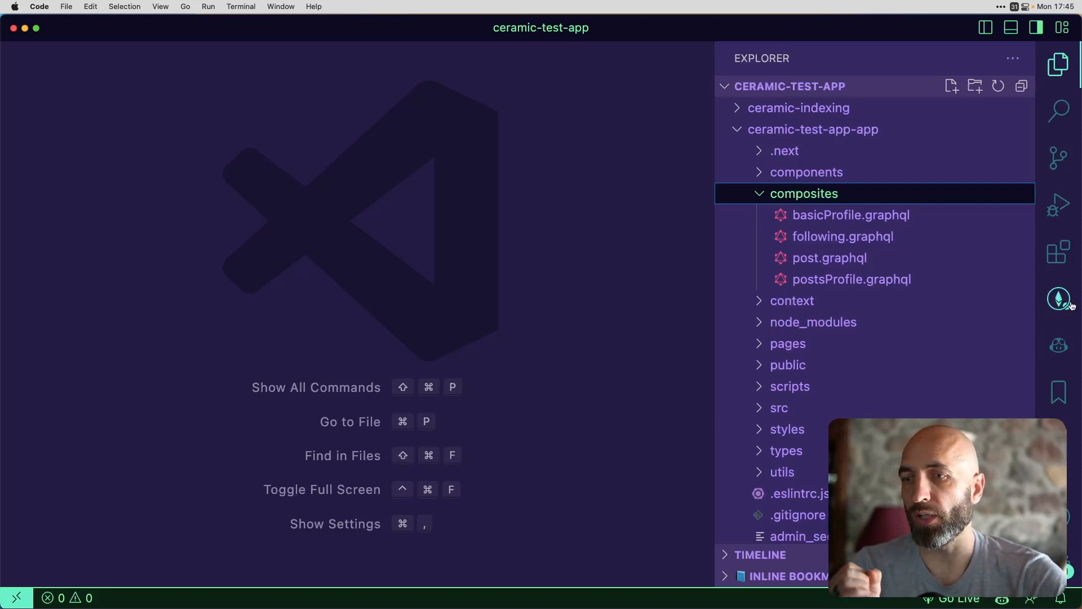
pyautogui.click(850, 215)
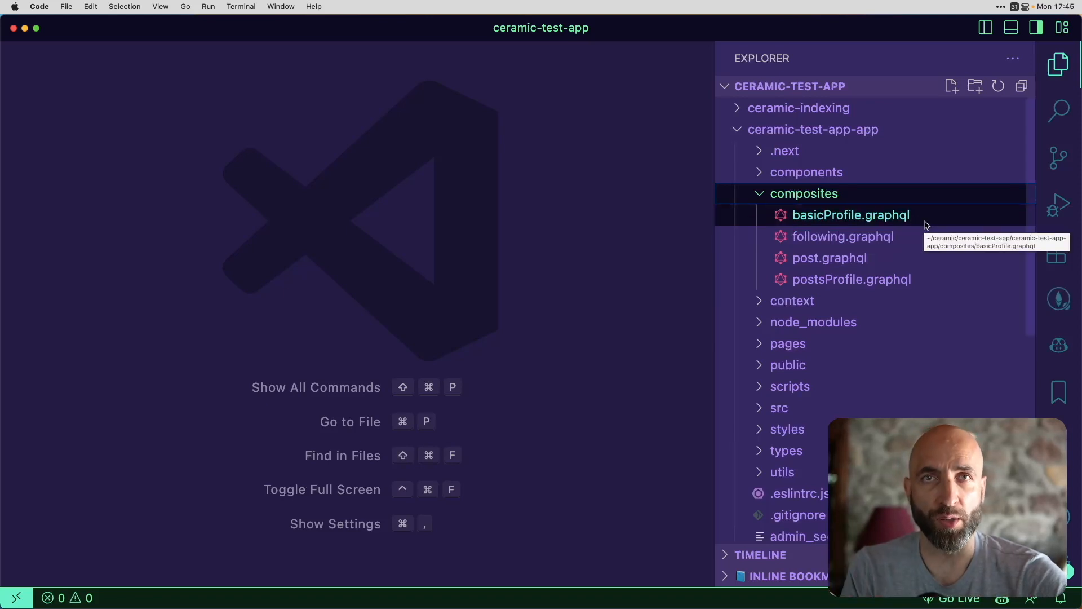
# - Open basicProfile.graphql and post.graphql, highlighting the Posts model that references BasicProfile via profileId
pyautogui.click(850, 215)
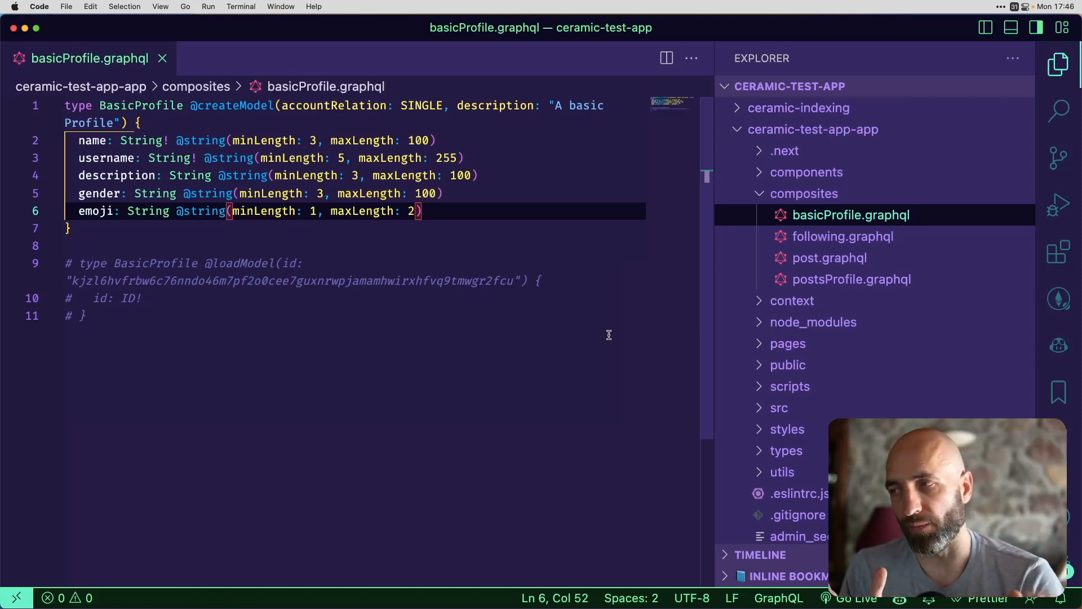
pyautogui.moveTo(696, 290)
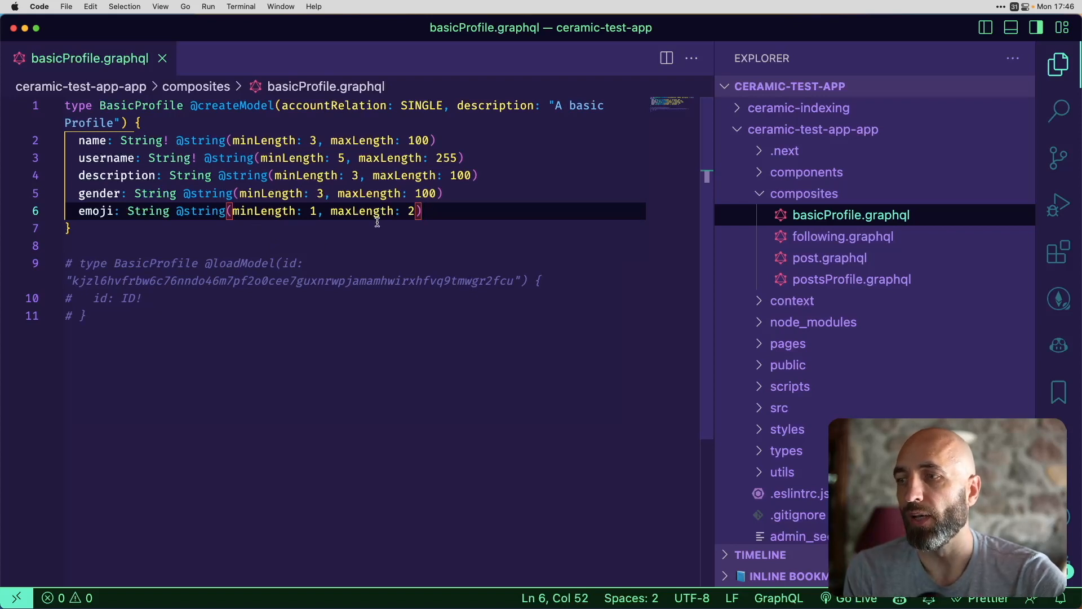
pyautogui.moveTo(386, 297)
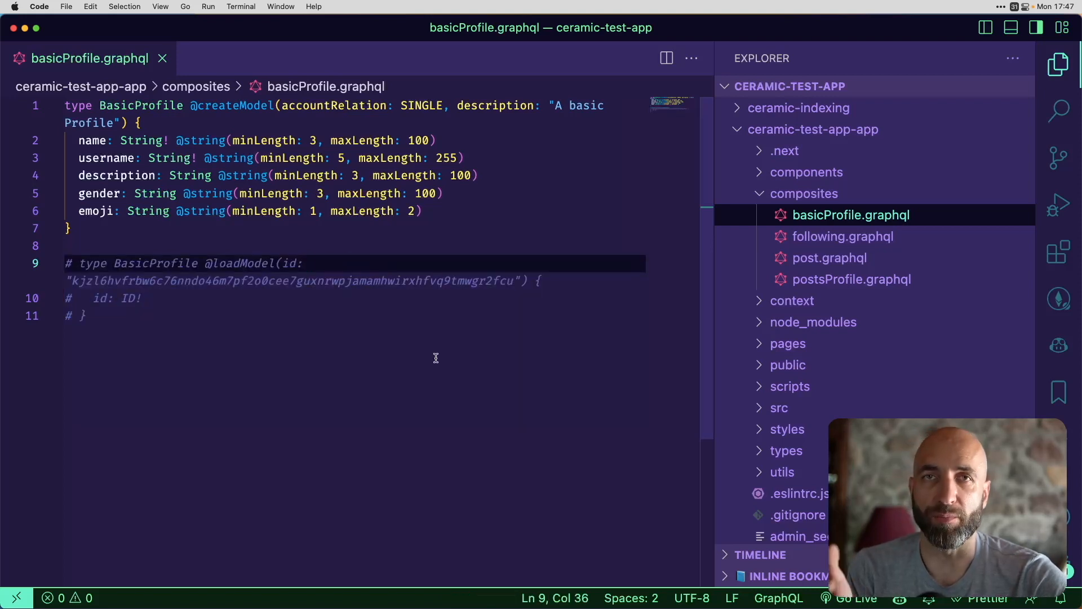
pyautogui.moveTo(692, 479)
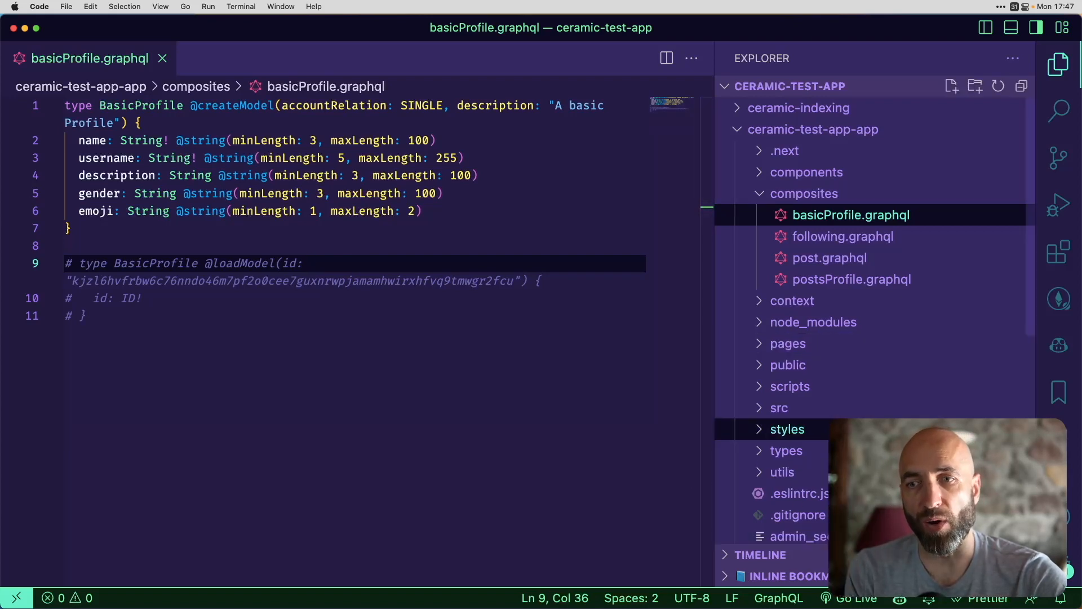
pyautogui.click(829, 258)
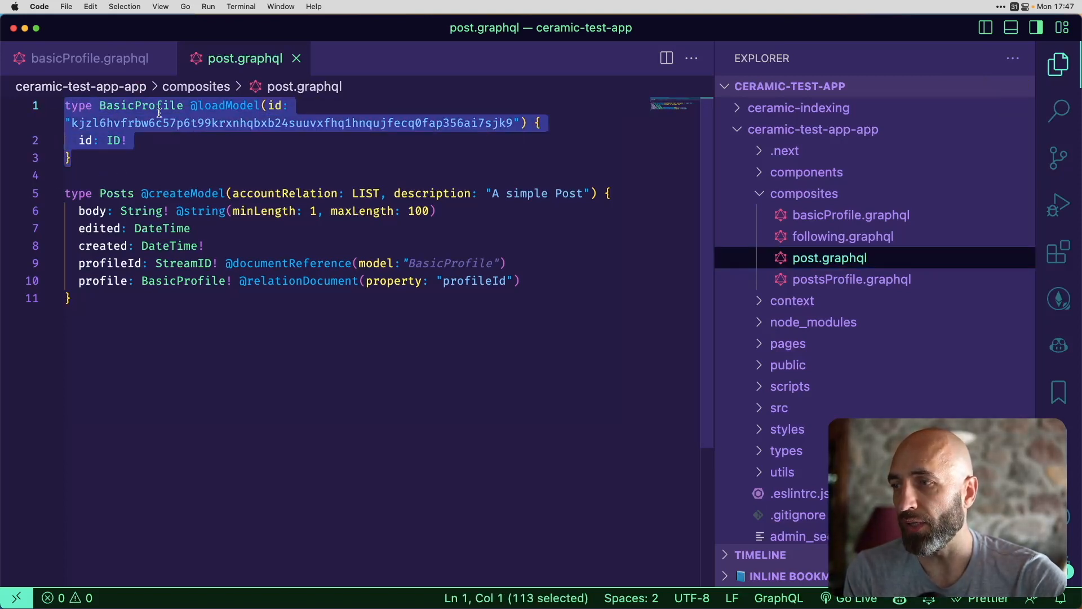
pyautogui.click(83, 140)
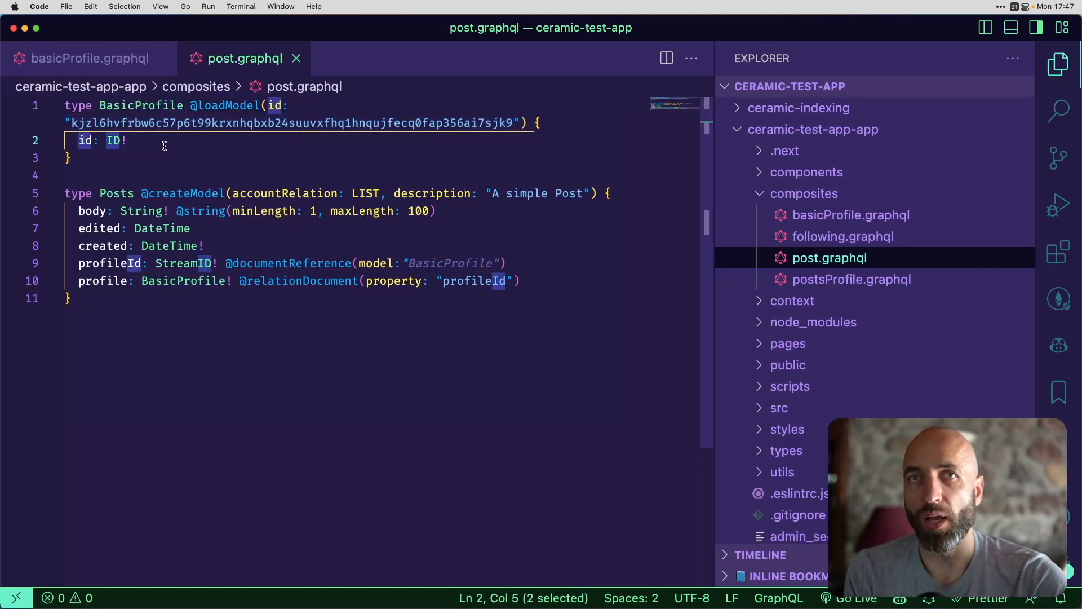
pyautogui.moveTo(193, 286)
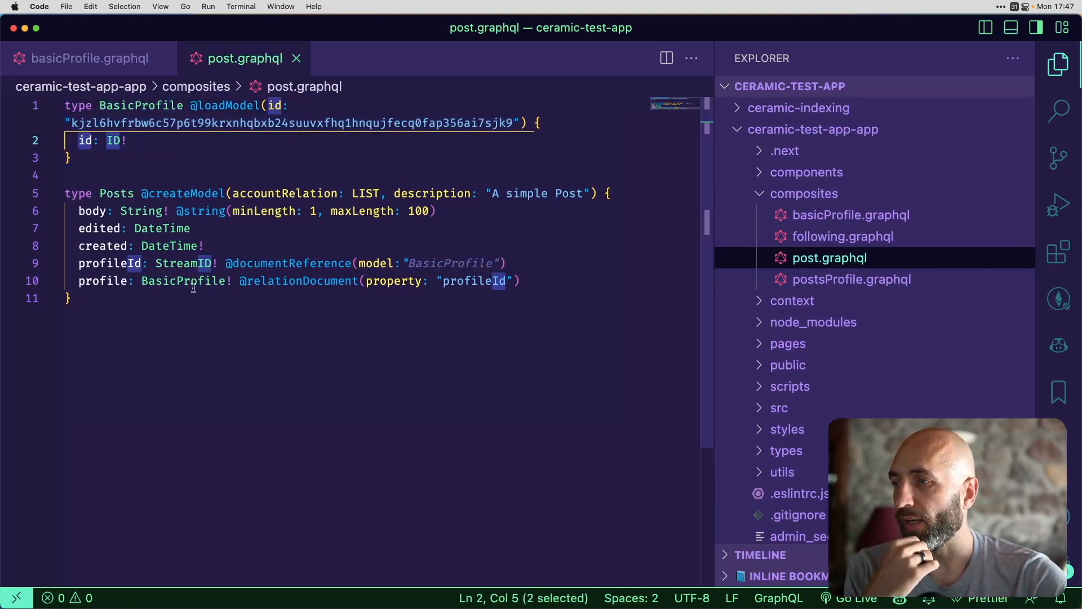
pyautogui.click(67, 194)
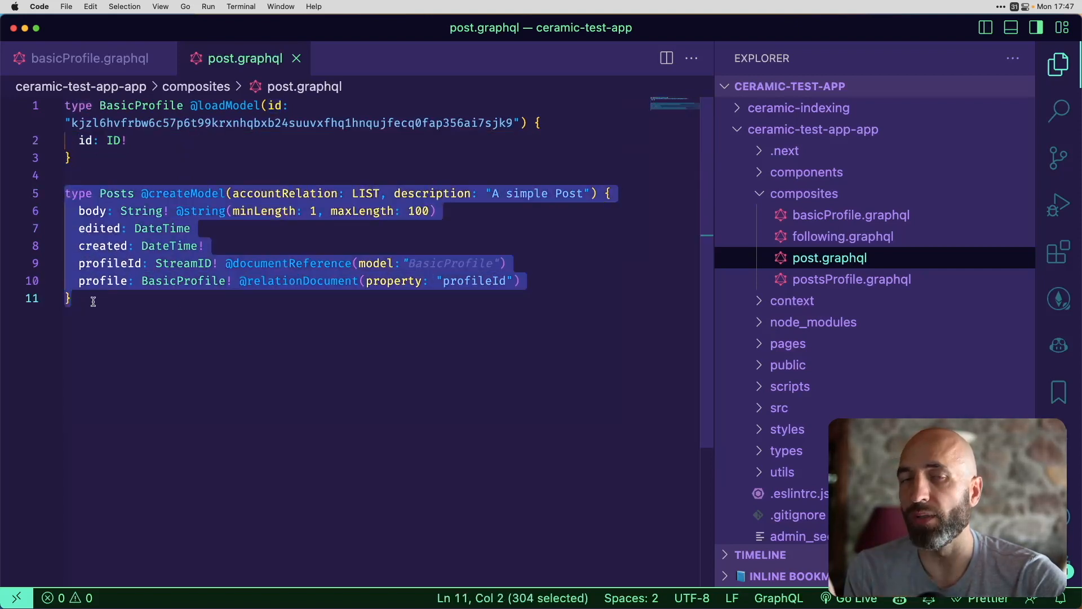
pyautogui.click(92, 298)
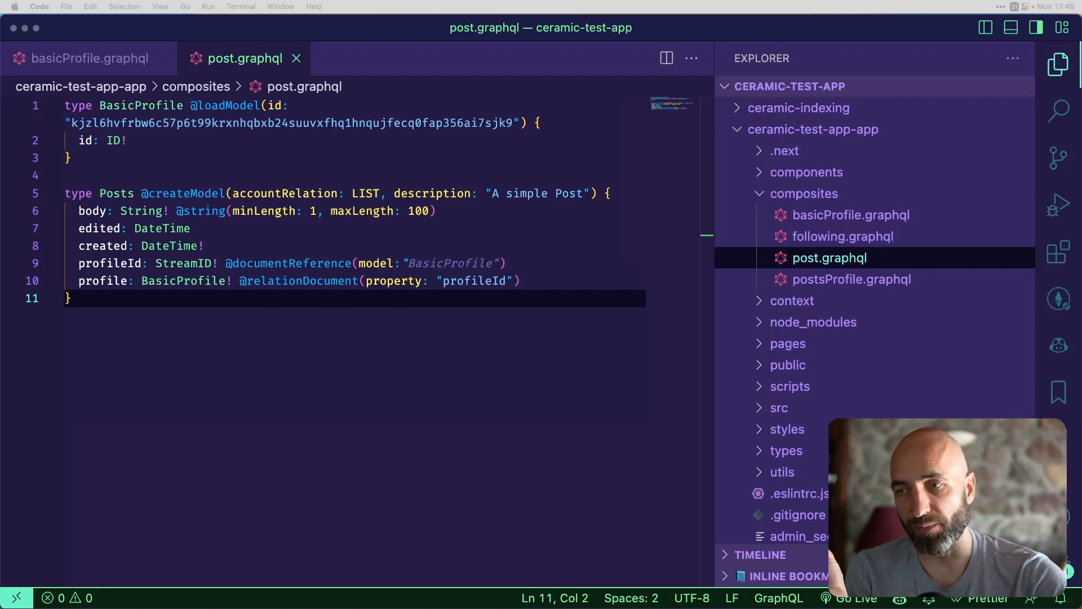
# - Open postsProfile.graphql, where BasicProfile gains a posts list linked through profileId
pyautogui.click(851, 279)
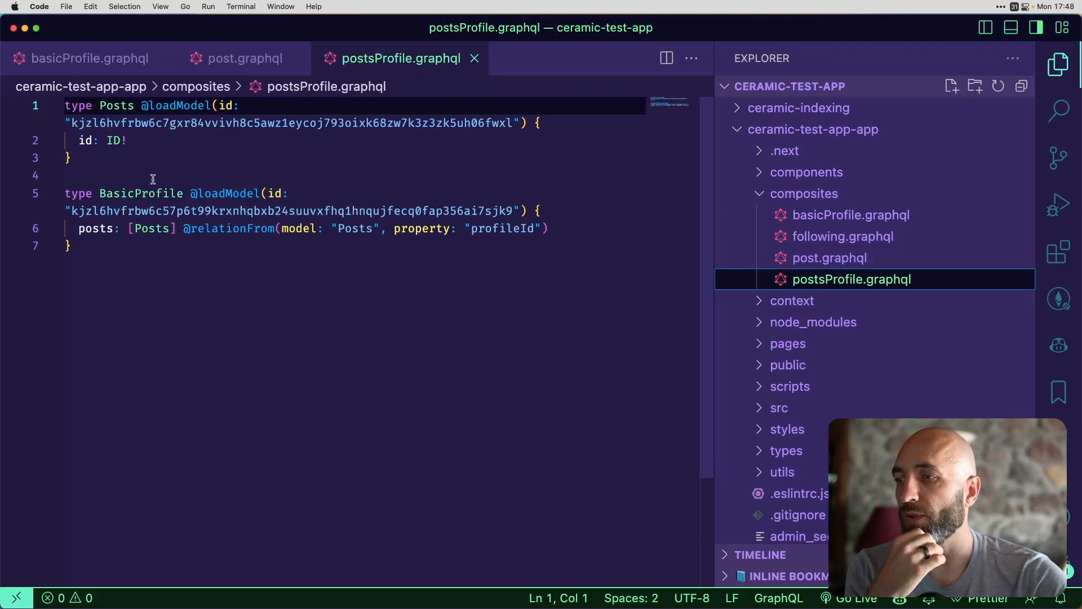
pyautogui.moveTo(274, 467)
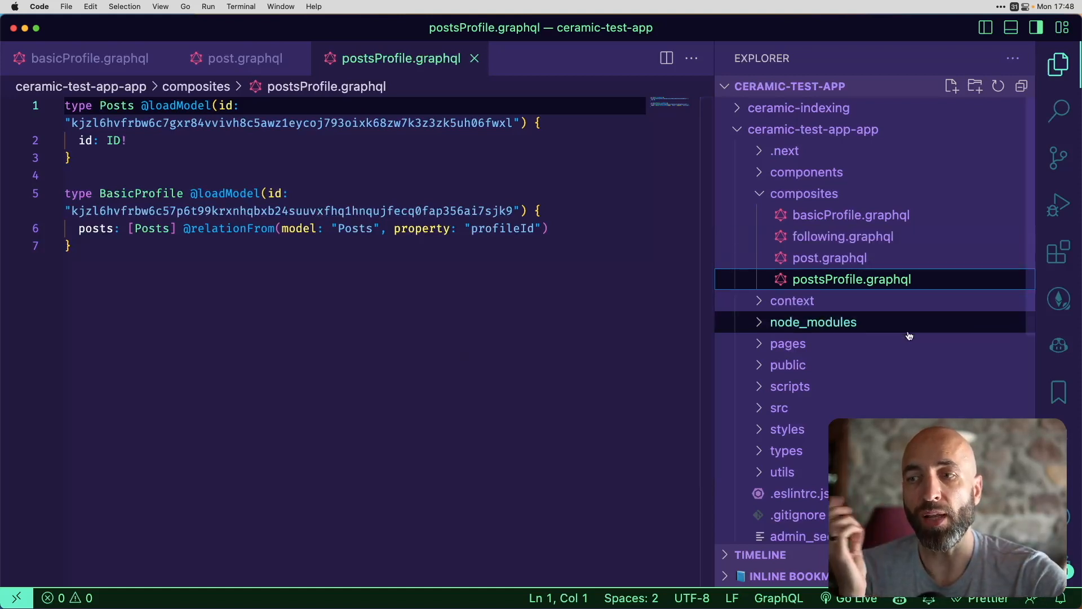
pyautogui.moveTo(842, 236)
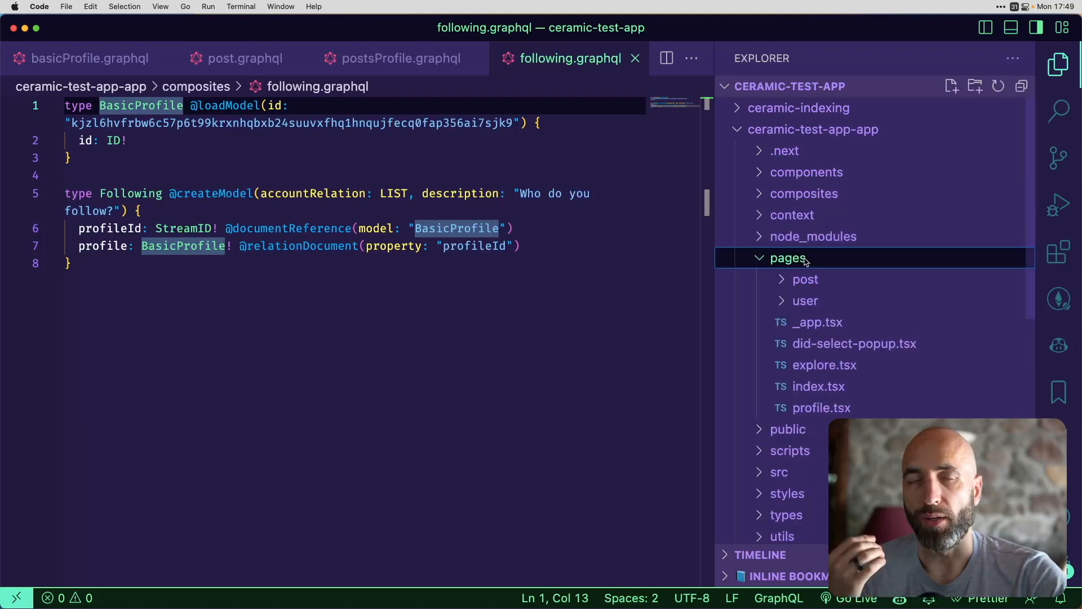
pyautogui.moveTo(788, 257)
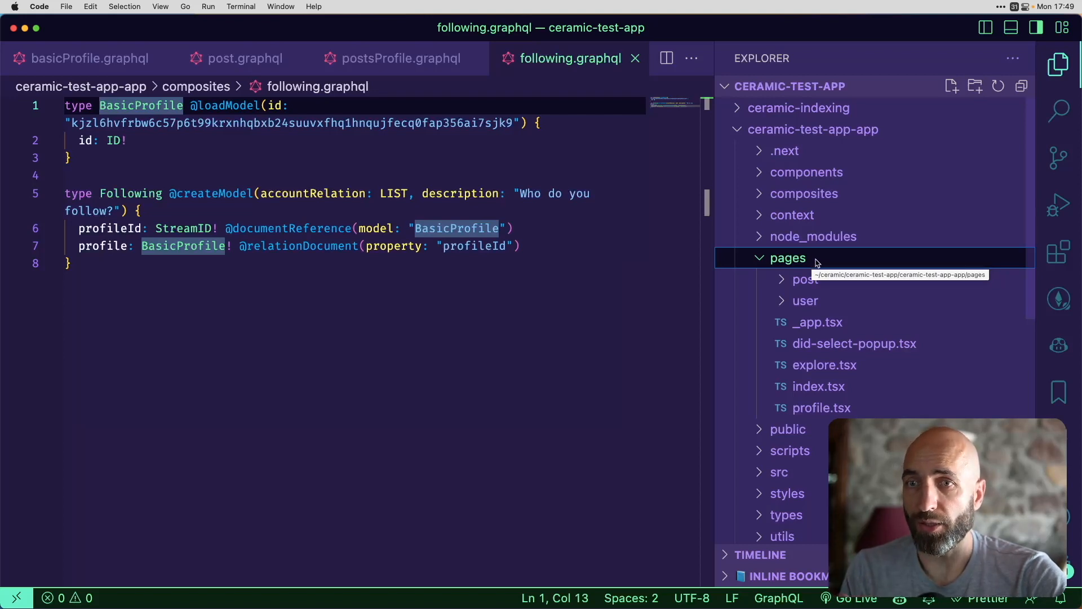
pyautogui.moveTo(841, 269)
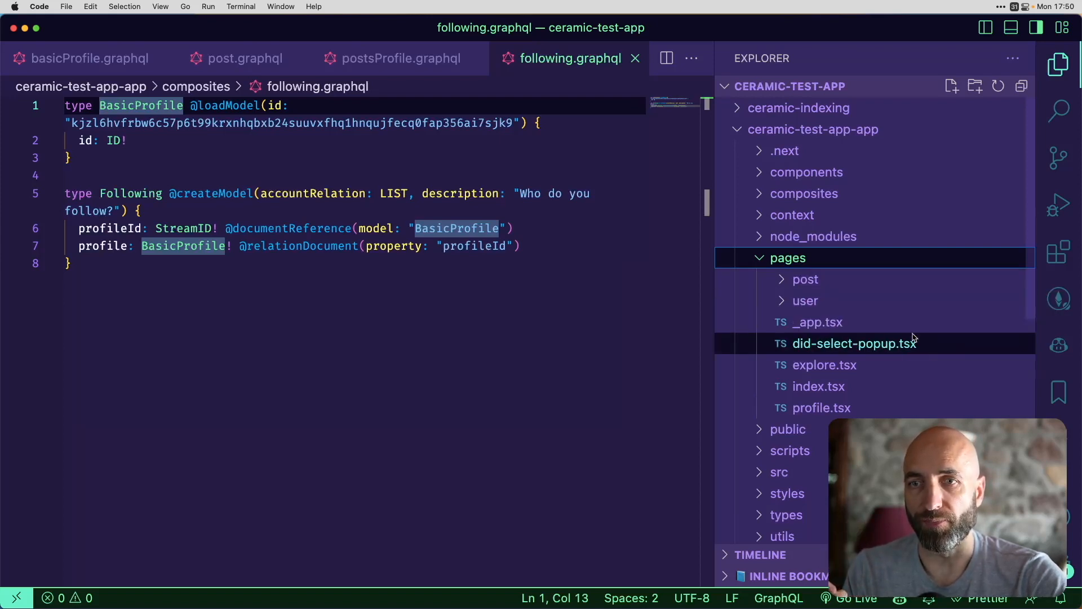
pyautogui.moveTo(832, 336)
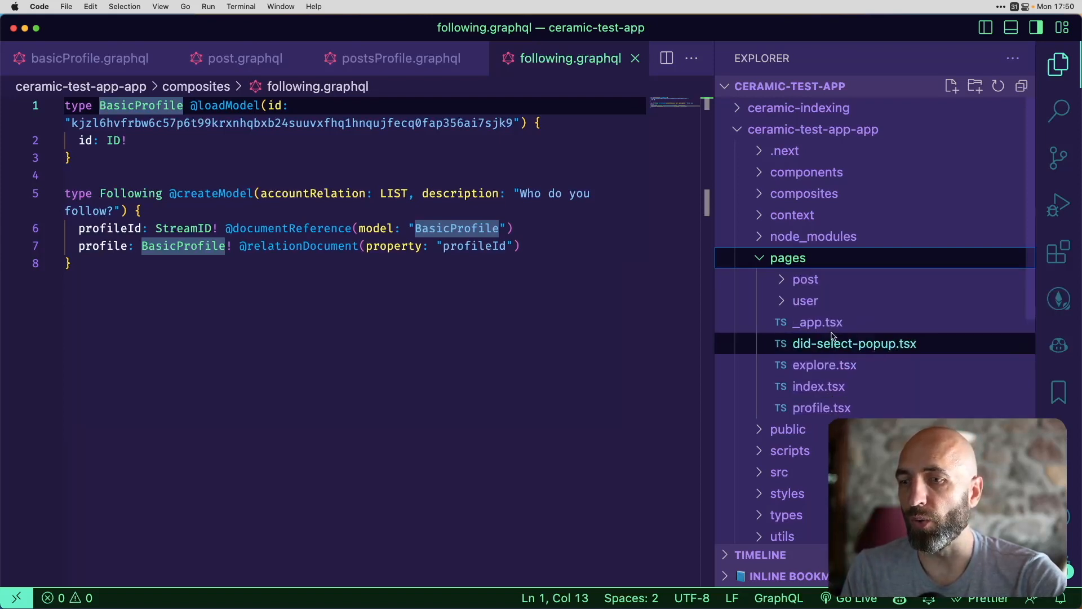
pyautogui.click(824, 365)
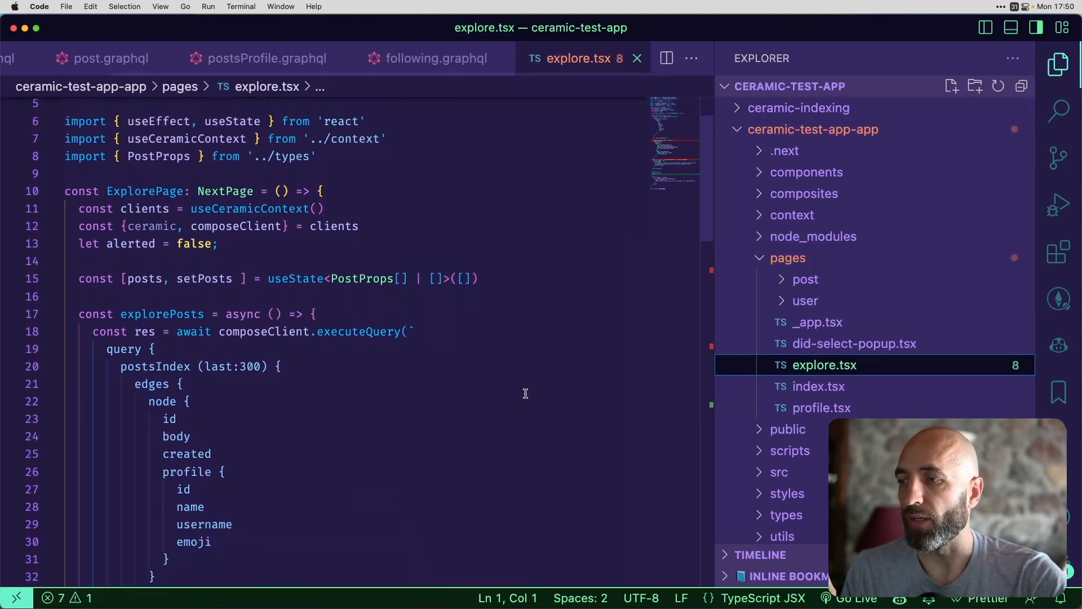
pyautogui.scroll(-3)
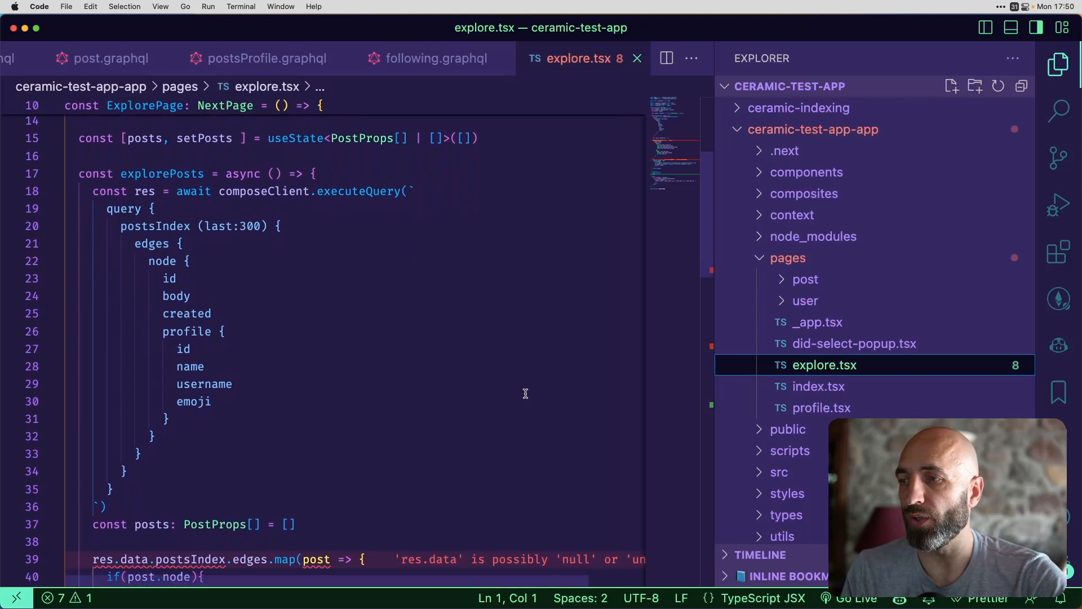
pyautogui.scroll(-3)
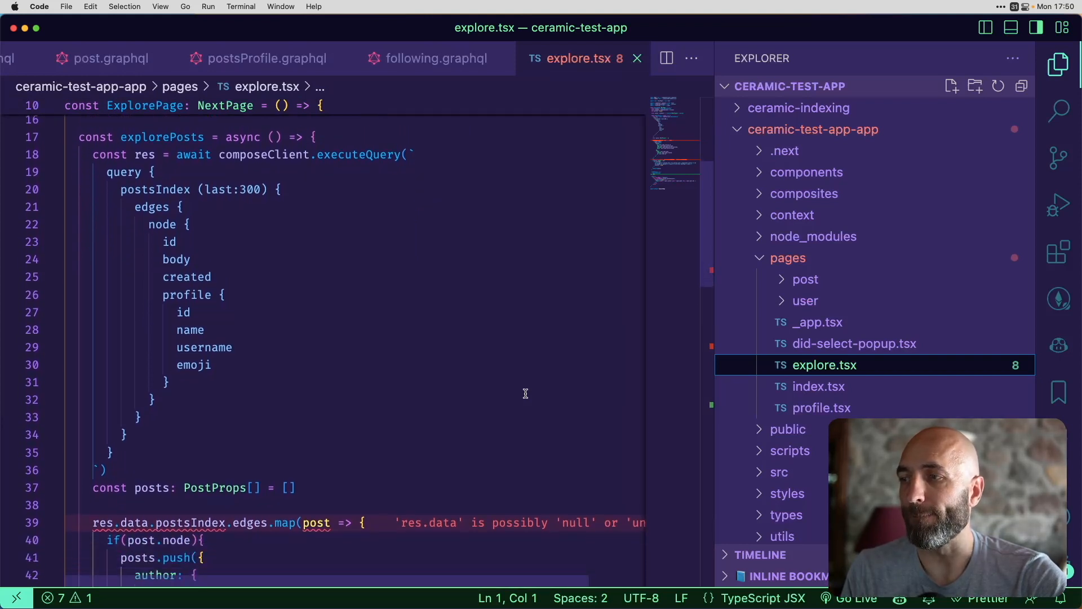
pyautogui.moveTo(421, 344)
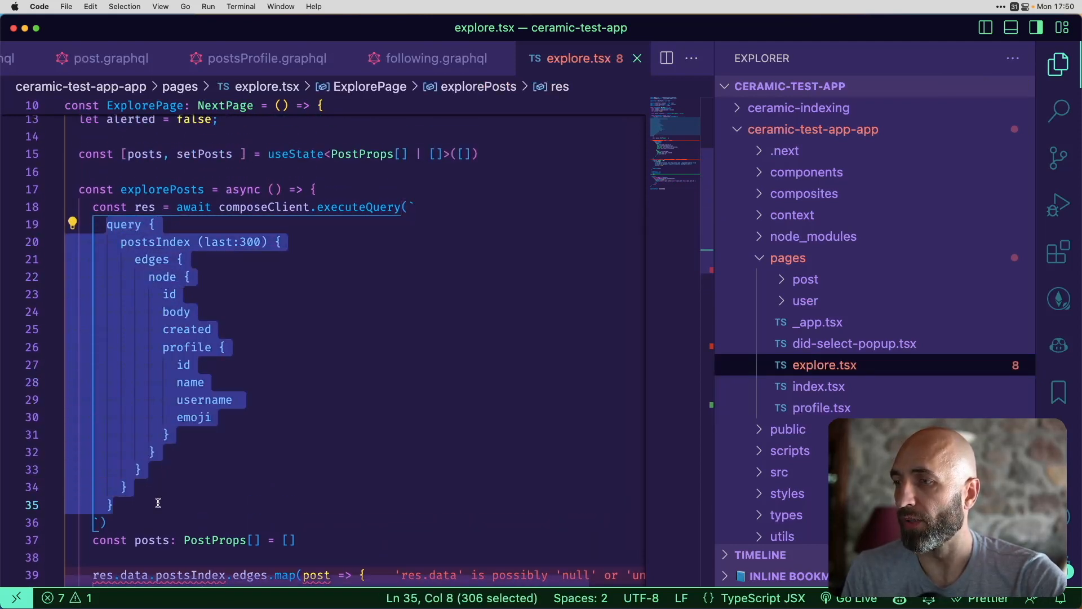
pyautogui.moveTo(204, 297)
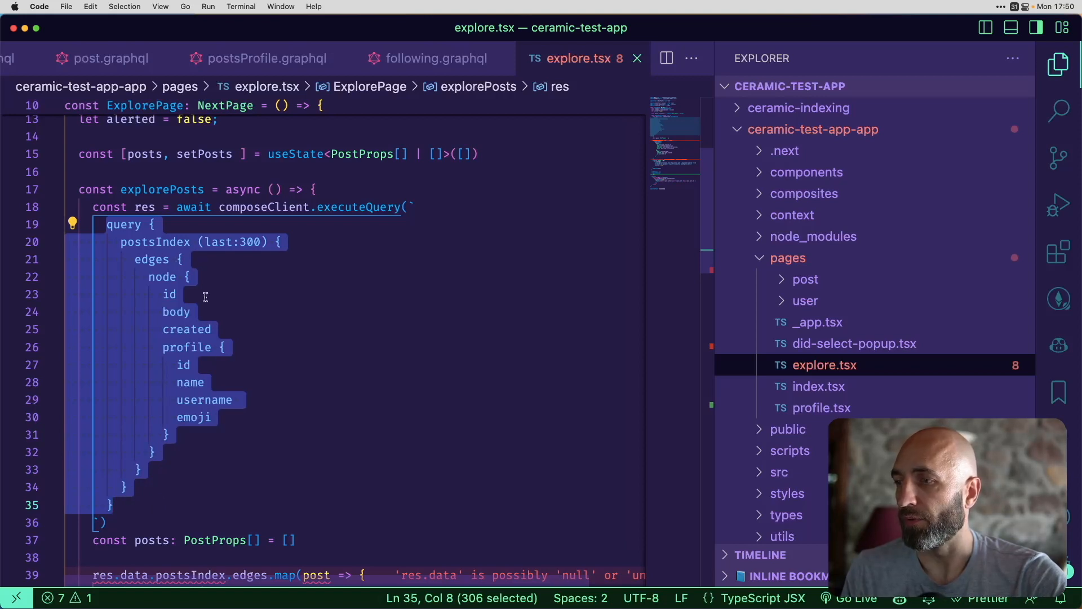
pyautogui.moveTo(192, 289)
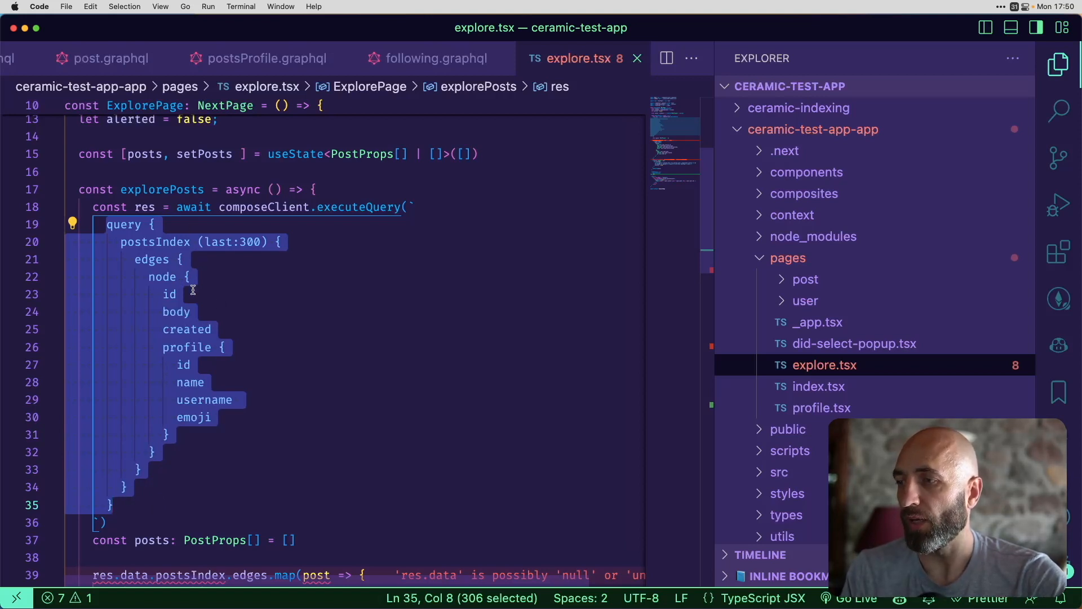
pyautogui.moveTo(322, 352)
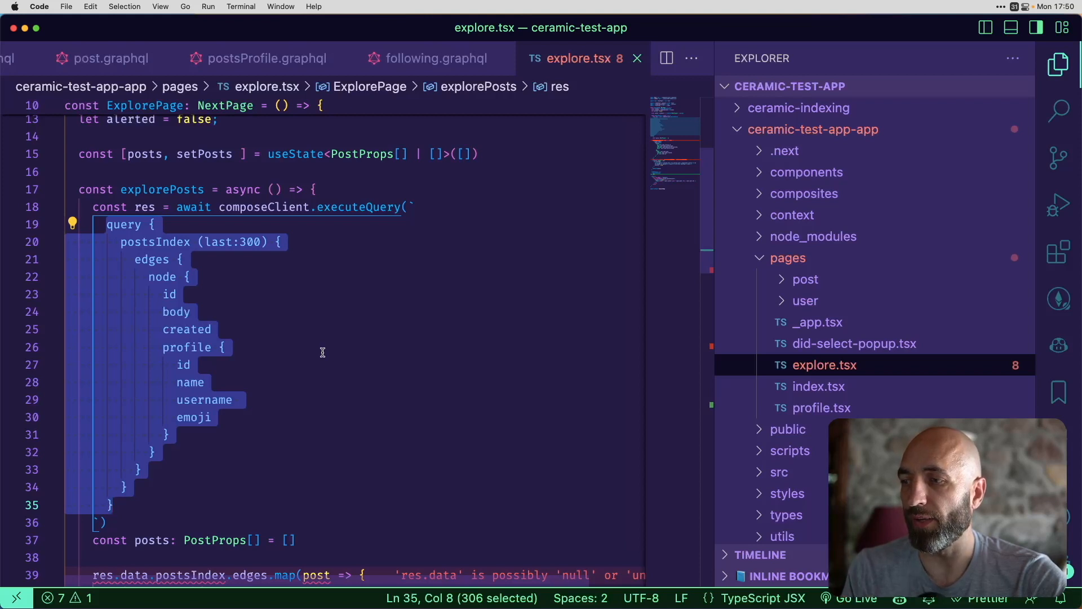
pyautogui.moveTo(211, 382)
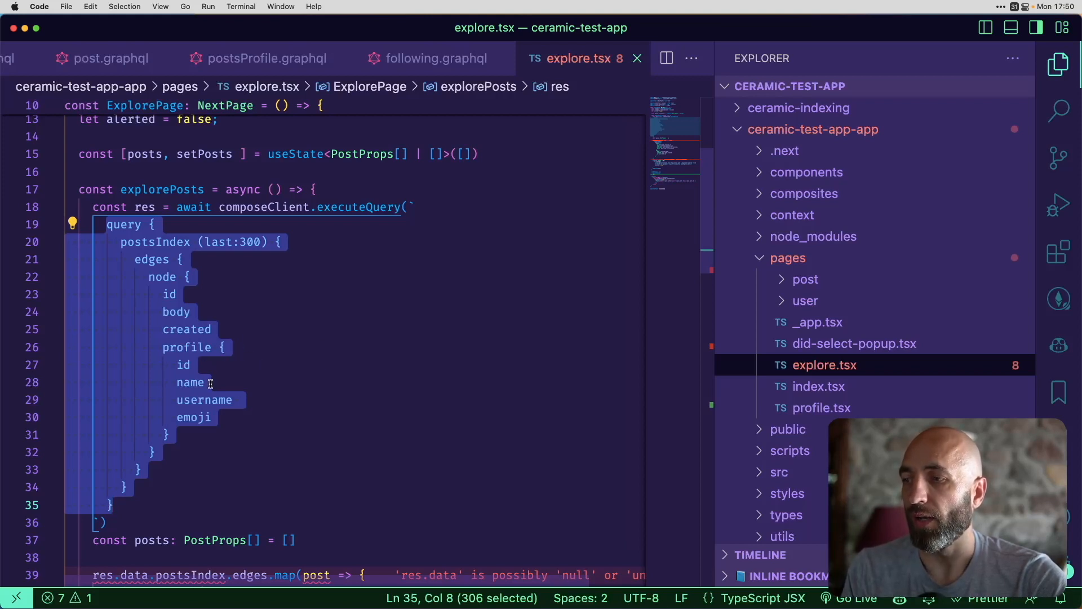
pyautogui.moveTo(198, 365)
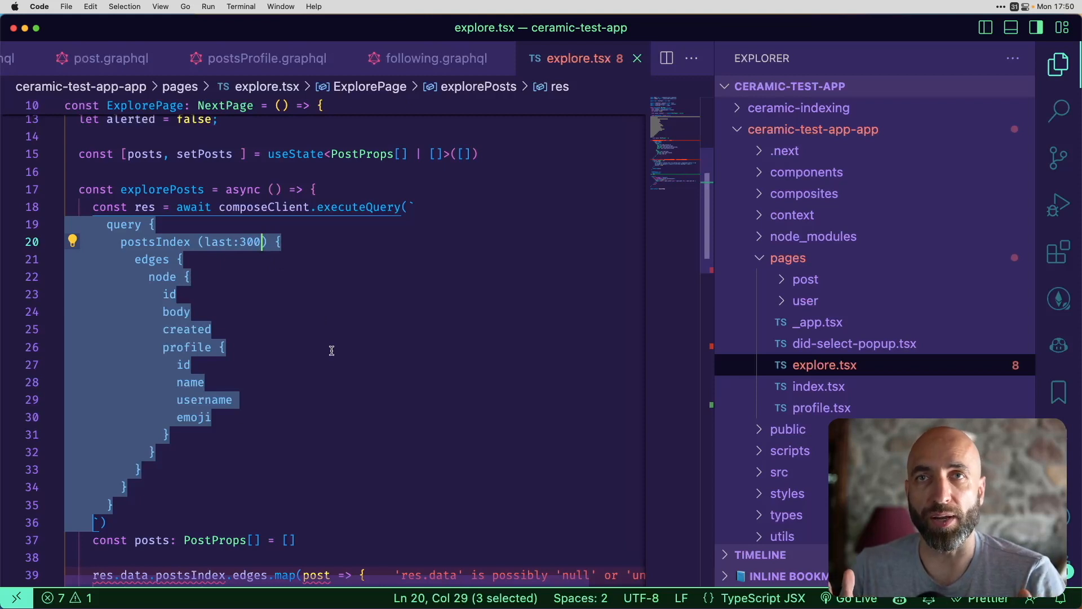
pyautogui.moveTo(280, 473)
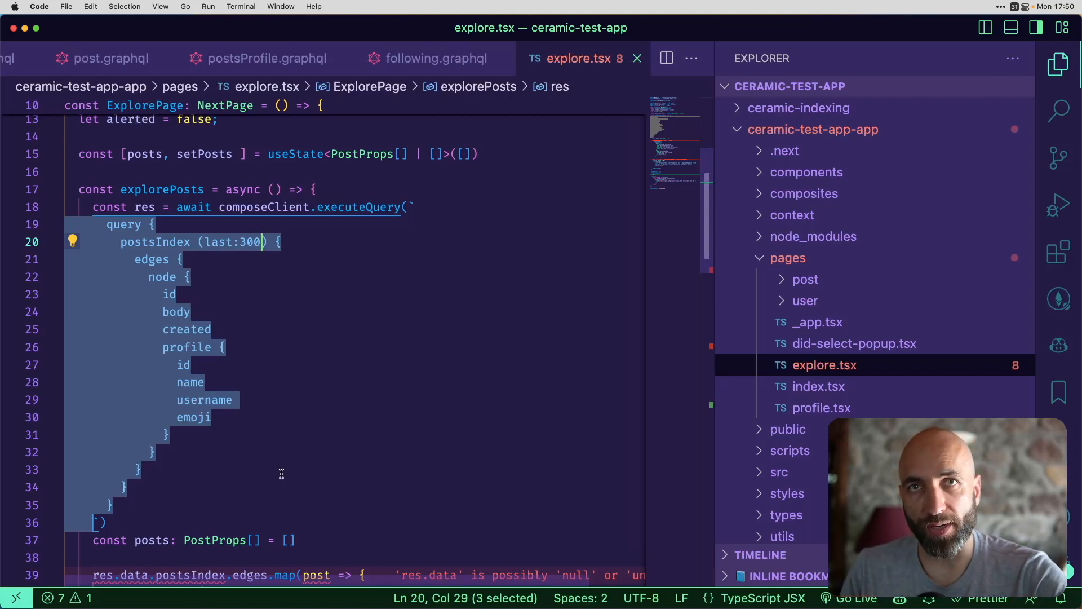
pyautogui.moveTo(215, 412)
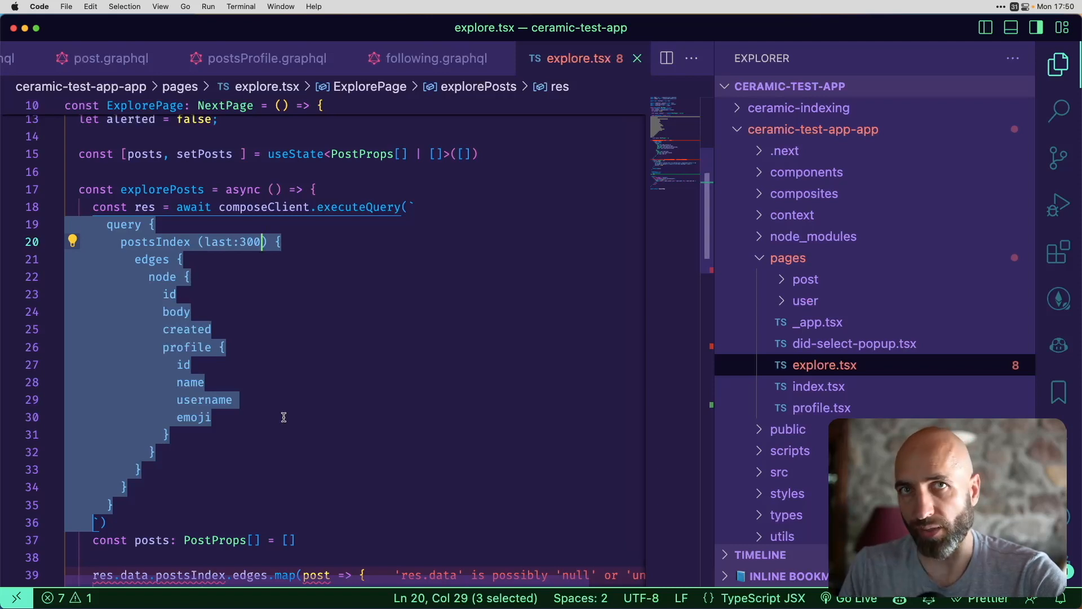
pyautogui.click(231, 417)
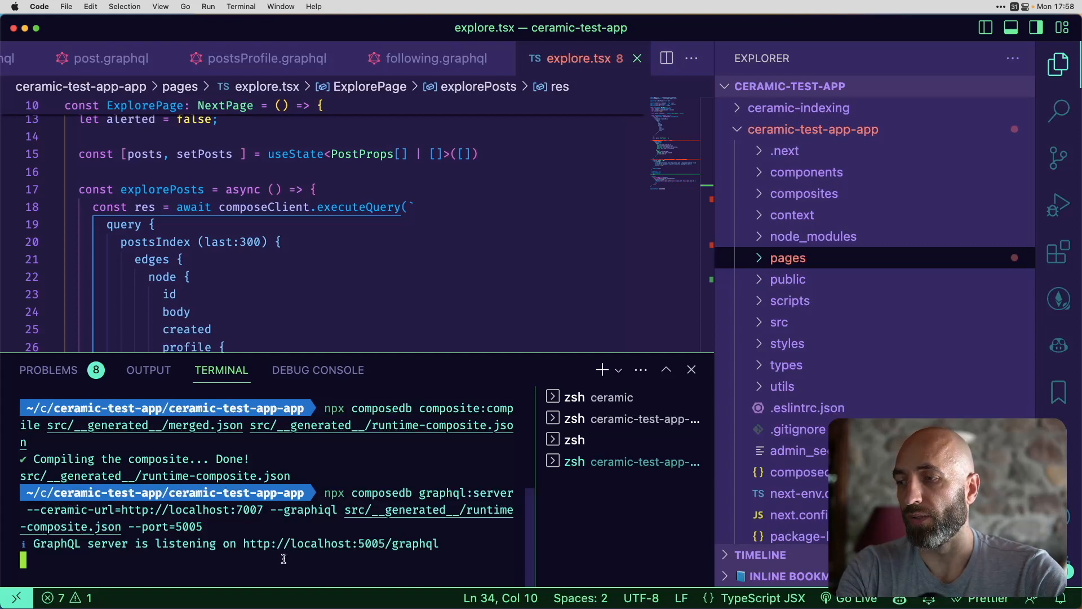
pyautogui.moveTo(405, 557)
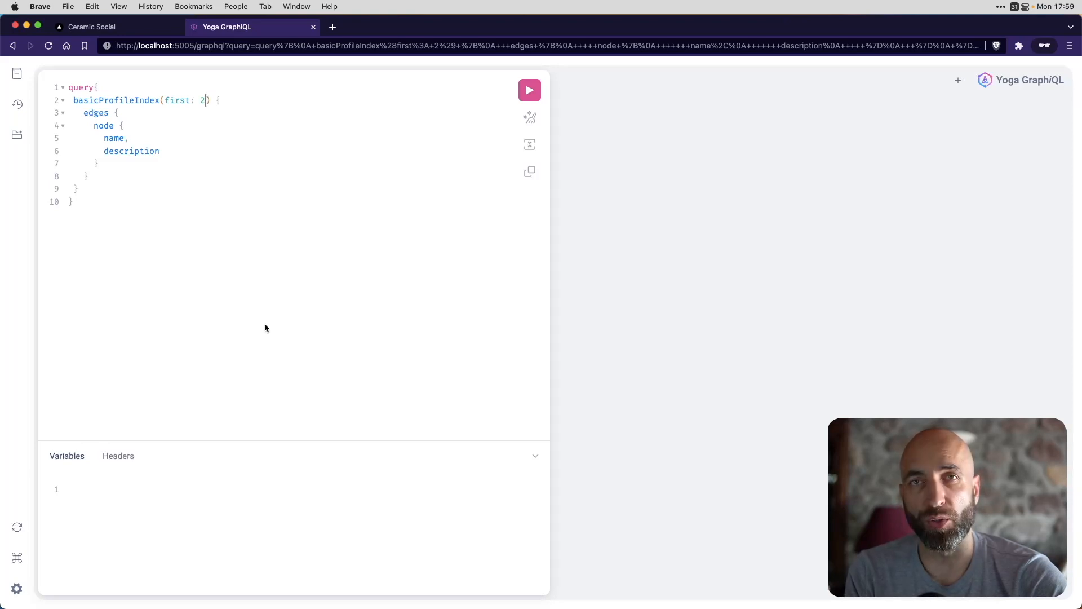
pyautogui.moveTo(238, 268)
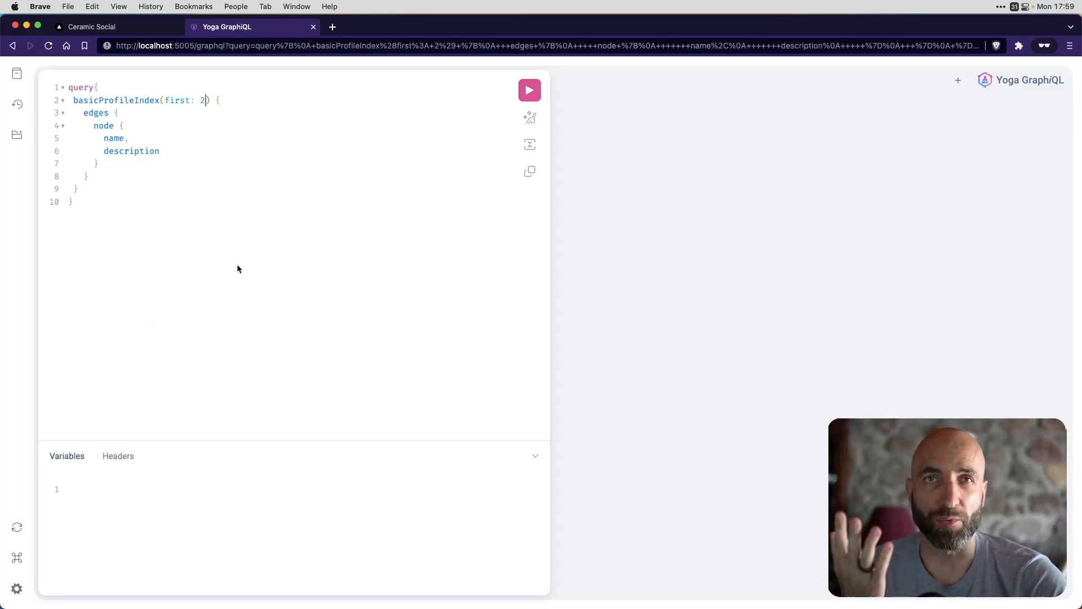
pyautogui.moveTo(301, 231)
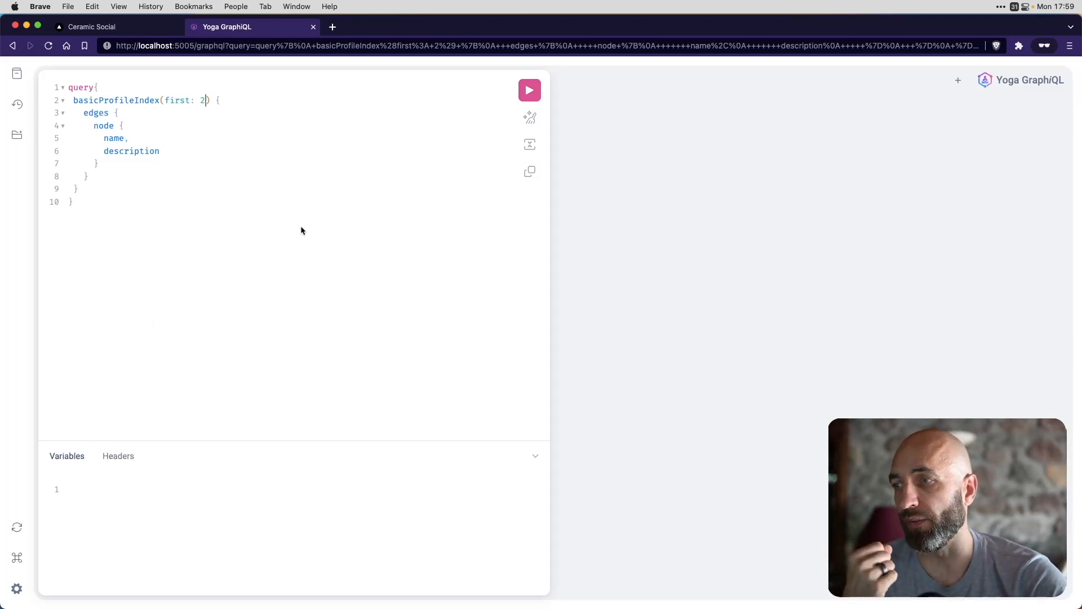
# - Add emoji and gender fields after description and rerun the query, returning Male and Female
pyautogui.click(528, 89)
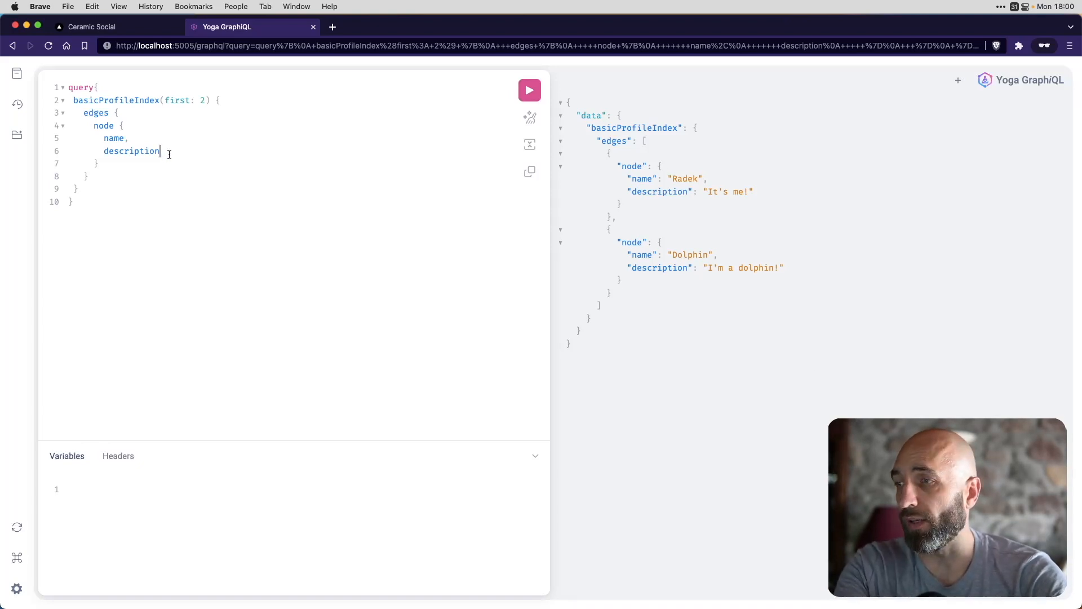
pyautogui.write(',')
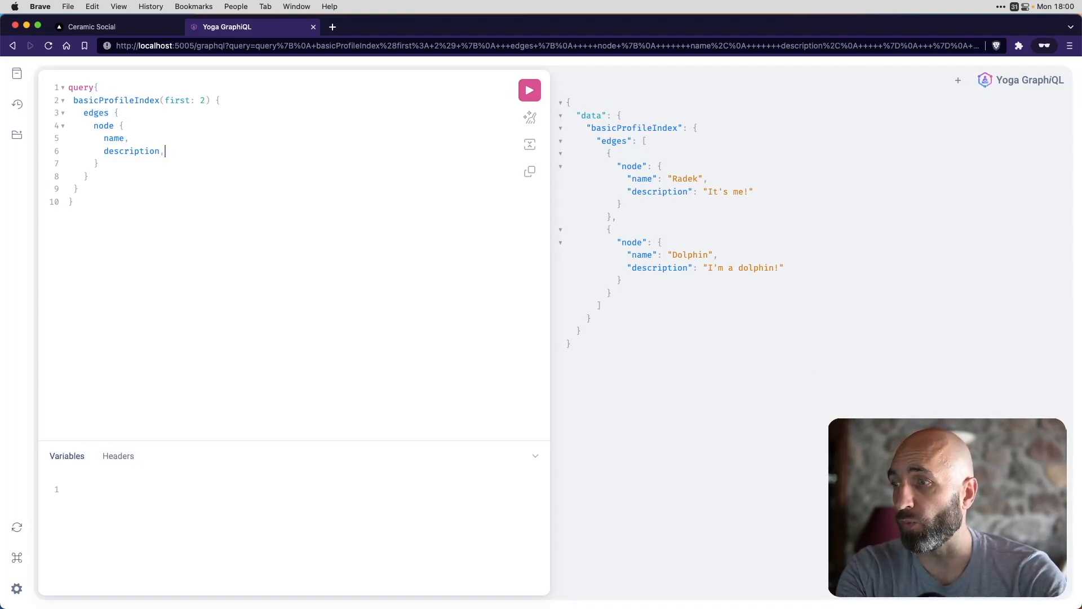
pyautogui.press('Return')
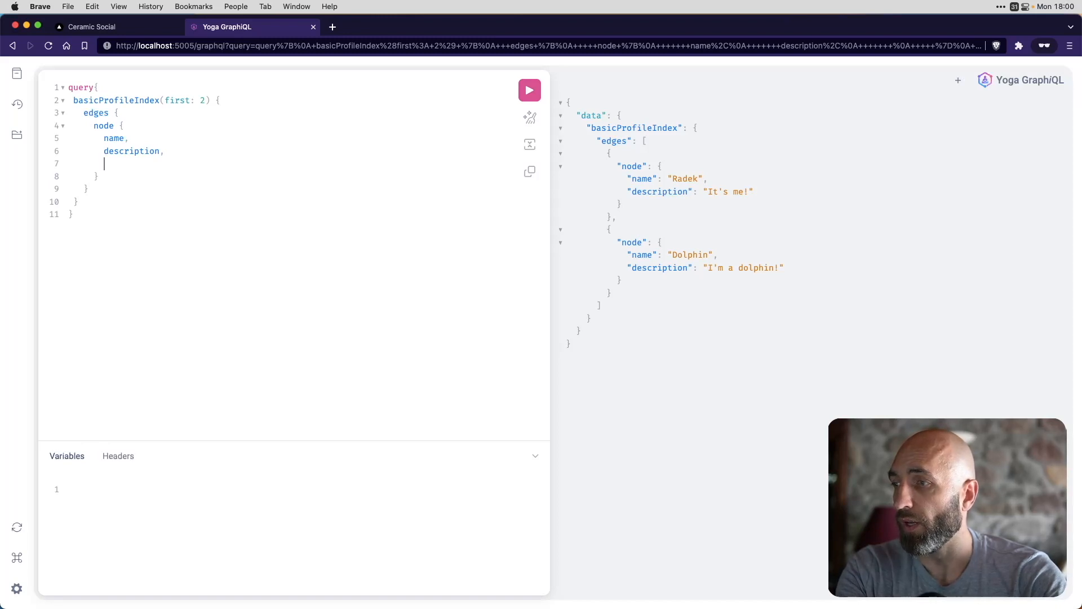
pyautogui.write('emoji')
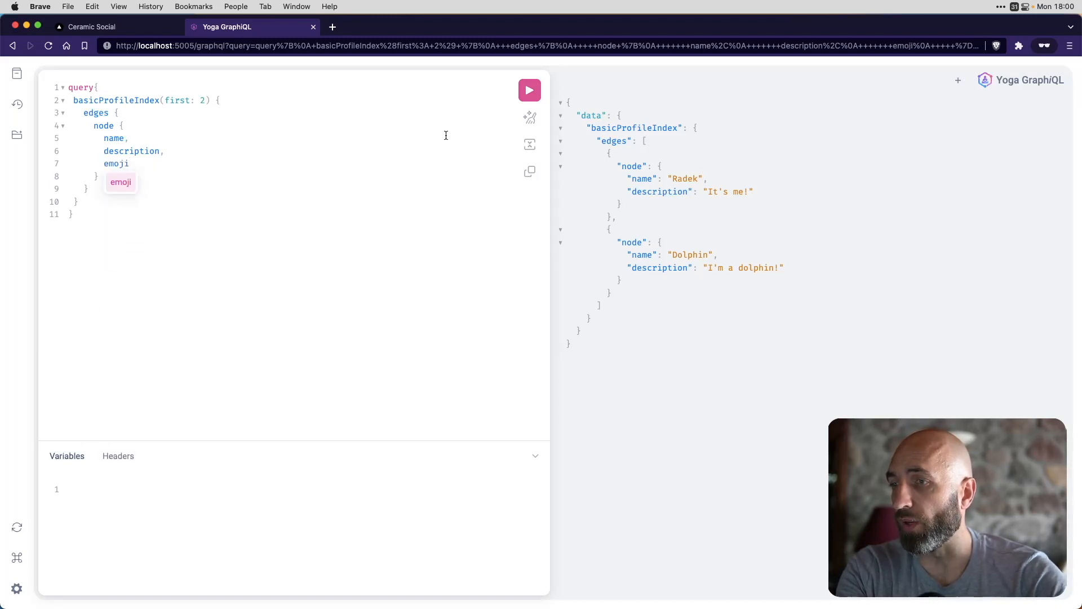
pyautogui.click(529, 90)
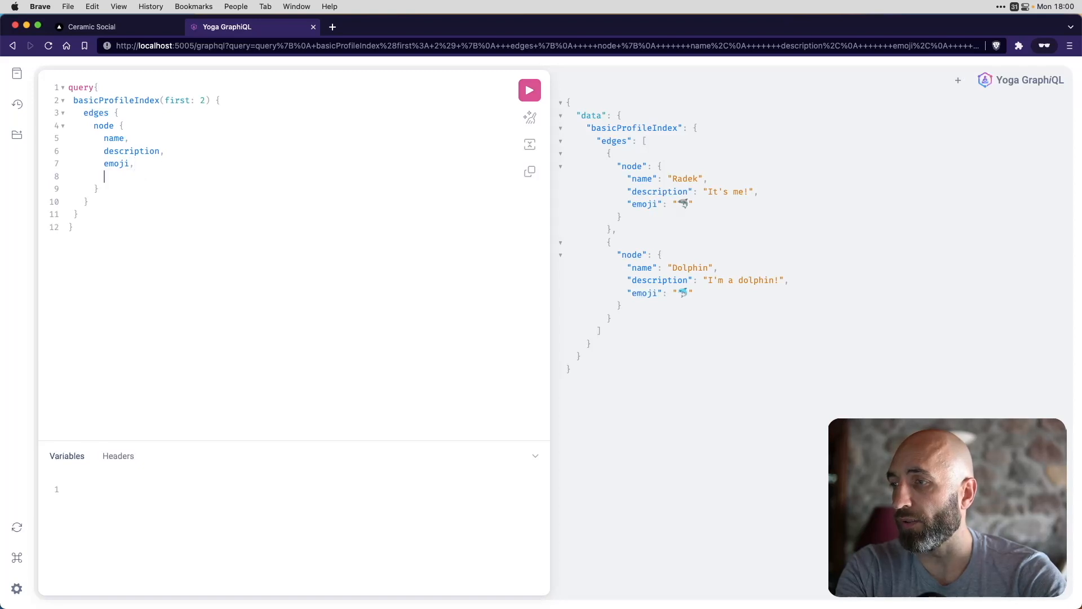
pyautogui.write('gender')
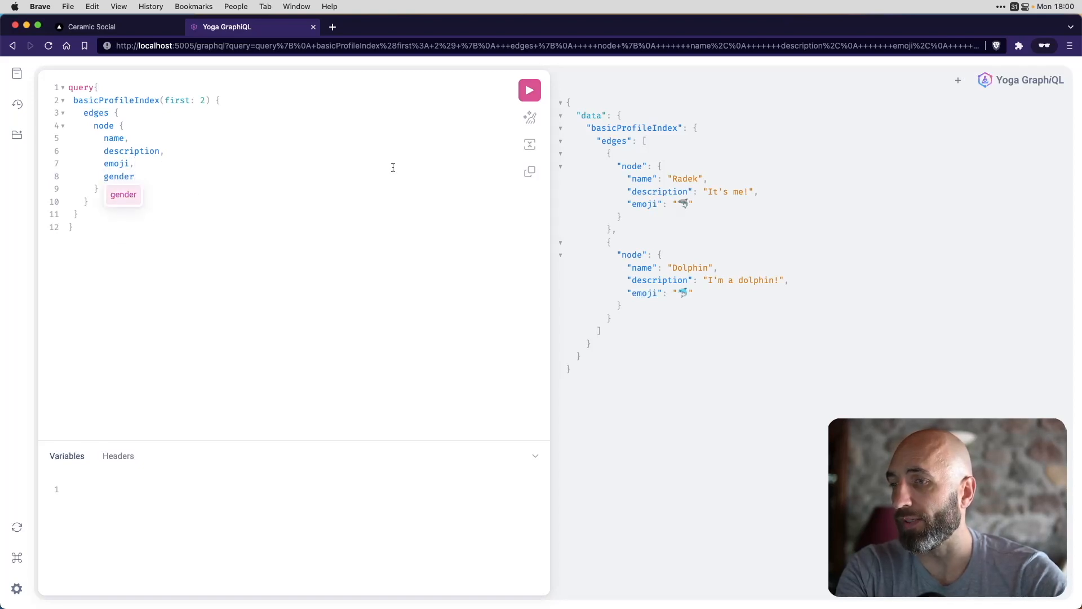
pyautogui.click(528, 90)
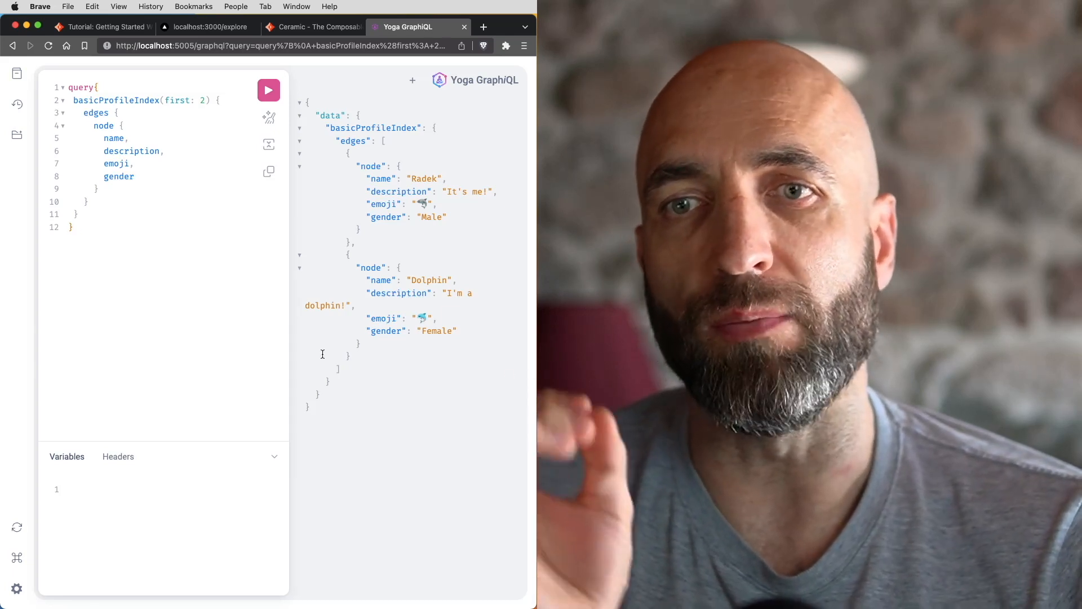
# - Go from the Ceramic website to the ComposeDB docs and its Development Guides page
pyautogui.click(312, 27)
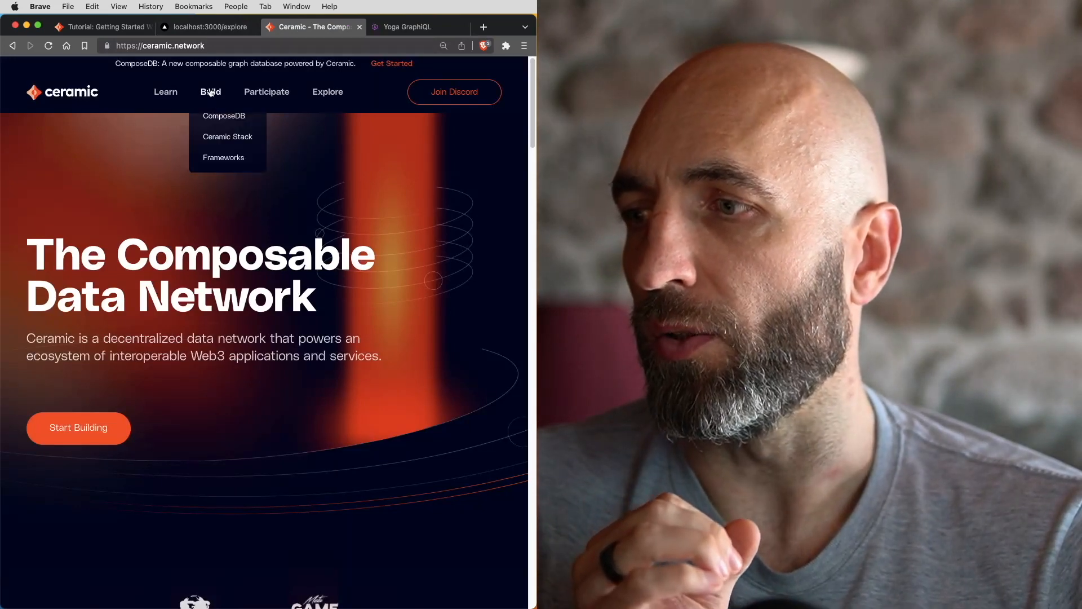
pyautogui.click(224, 115)
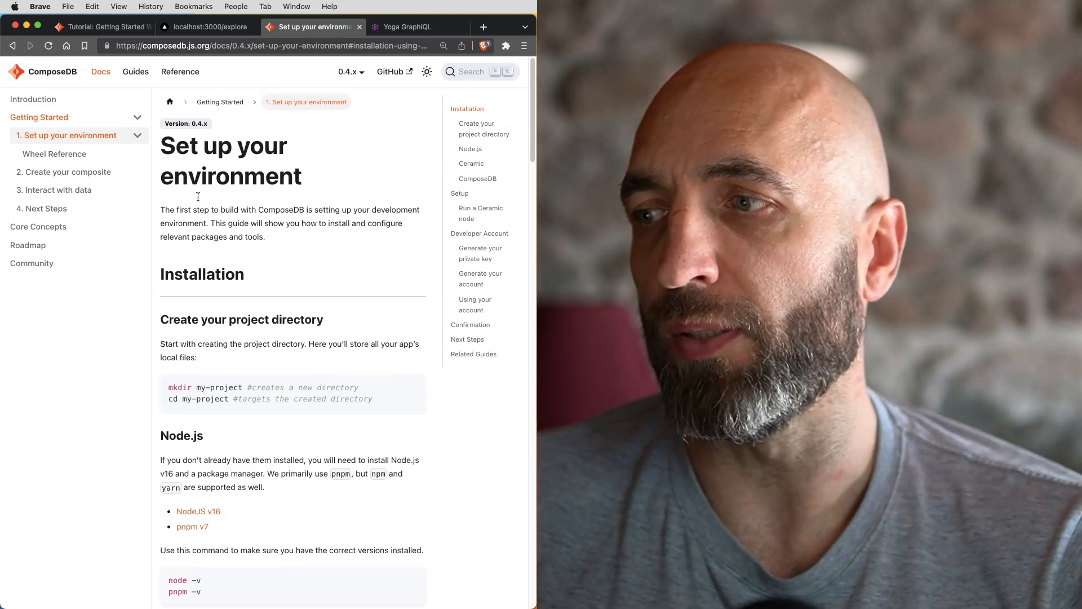
pyautogui.moveTo(58, 194)
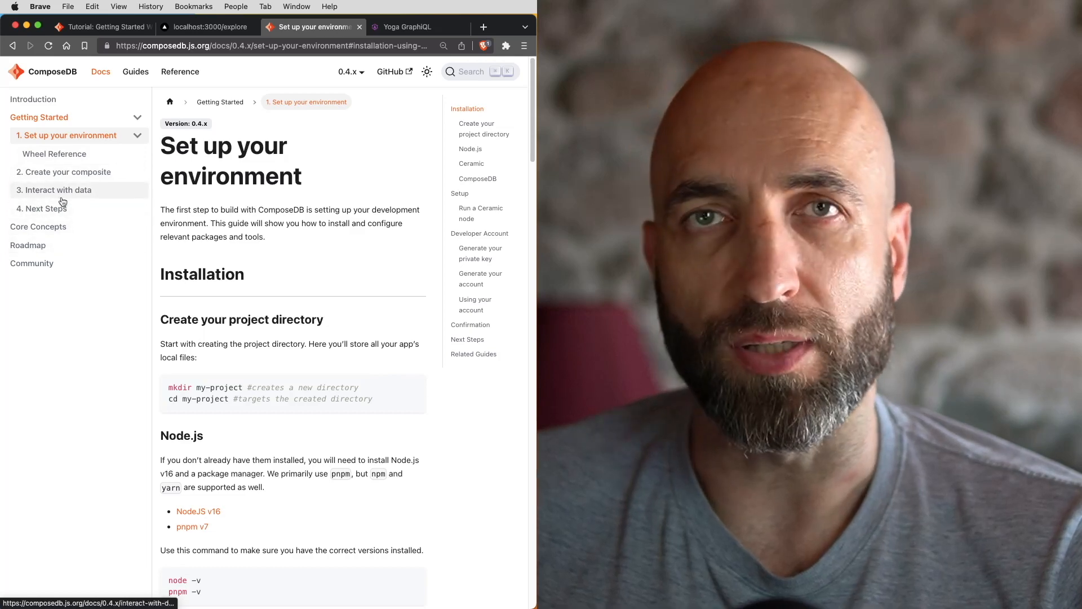
pyautogui.moveTo(67, 171)
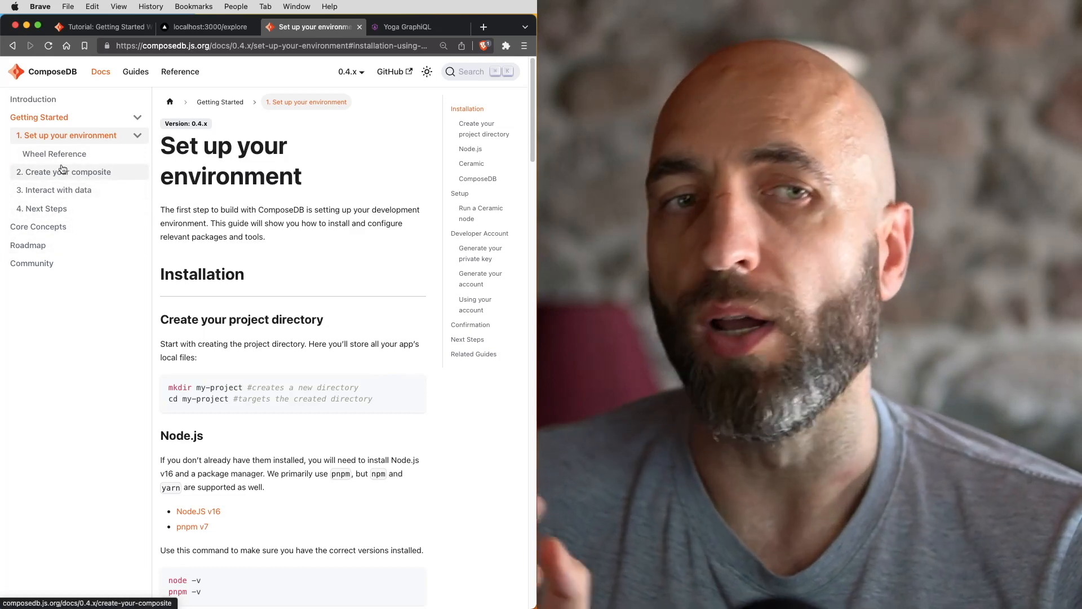
pyautogui.moveTo(54, 154)
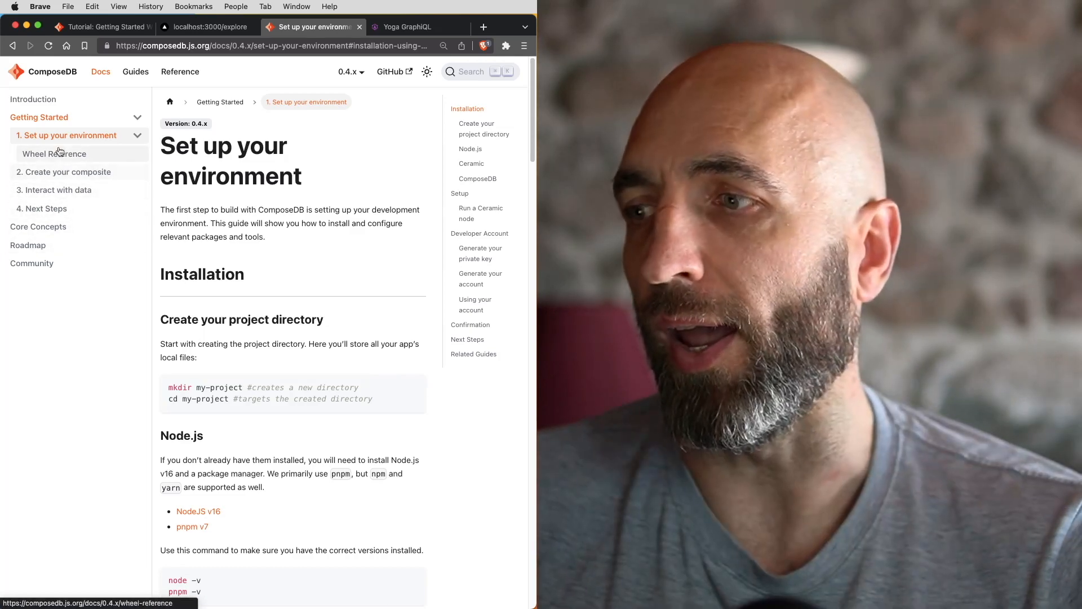
pyautogui.click(136, 71)
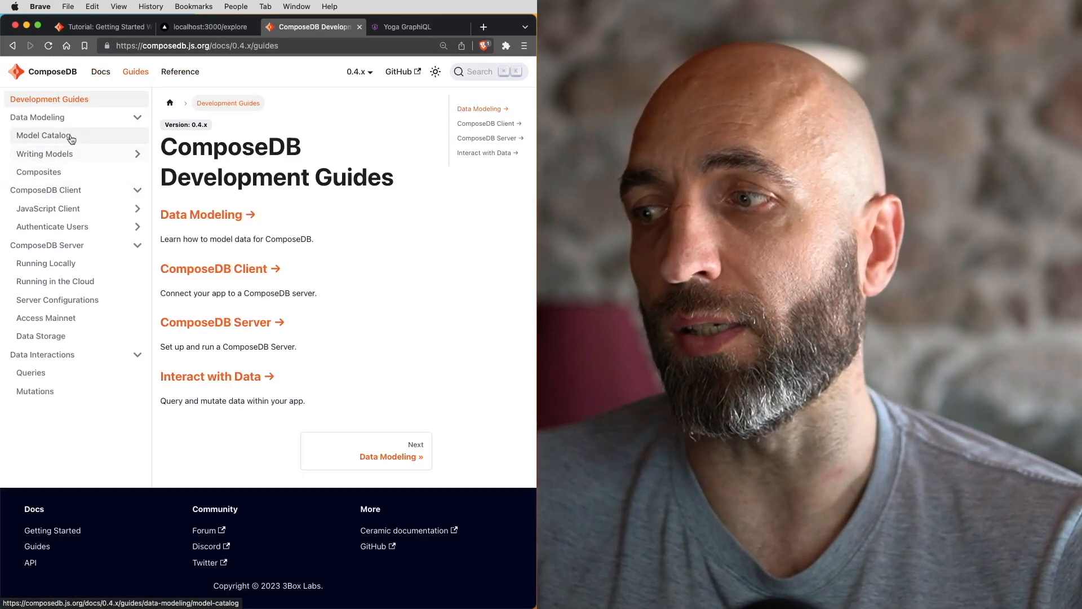
pyautogui.moveTo(169, 320)
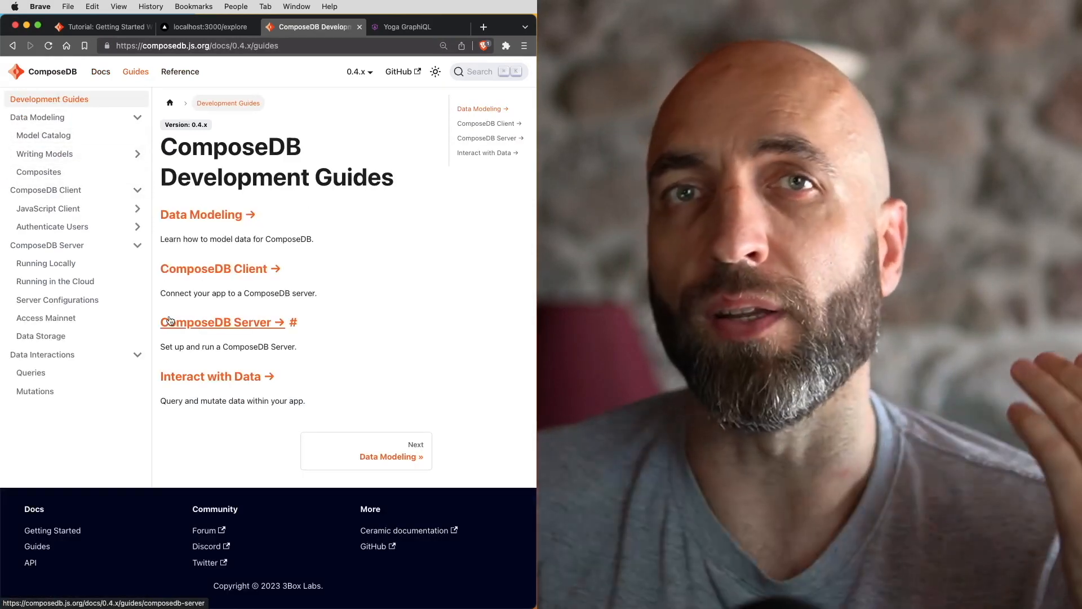
pyautogui.moveTo(262, 428)
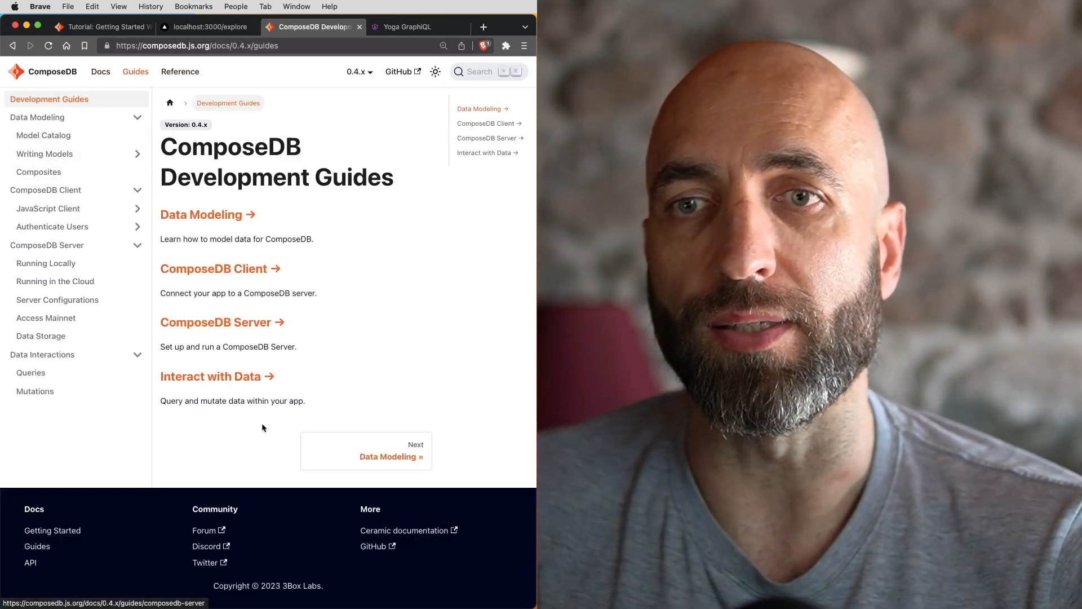